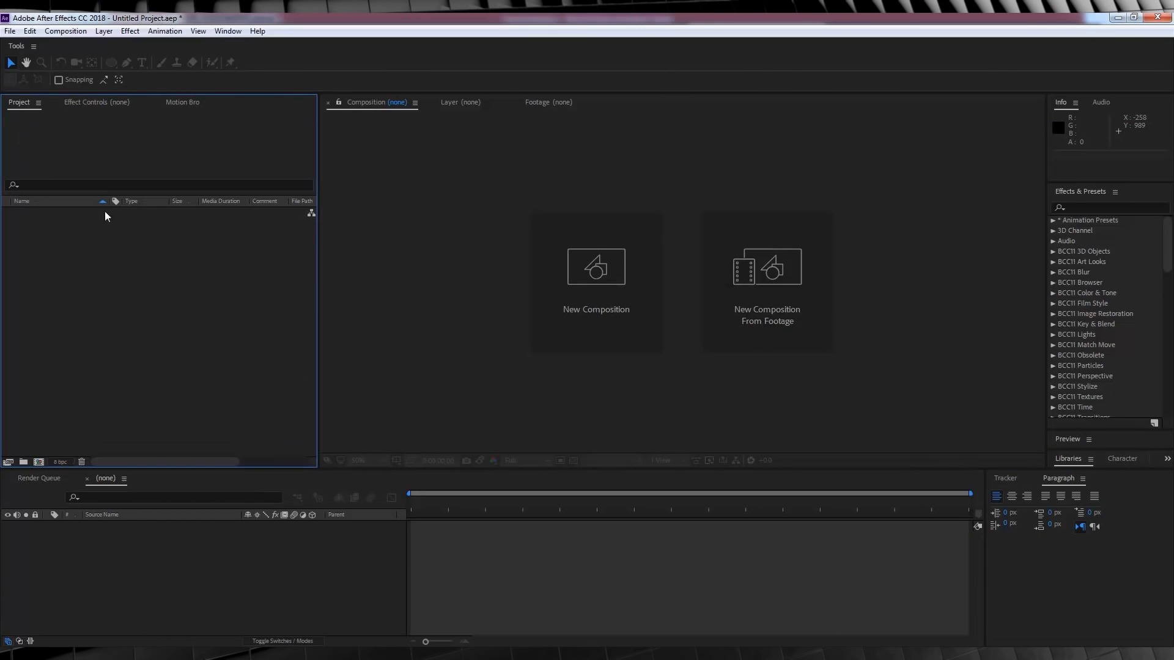
mouse_move(29, 58)
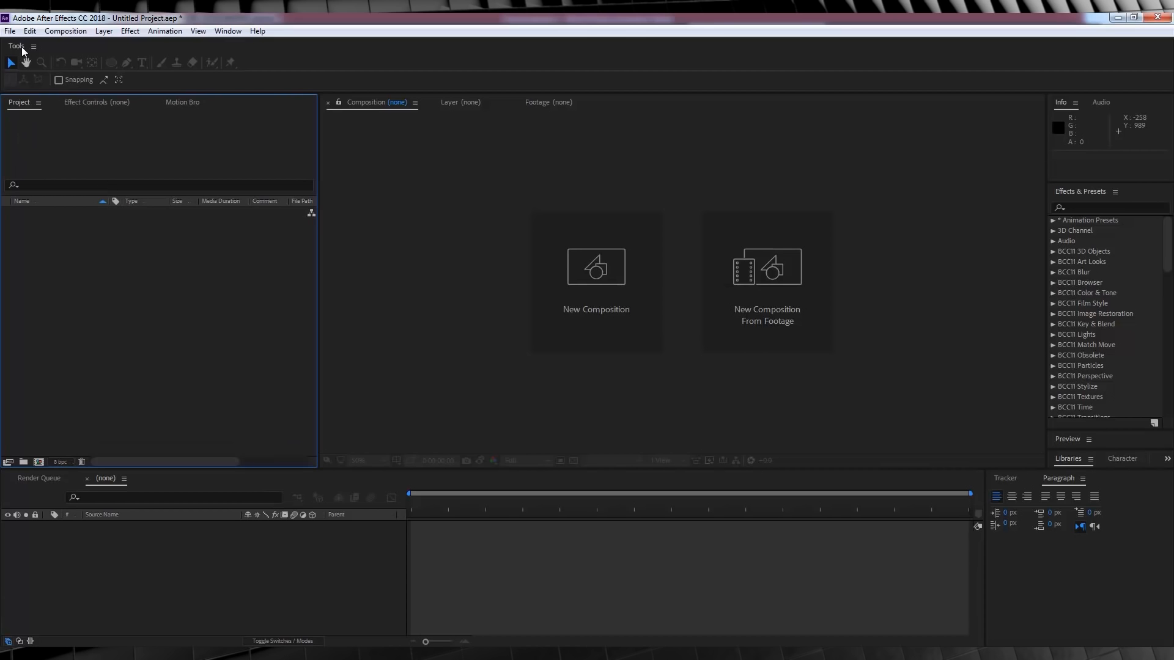
Create the PORTAL BASE composition with HDTV 1080 24 preset and 7-second duration
left_click(597, 282)
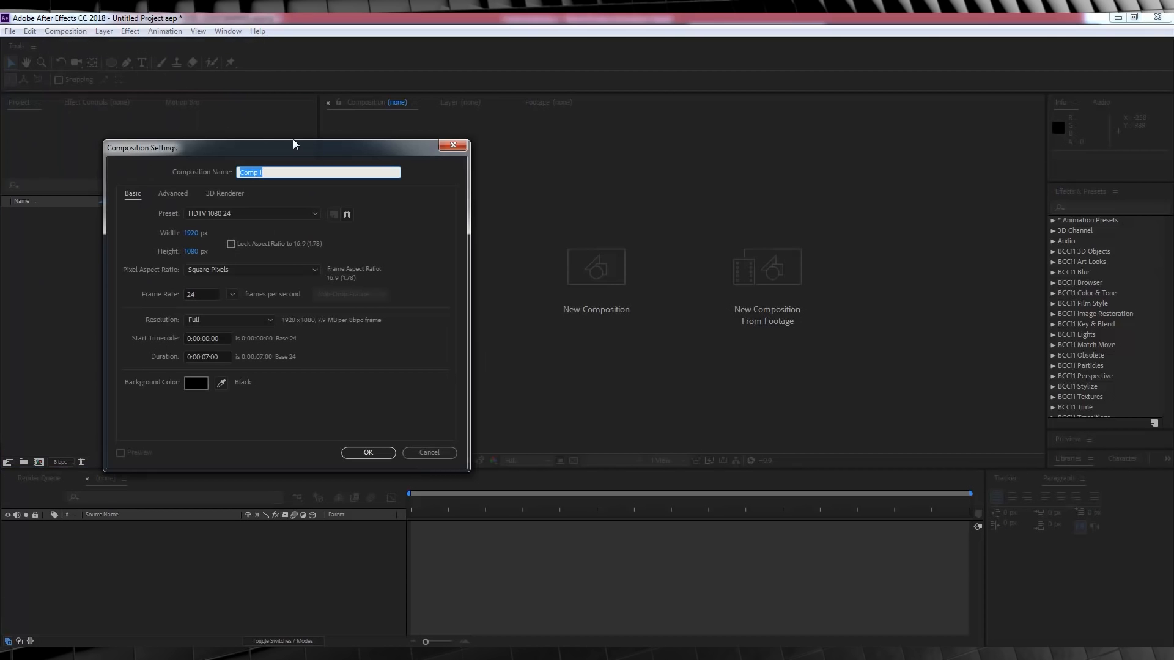
type("PORTAL BASE")
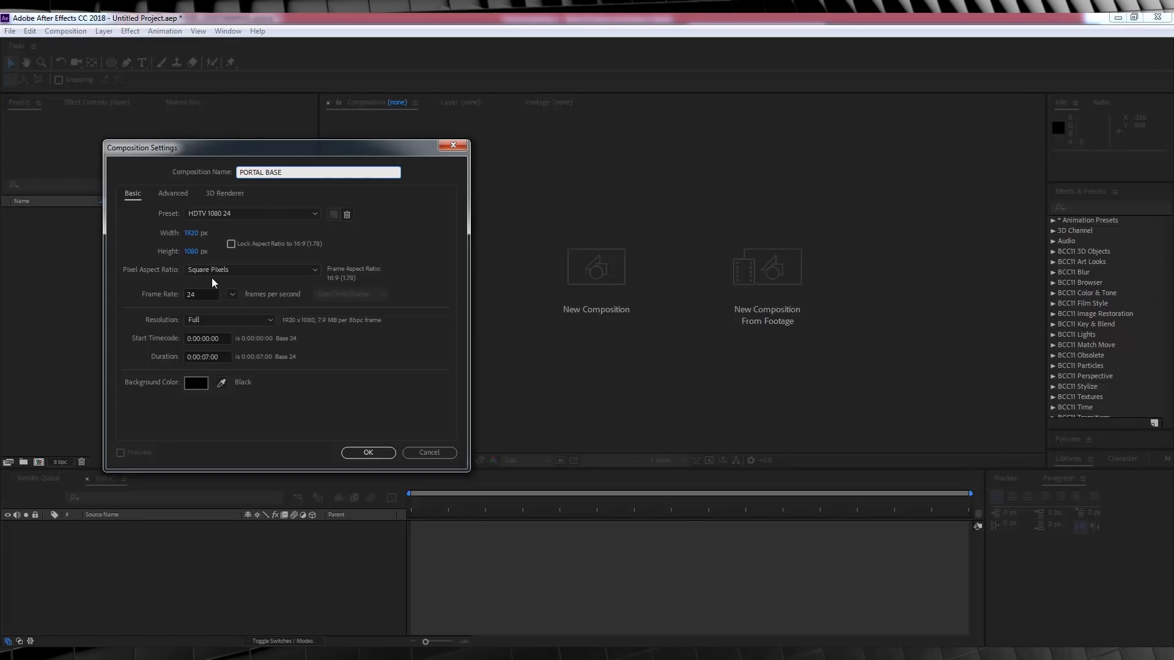
mouse_move(355, 429)
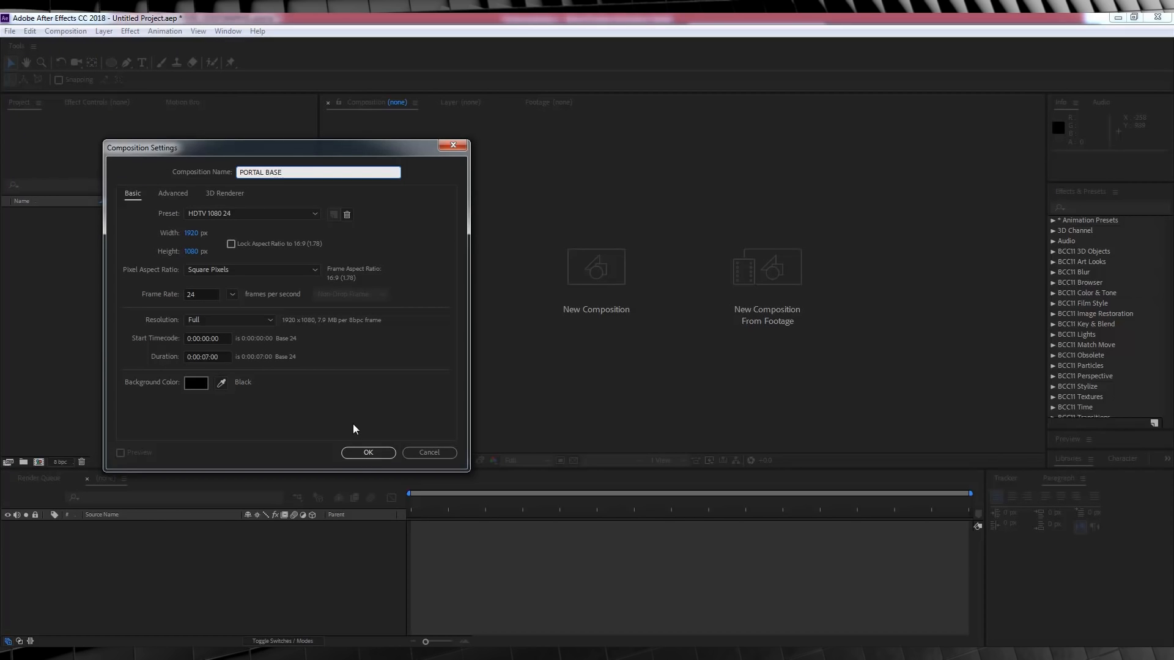
left_click(368, 453)
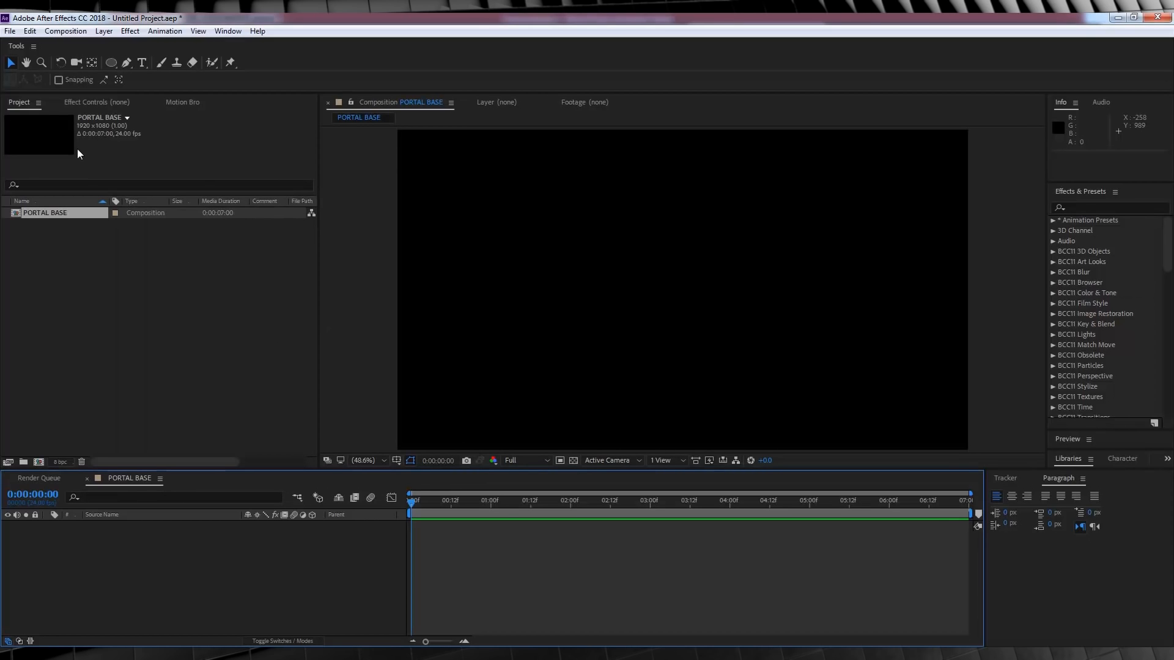
Add a comp-sized solid, Dark Red Solid 1, via Layer > New > Solid
left_click(104, 31)
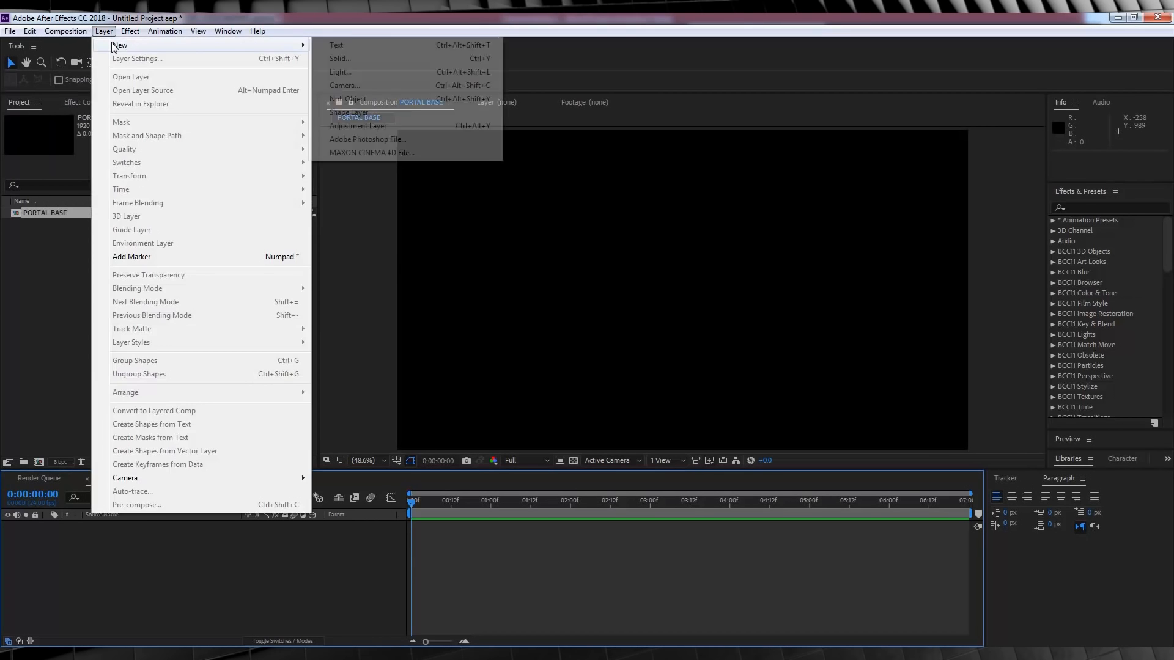
left_click(340, 58)
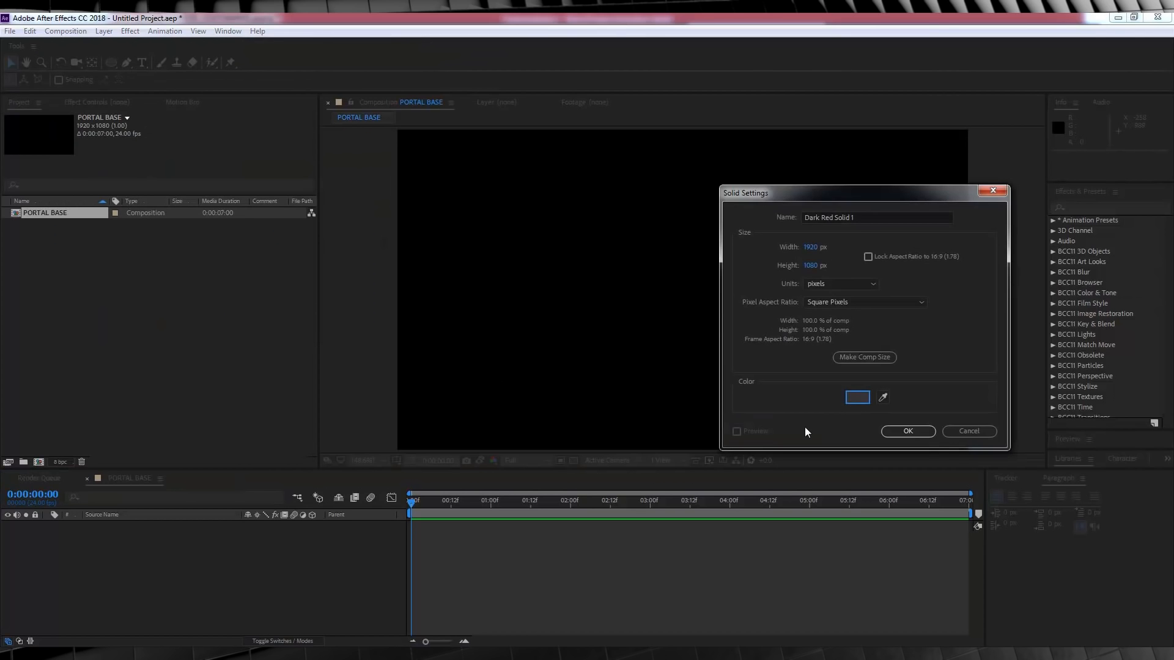
left_click(908, 432)
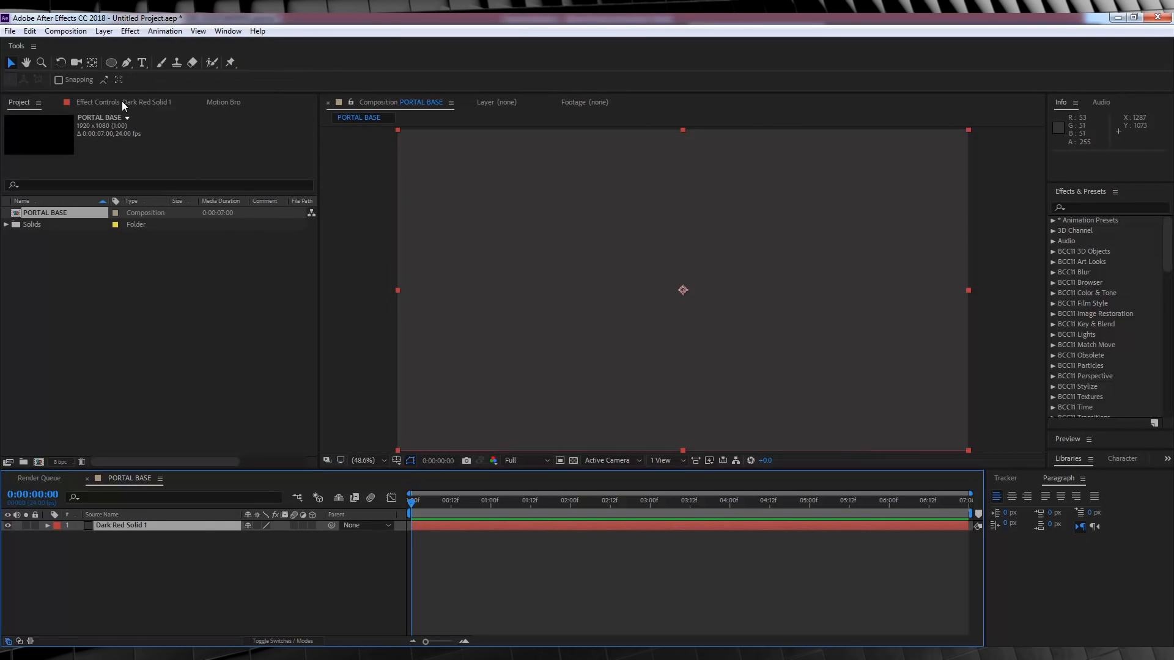
Draw outer and inner Pen masks on the solid and set Mask 2 to Subtract
left_click(127, 63)
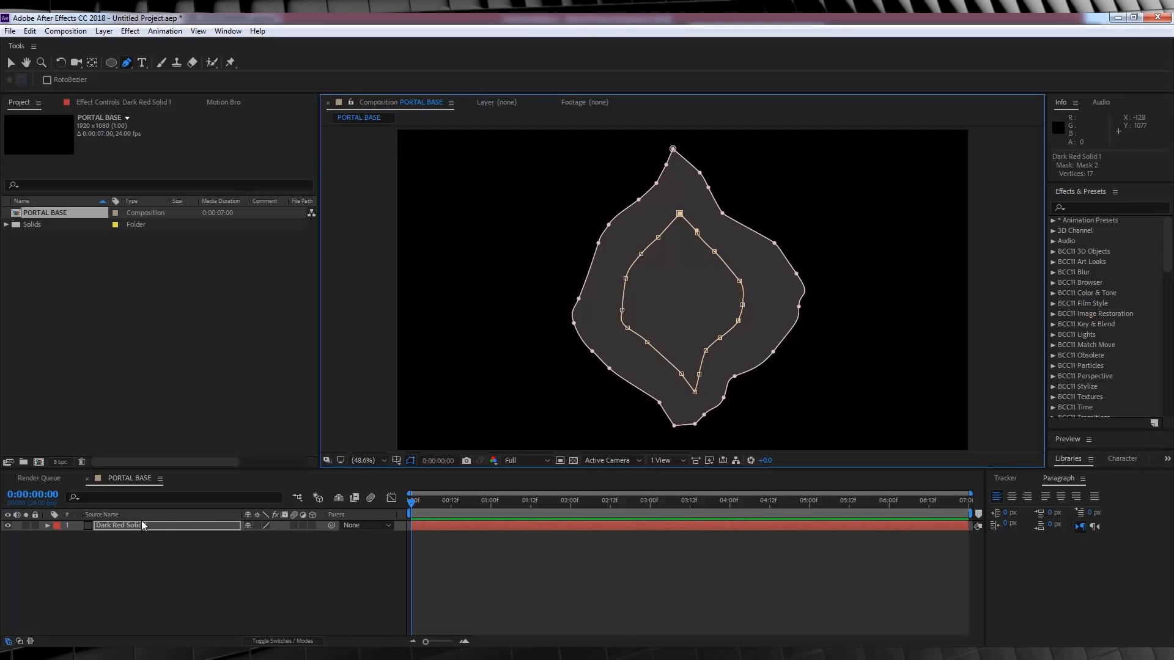
left_click(254, 588)
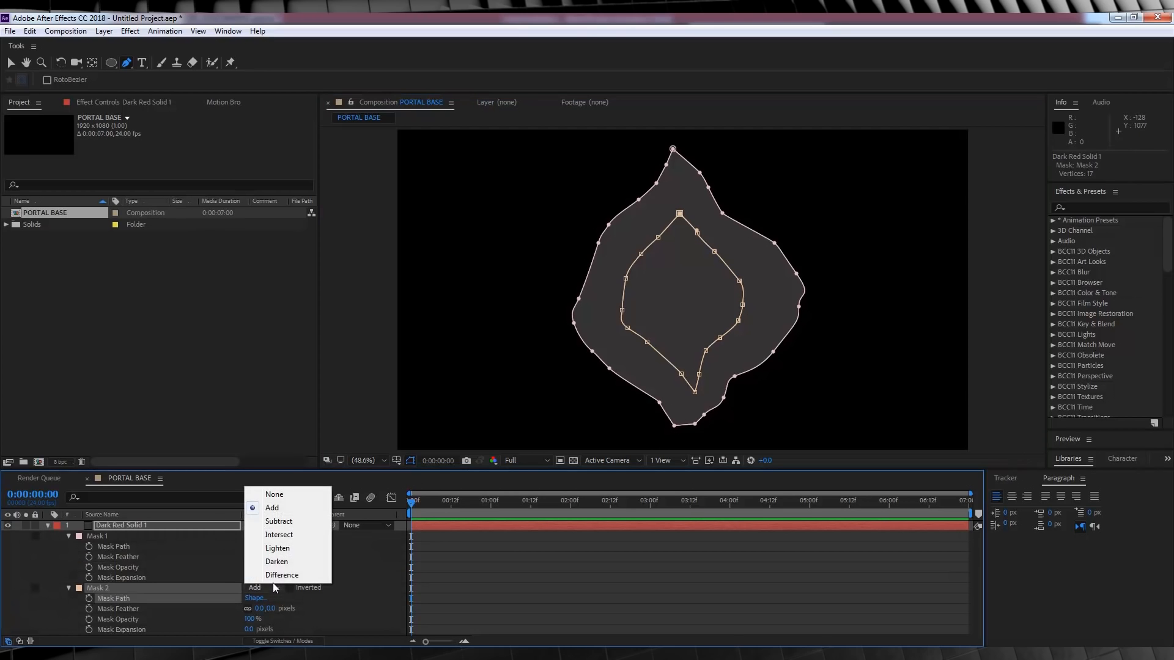
left_click(278, 521)
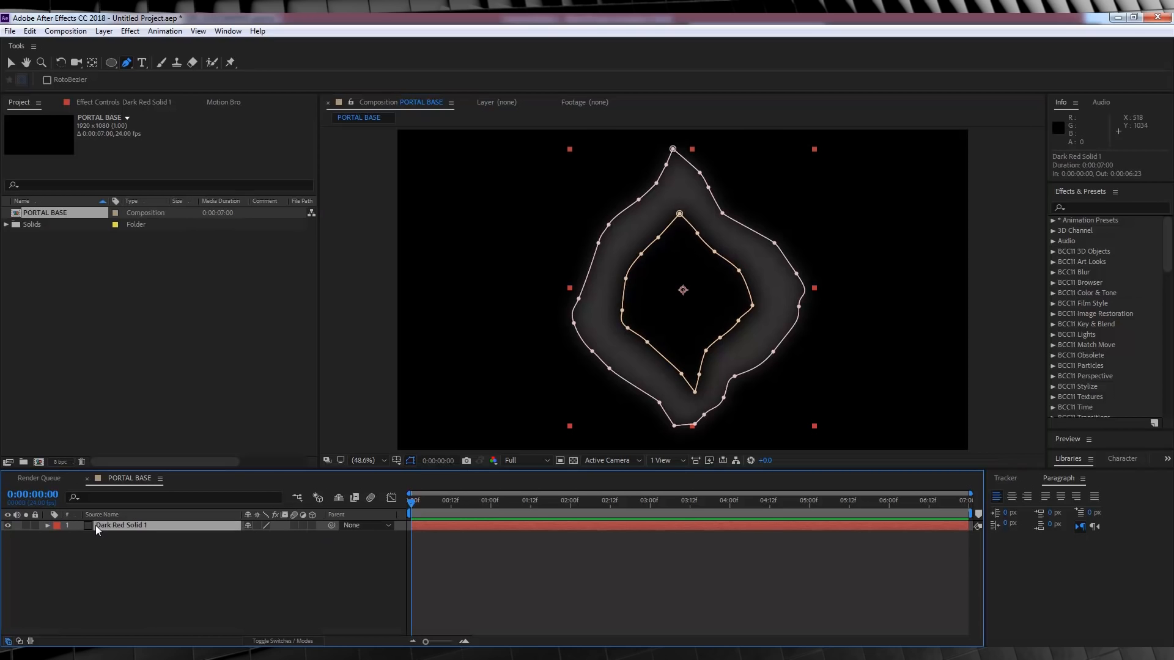
Duplicate the ring solid and switch the copy's Mask 2 to Add
key("ctrl+d")
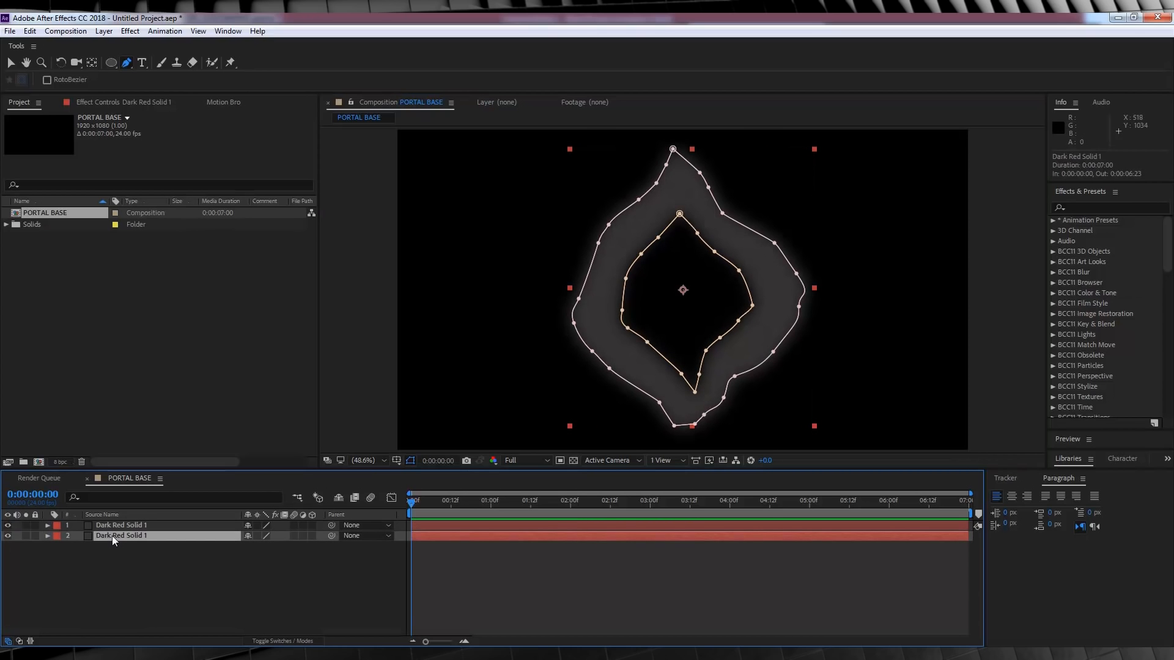
left_click(48, 536)
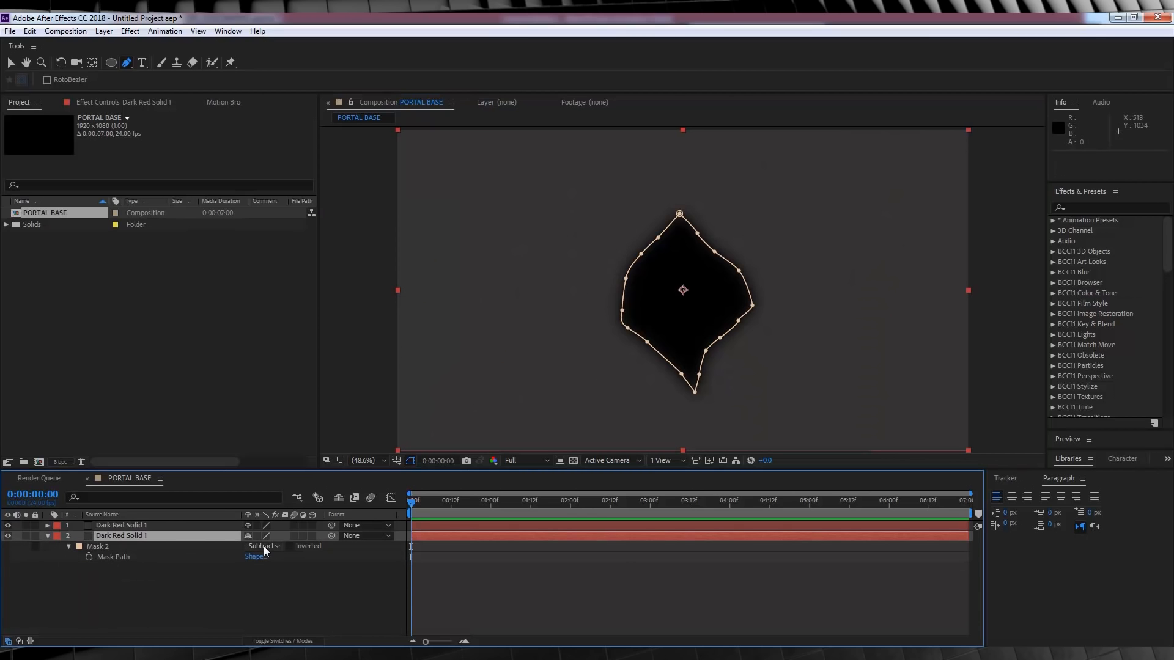
left_click(262, 546)
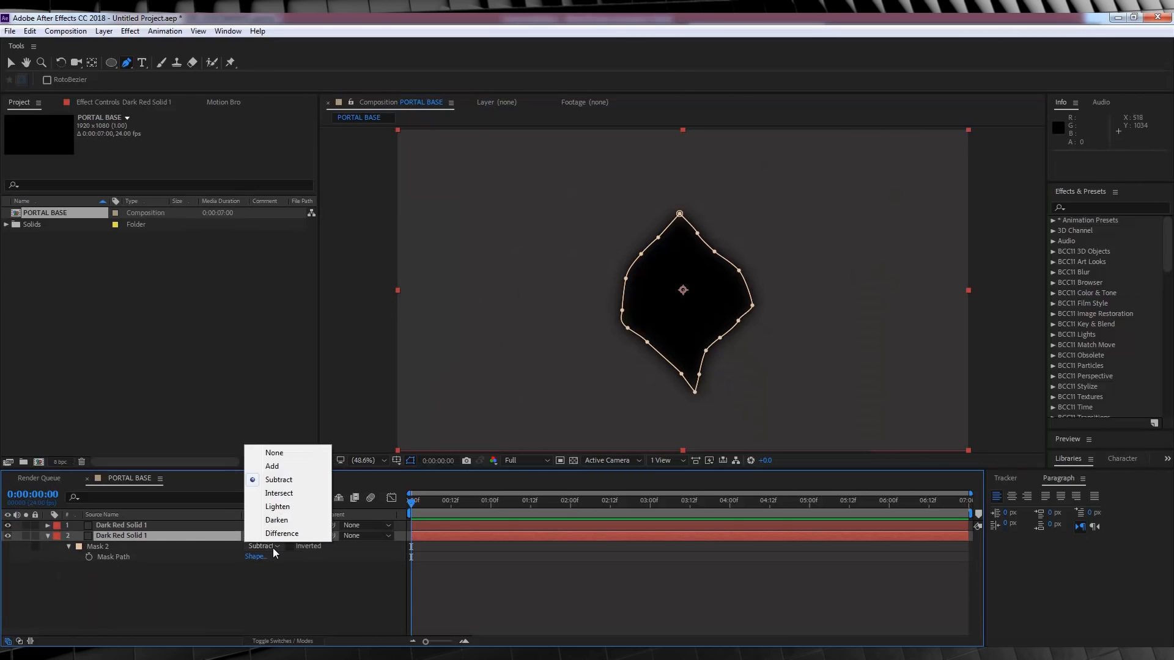
left_click(272, 466)
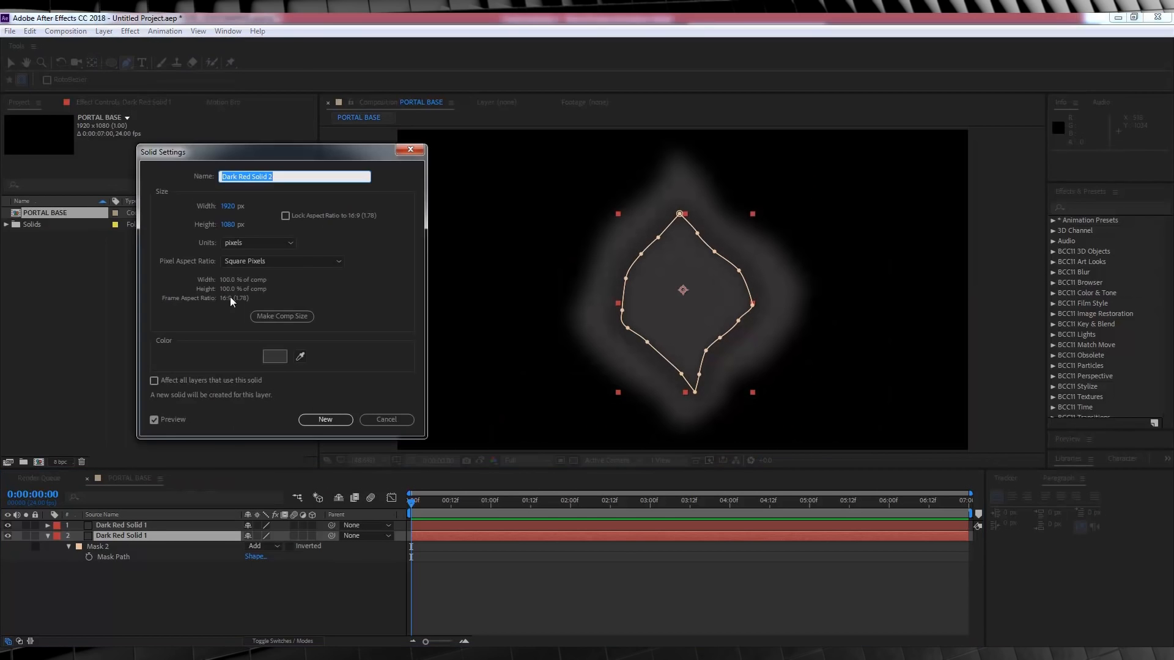
Recolor the copy to black and raise its inner mask feather
left_click(275, 357)
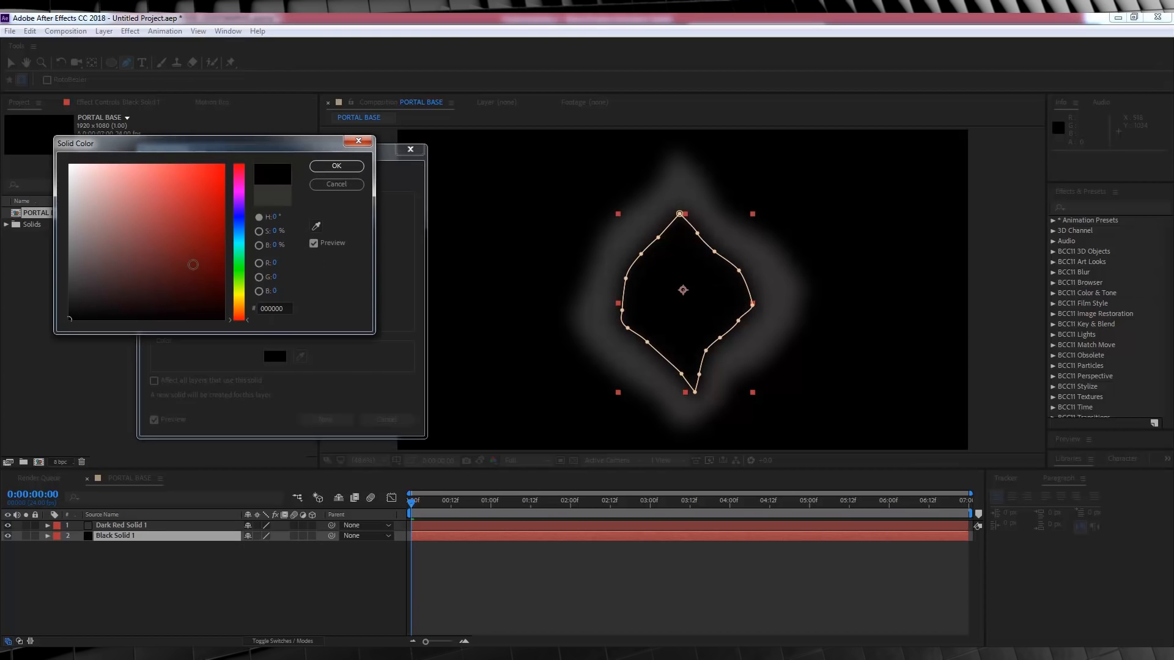
left_click(335, 166)
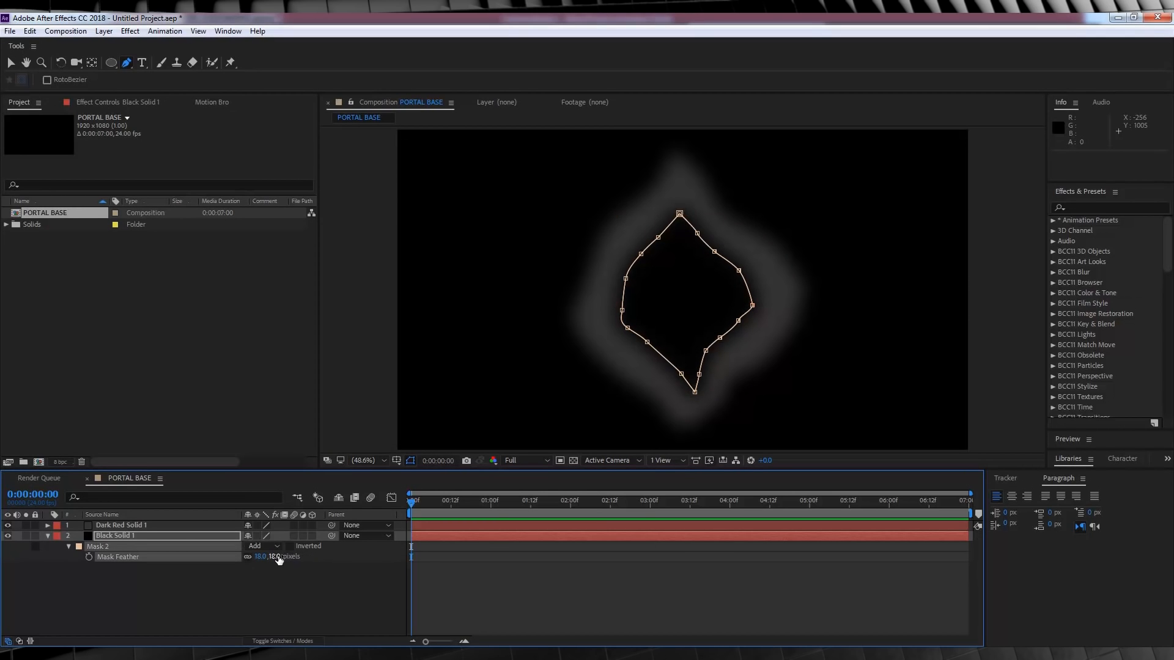
left_click(114, 535)
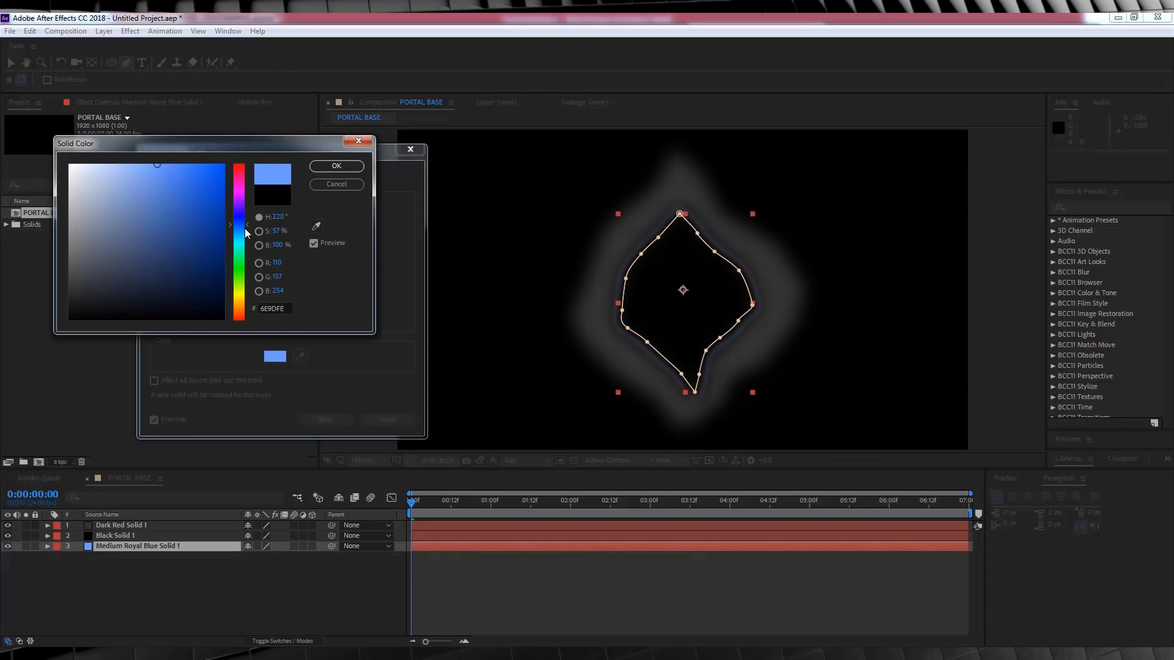
Confirm the medium royal blue color and create the blue solid
left_click(336, 166)
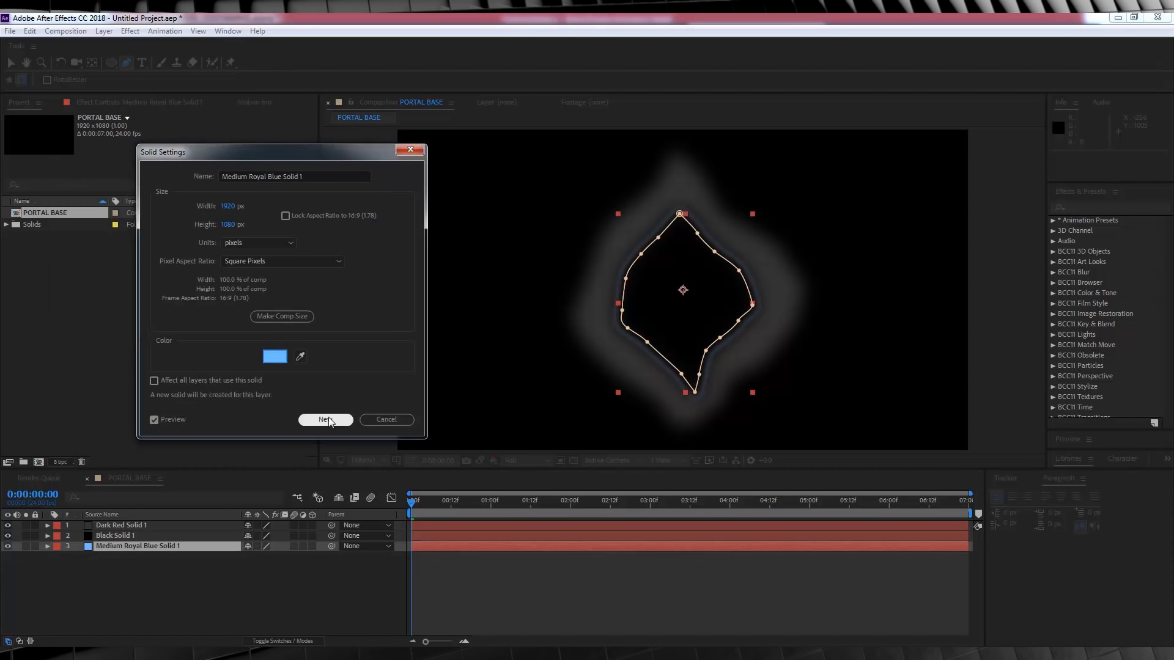
left_click(325, 420)
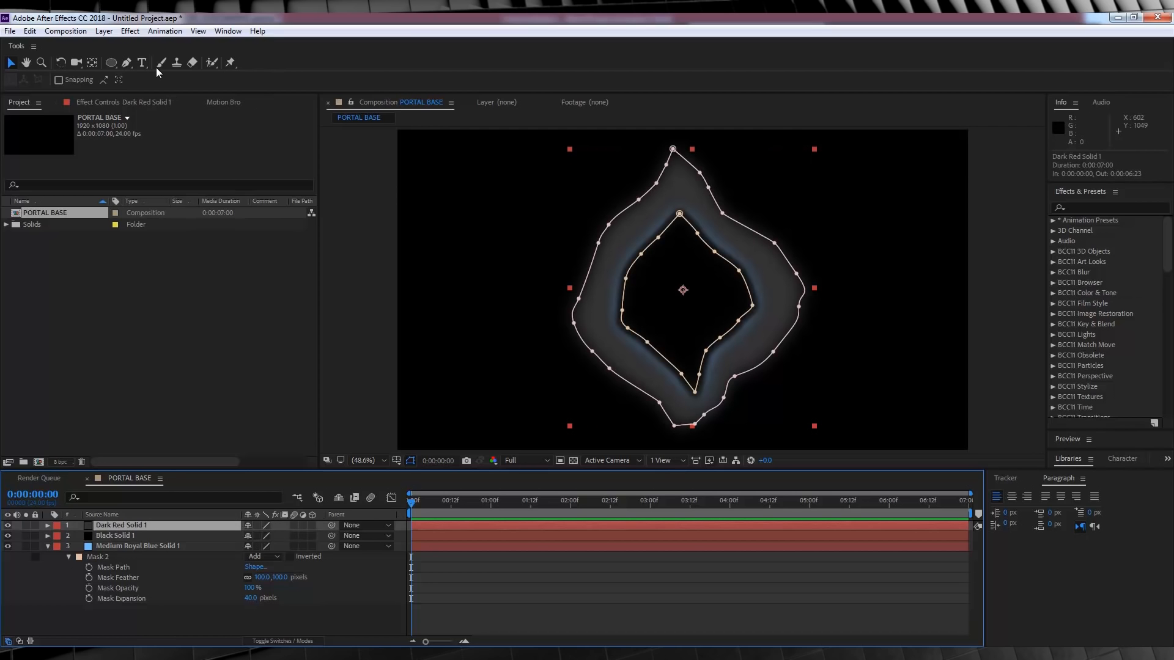
Apply Fractal Noise to Dark Red Solid 1 with contrast 190, brightness 43, Evolution keyframed
left_click(130, 31)
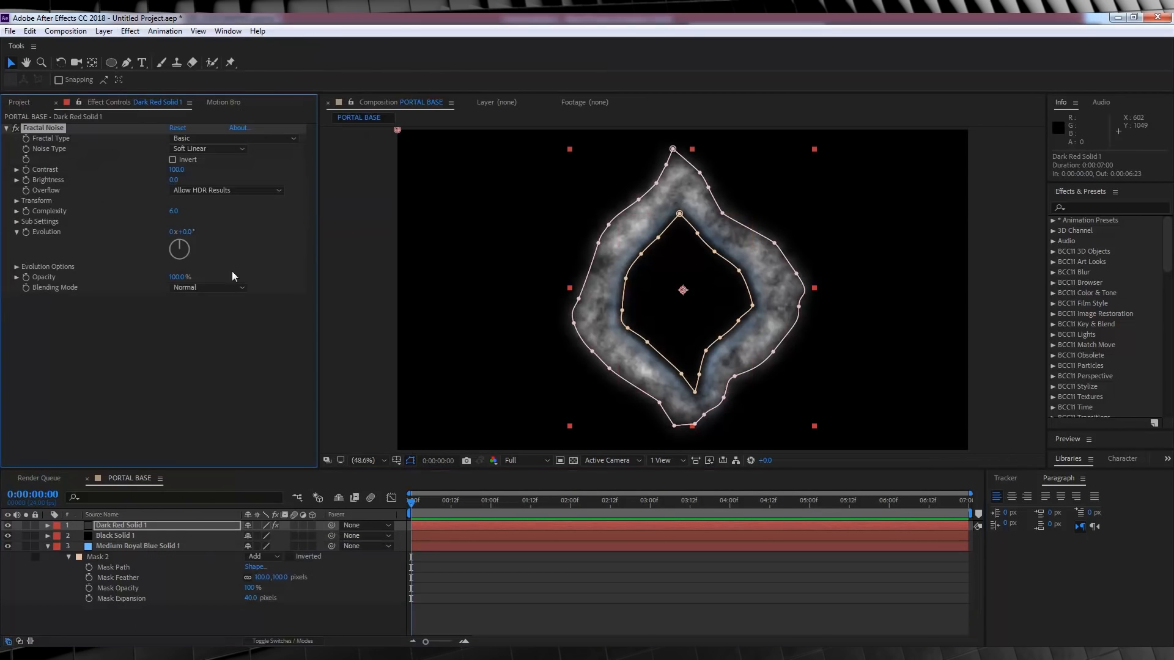
left_click(177, 170)
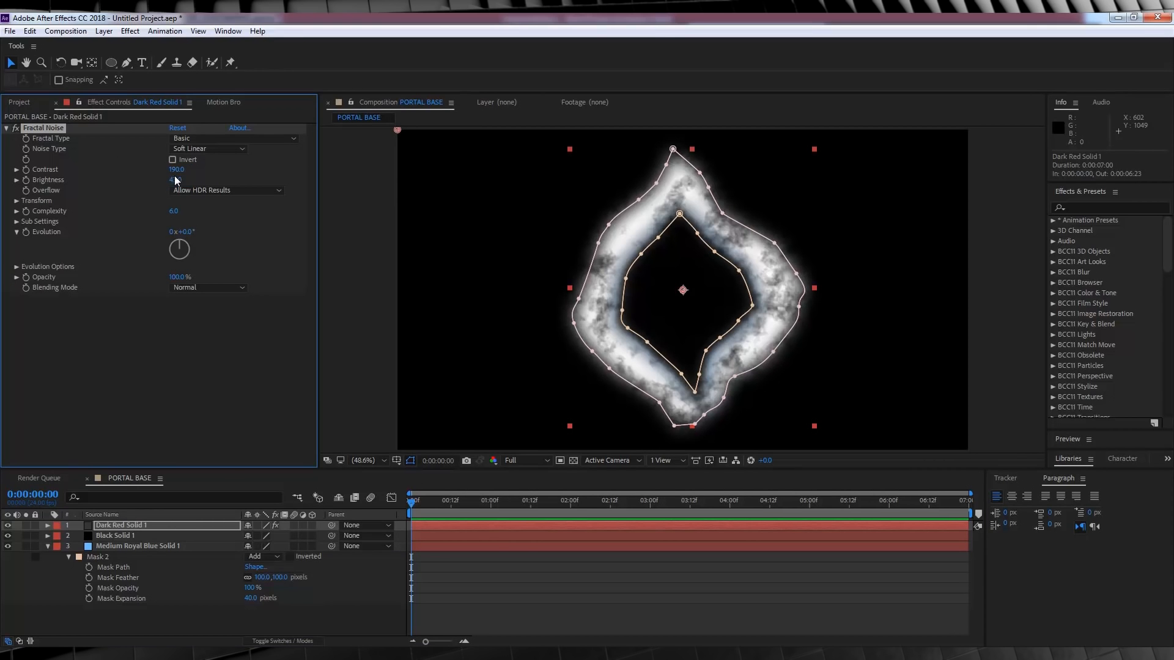
left_click(14, 200)
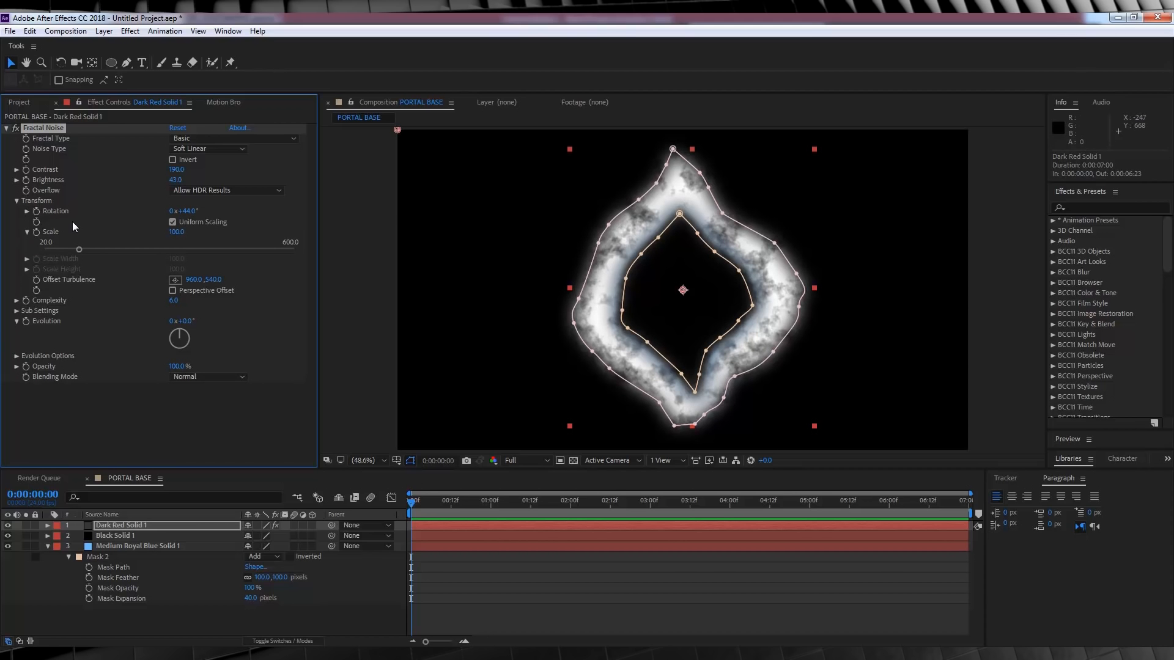
mouse_move(21, 329)
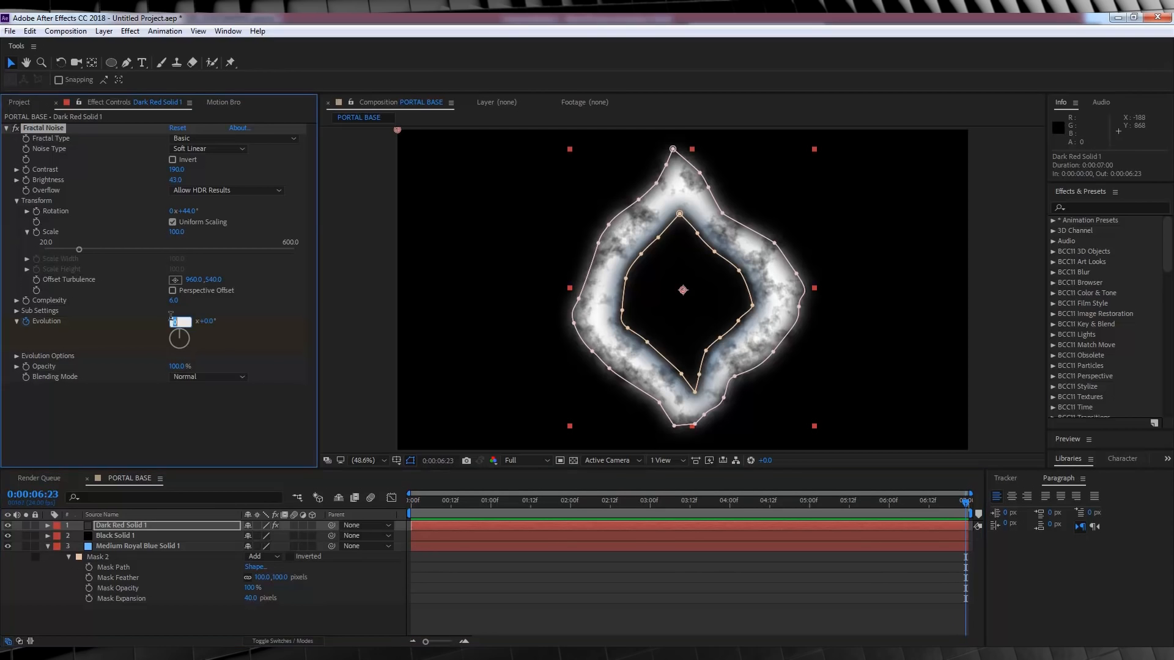
left_click(521, 501)
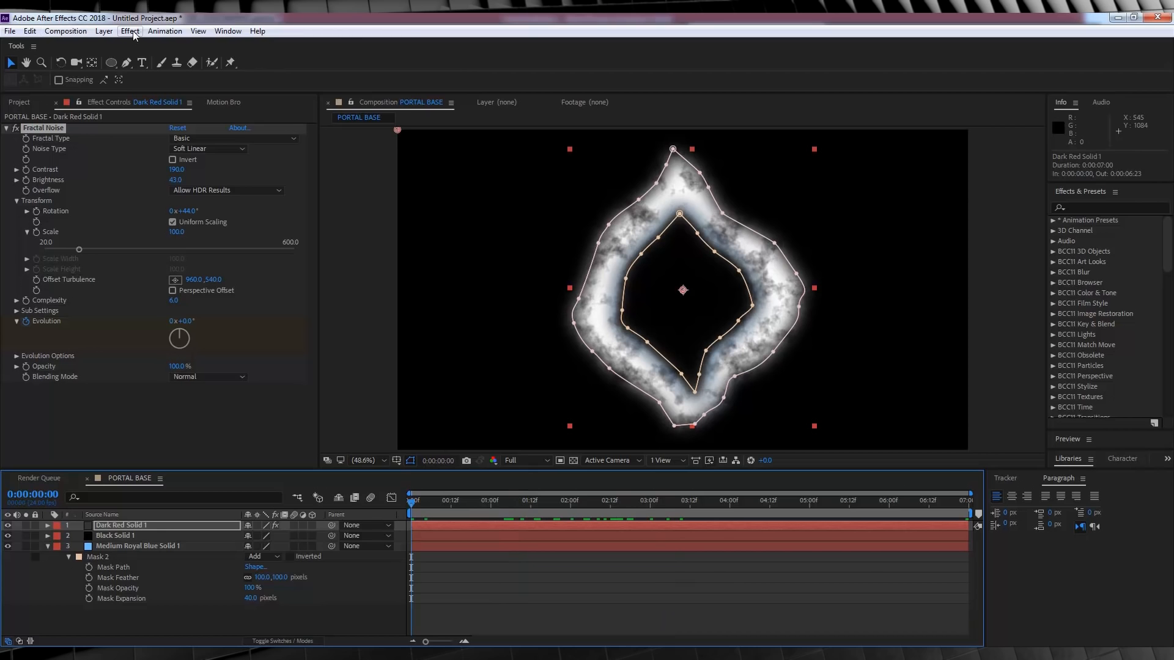
Tint Dark Red Solid 1 with a 55%-density Photo Filter and set Multiply mode
left_click(130, 31)
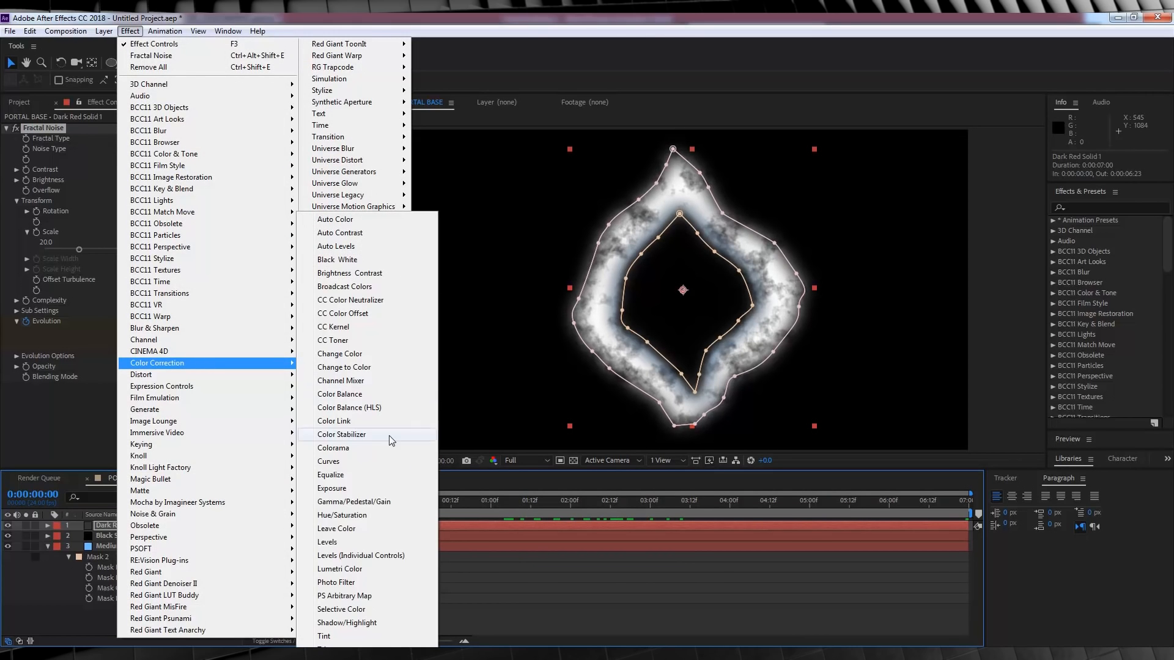
left_click(335, 582)
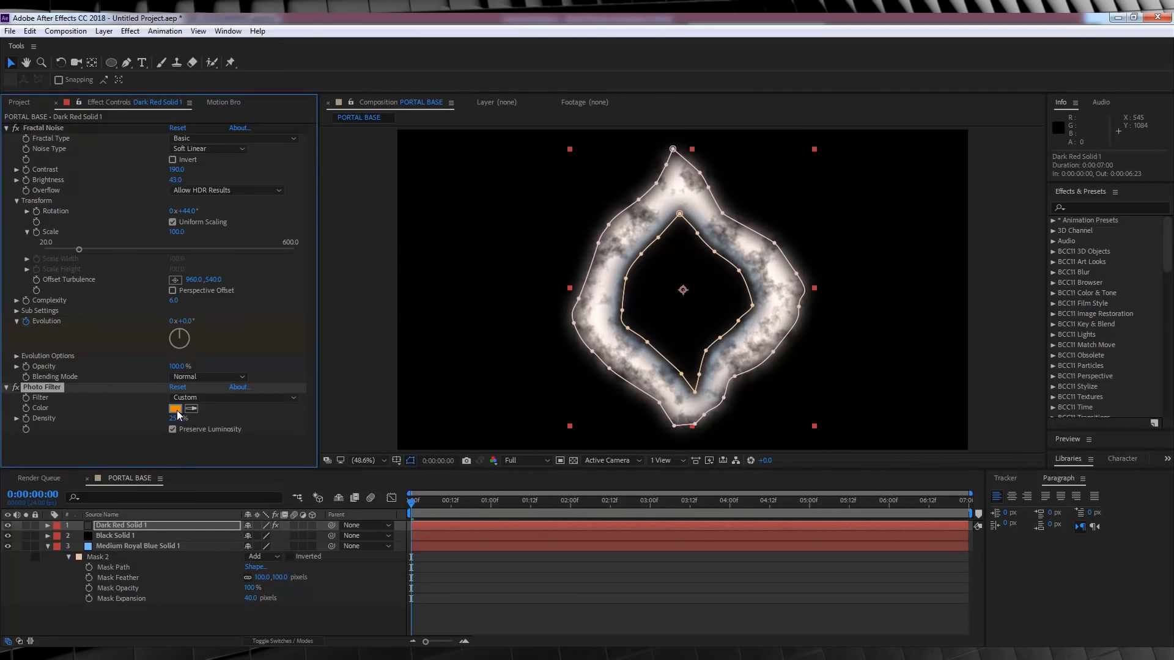
left_click(176, 408)
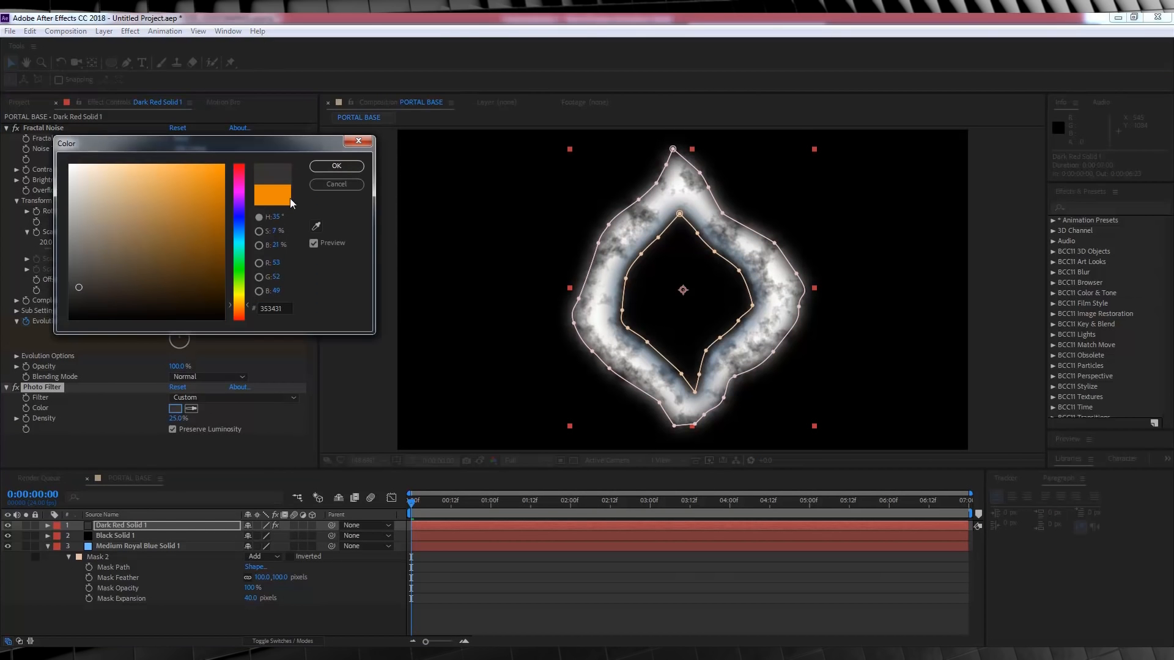
left_click(336, 184)
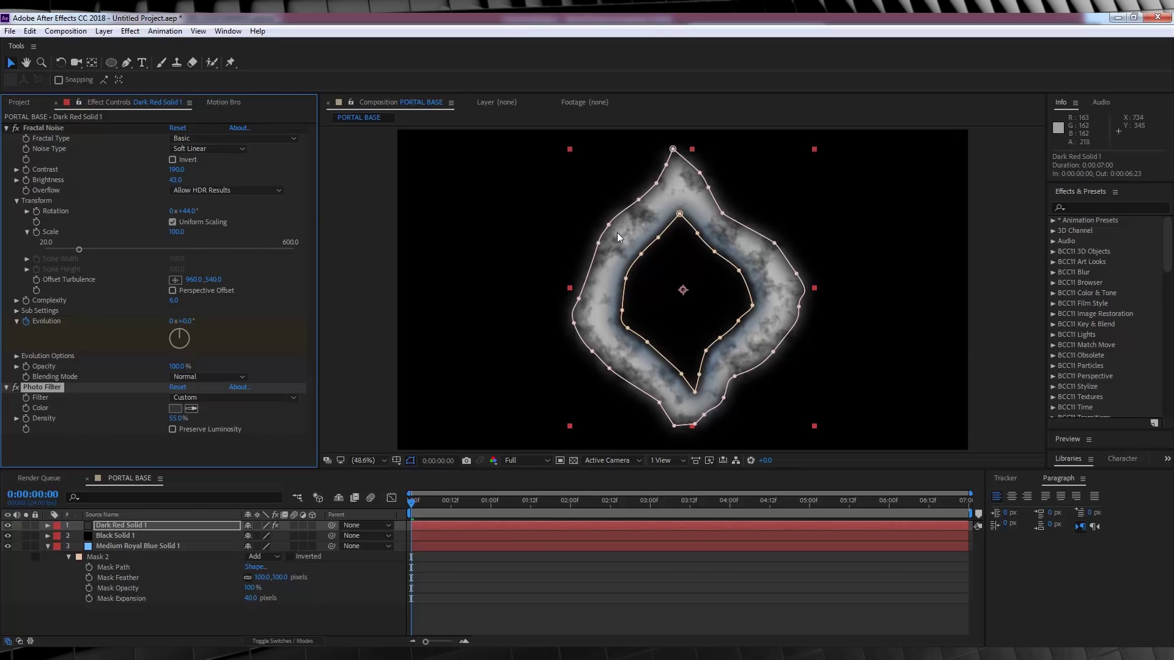
mouse_move(600, 328)
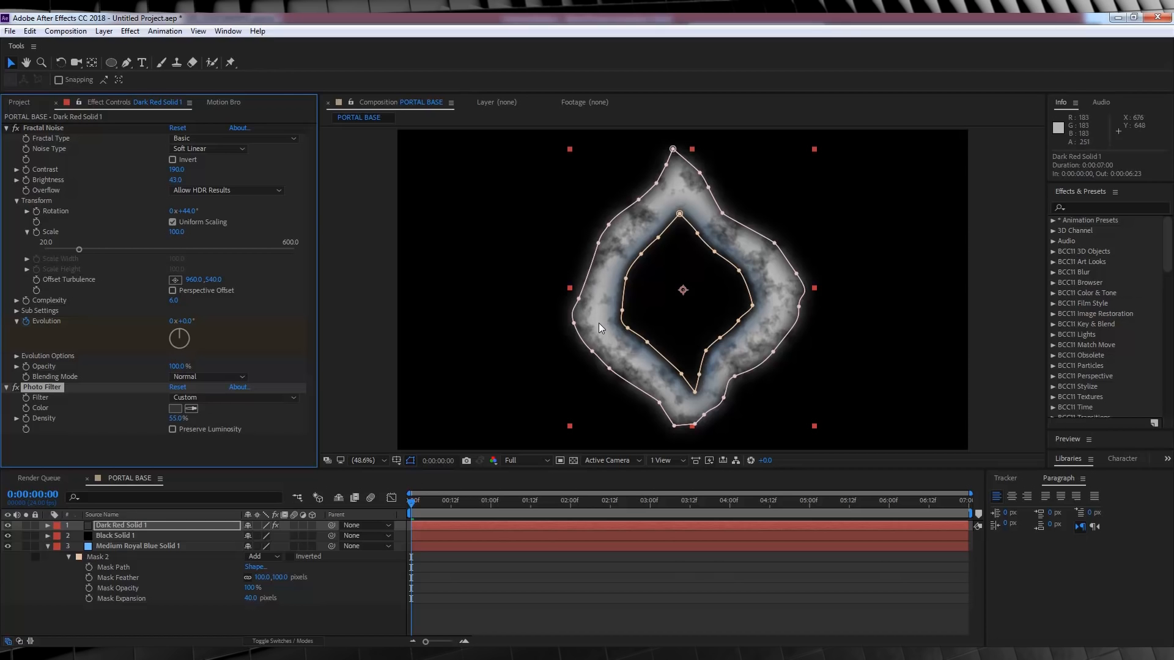
mouse_move(800, 248)
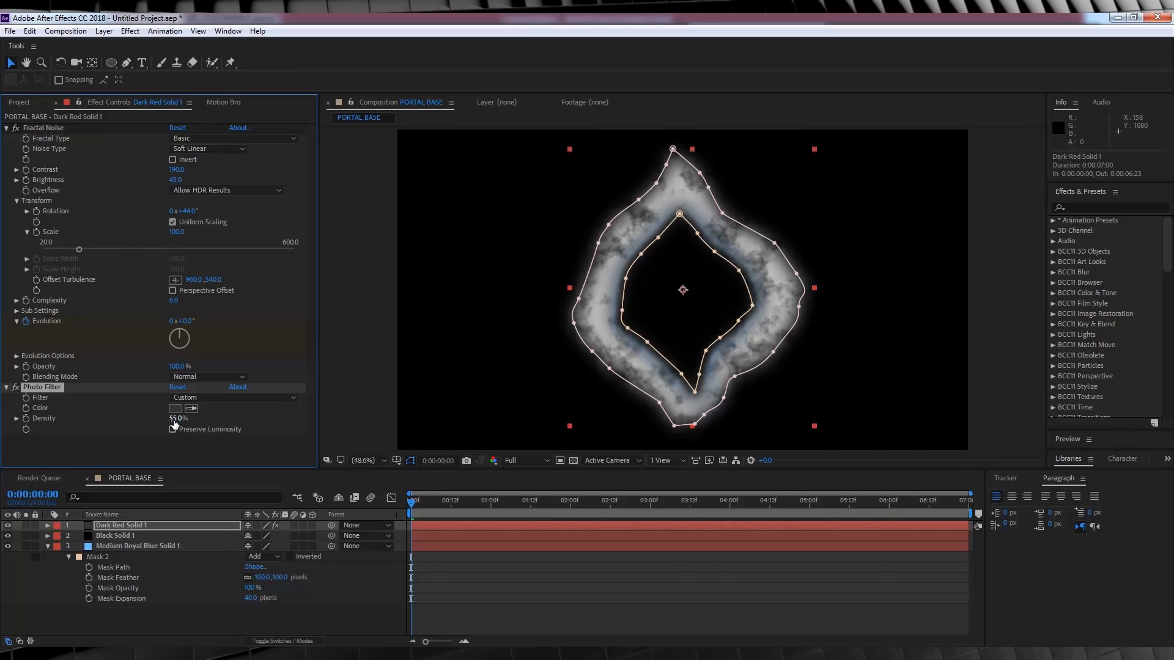
left_click_drag(180, 418, 180, 417)
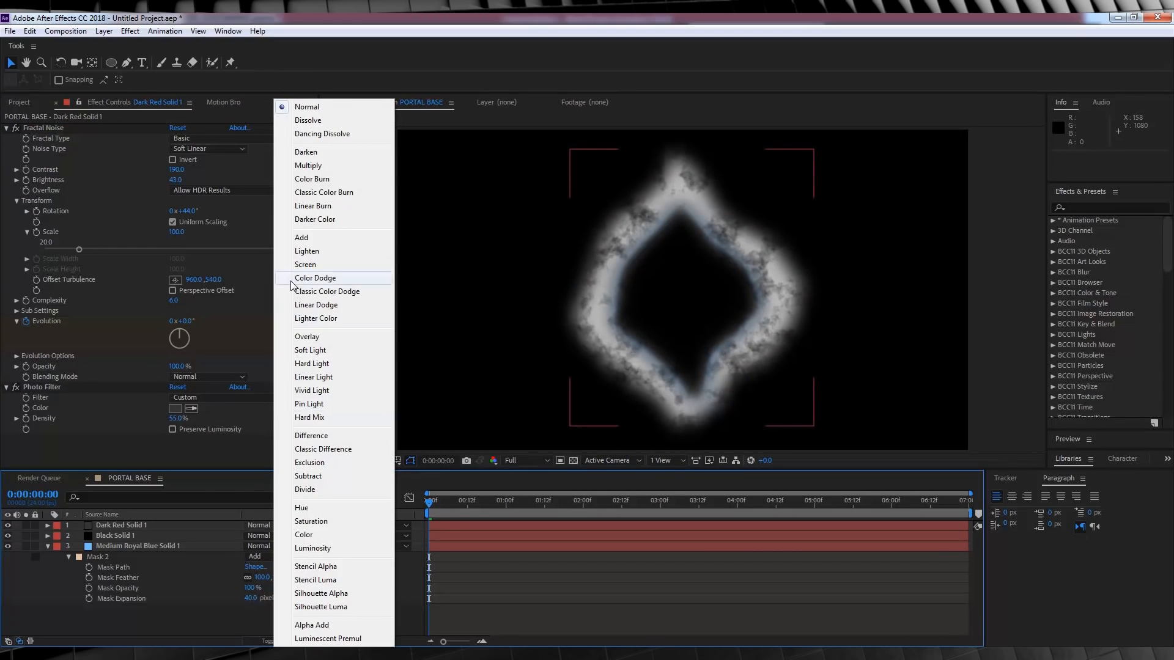
left_click(308, 165)
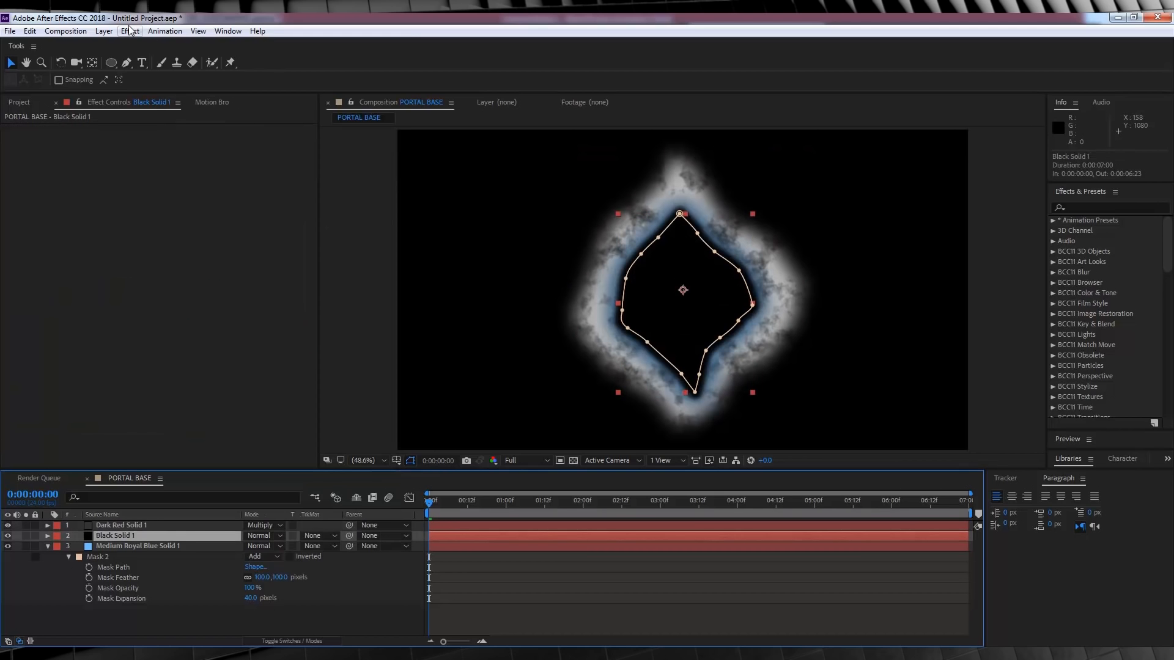
Give Black Solid 1 Fractal Noise (contrast 134, brightness −87), keyframed Evolution, Multiply mode
left_click(129, 31)
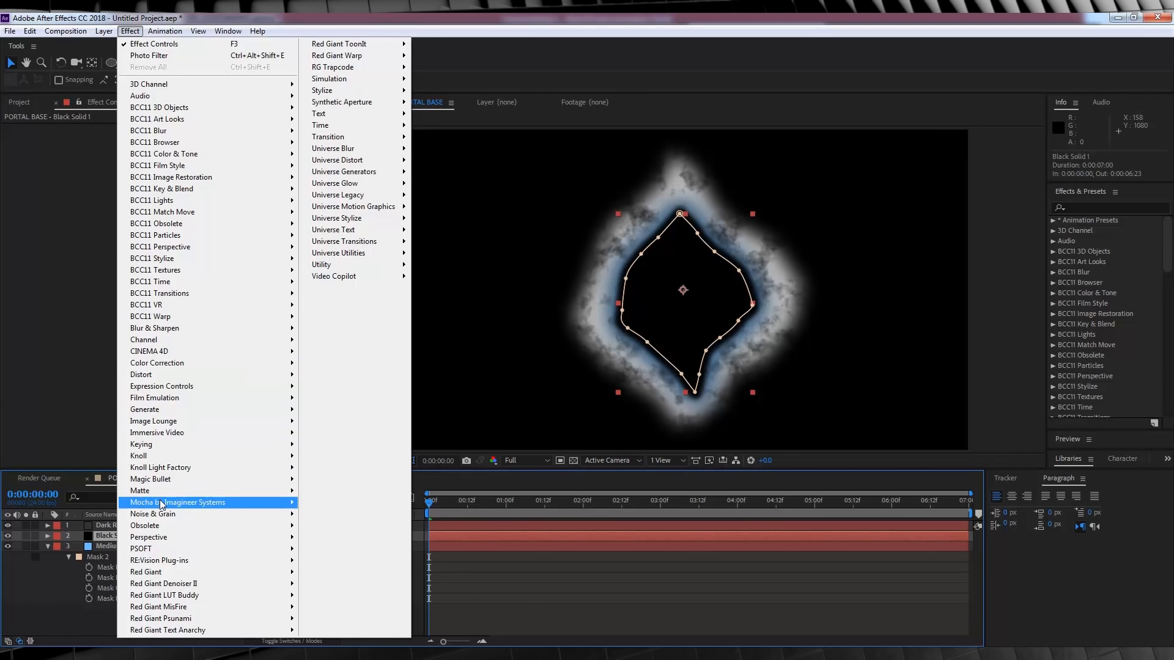
mouse_move(160, 520)
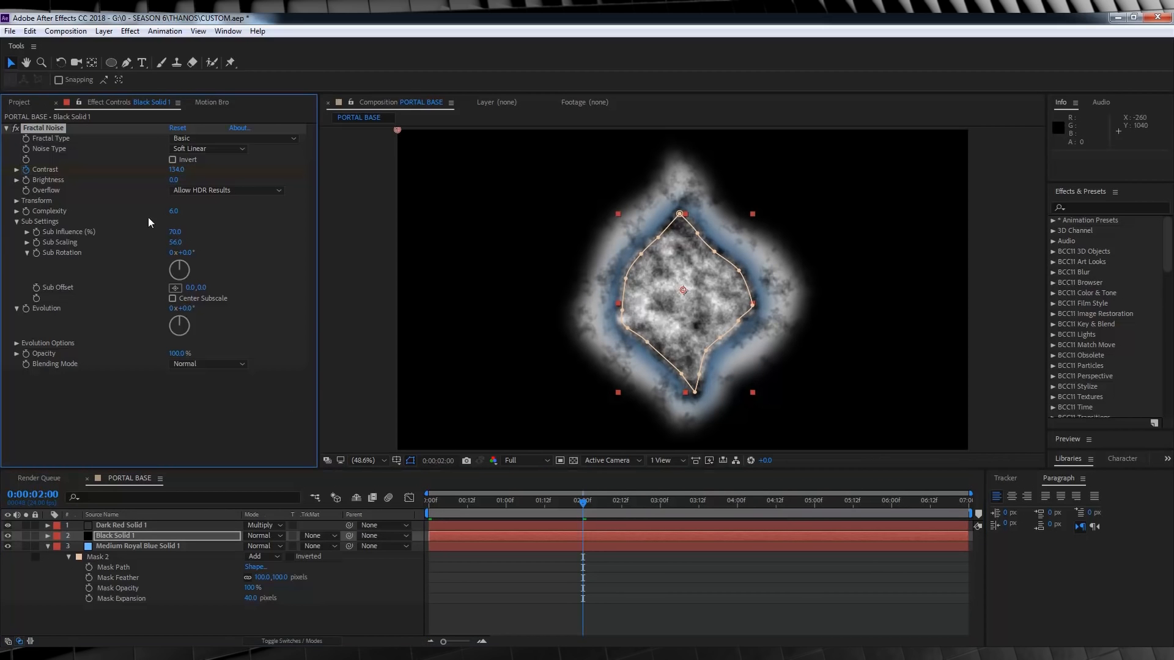
left_click(177, 180)
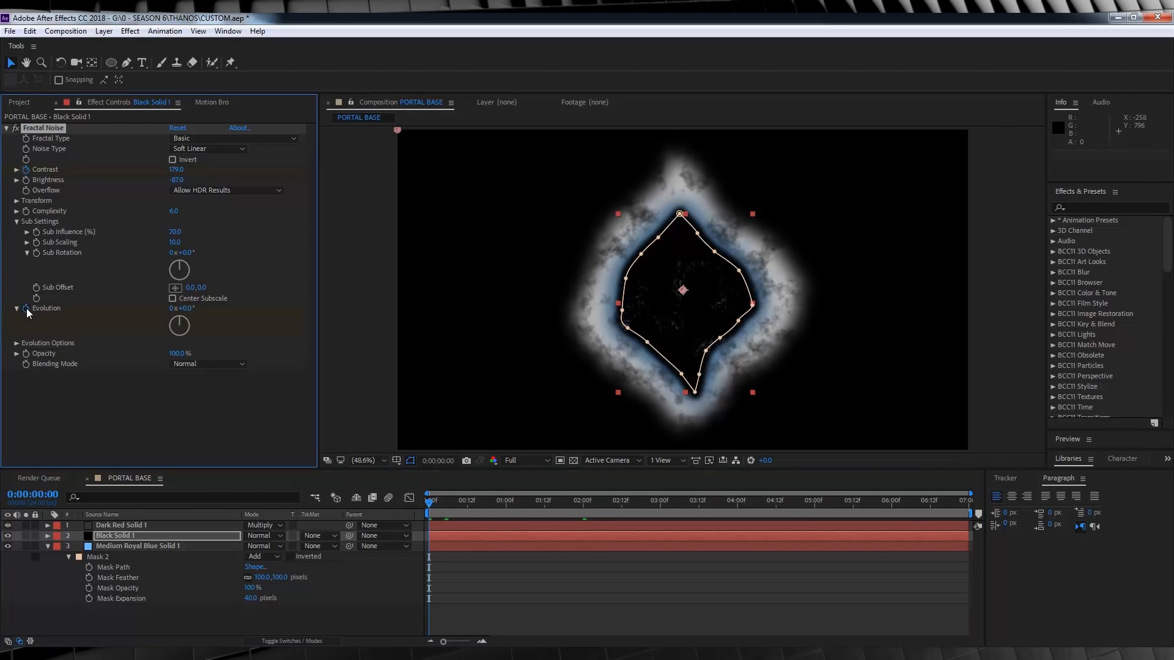
left_click(965, 501)
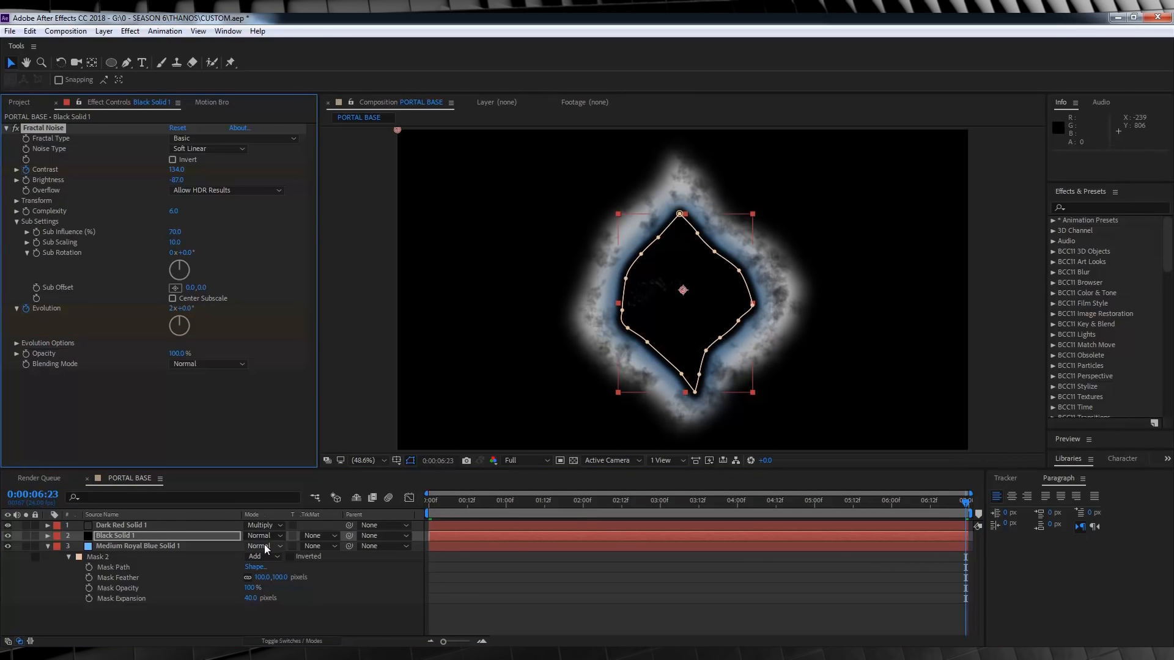
left_click(259, 536)
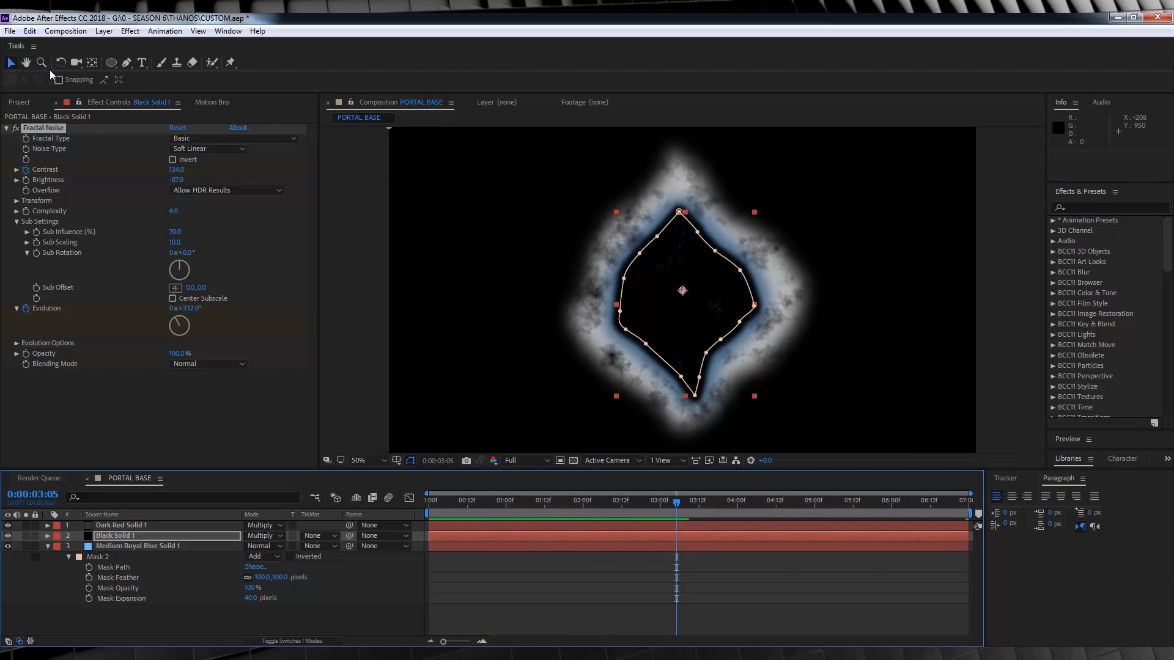
Apply Fast Box Blur from Blur & Sharpen to Black Solid 1
left_click(129, 30)
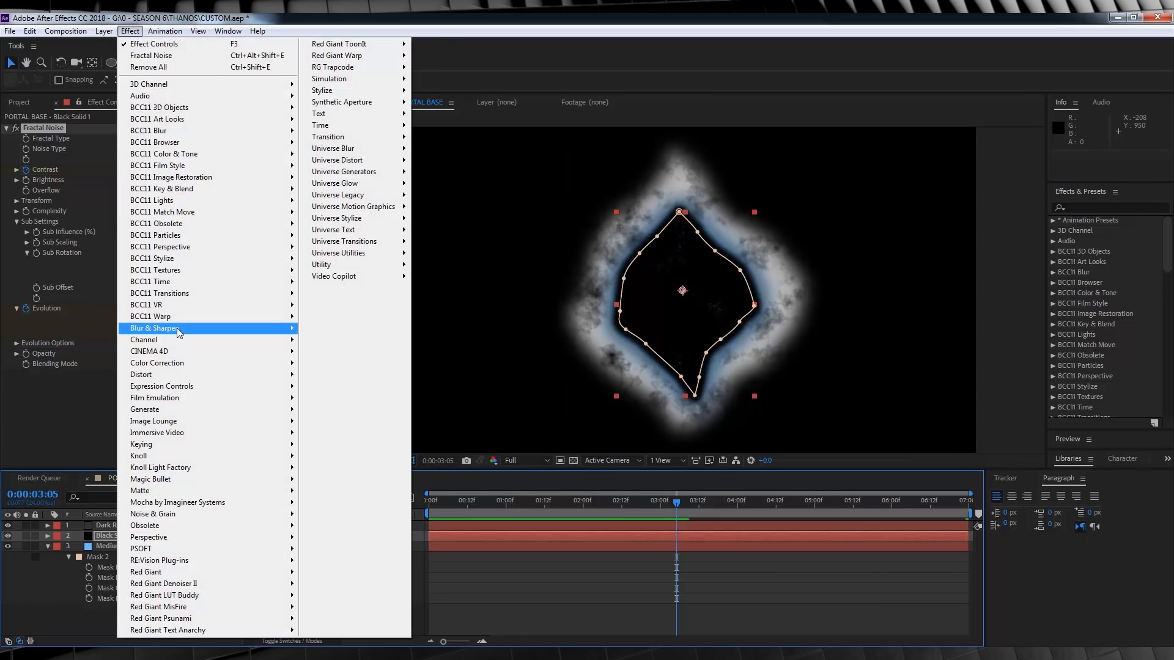
left_click(155, 328)
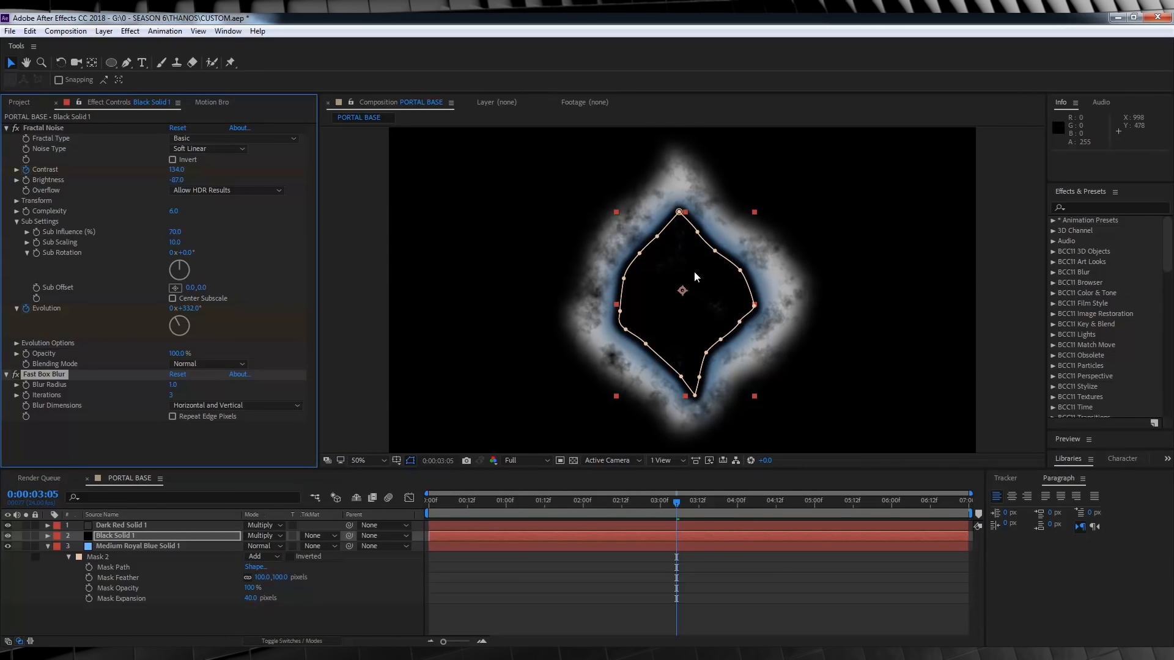
mouse_move(745, 292)
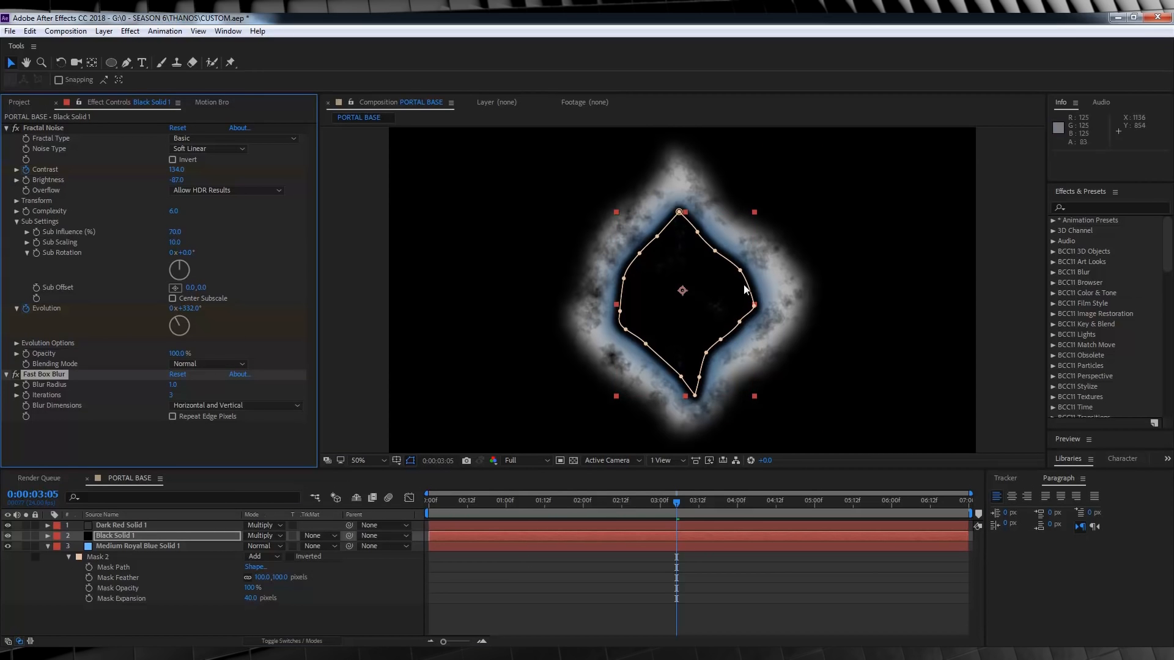
mouse_move(489, 613)
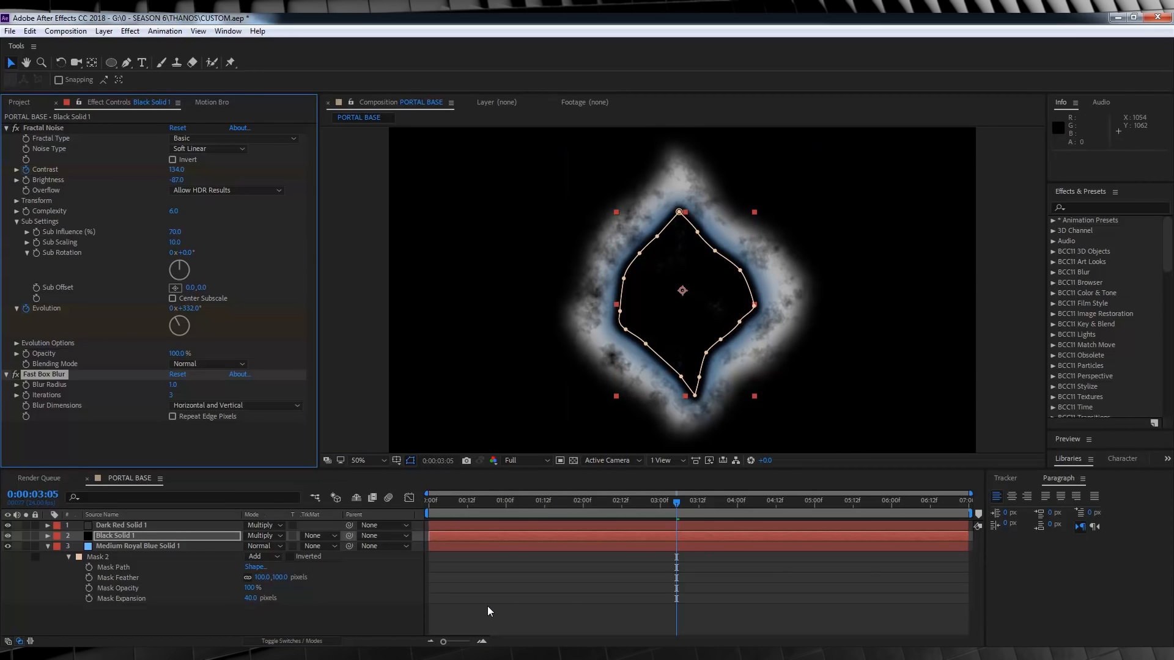
mouse_move(471, 507)
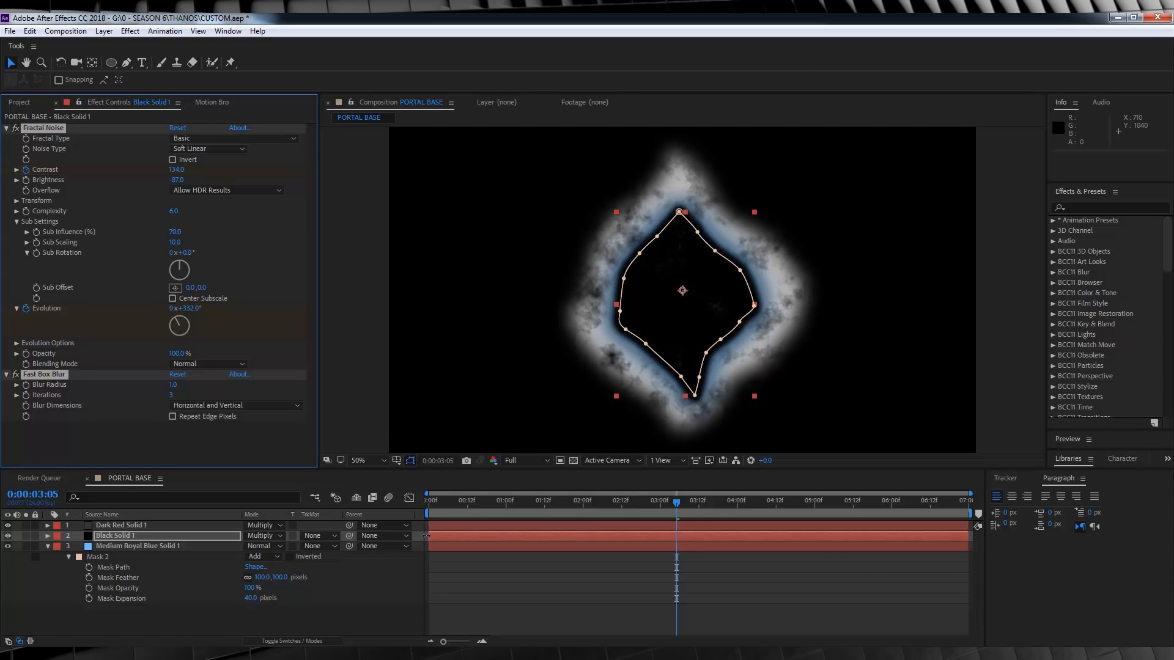
Select all three layers and keyframe a tiny starting Scale
left_click(120, 525)
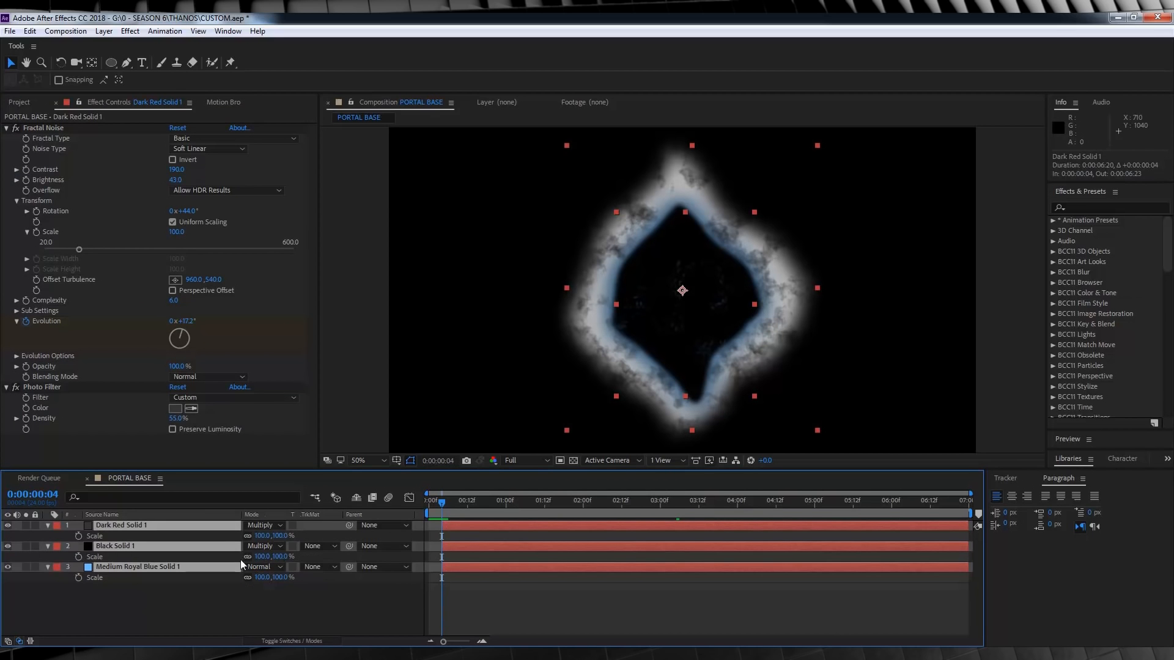
double_click(263, 535)
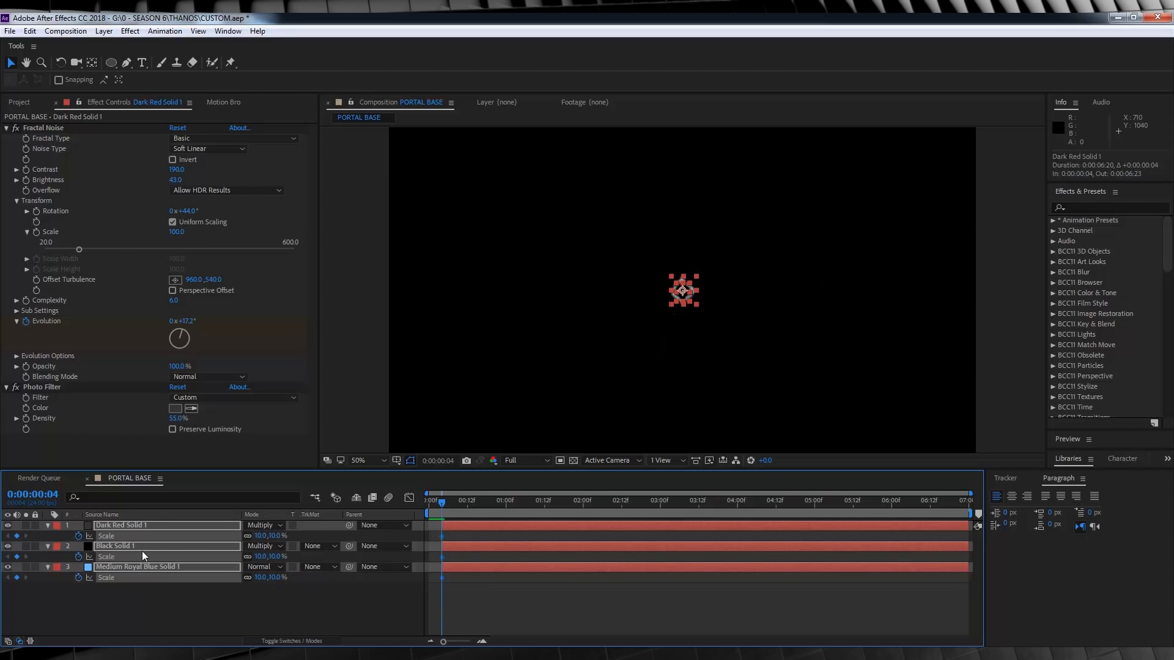
left_click(461, 504)
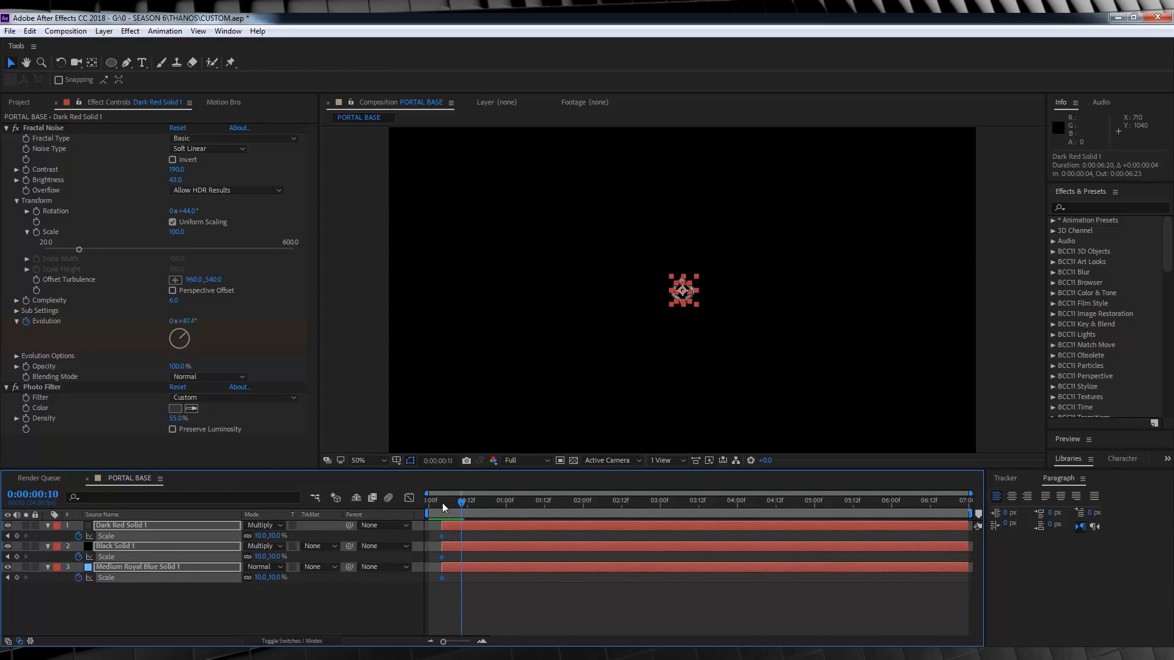
Add Scale keyframes at 17 frames (30.9%) and later times, growing to about 345%
left_click_drag(463, 500, 486, 500)
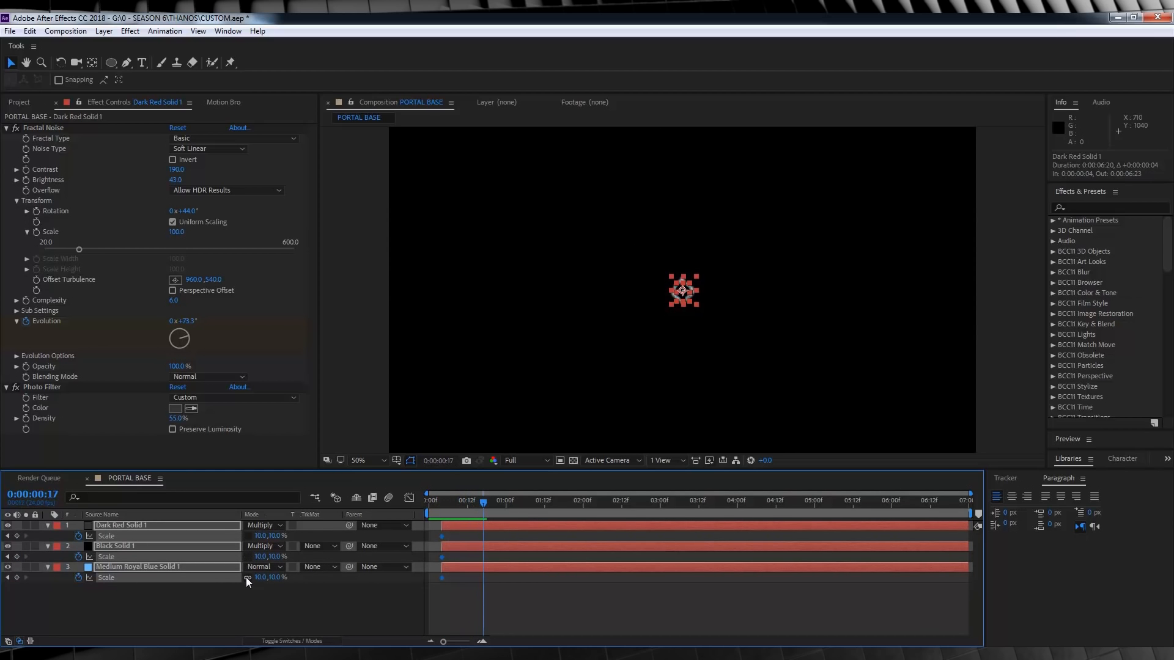
left_click(264, 535)
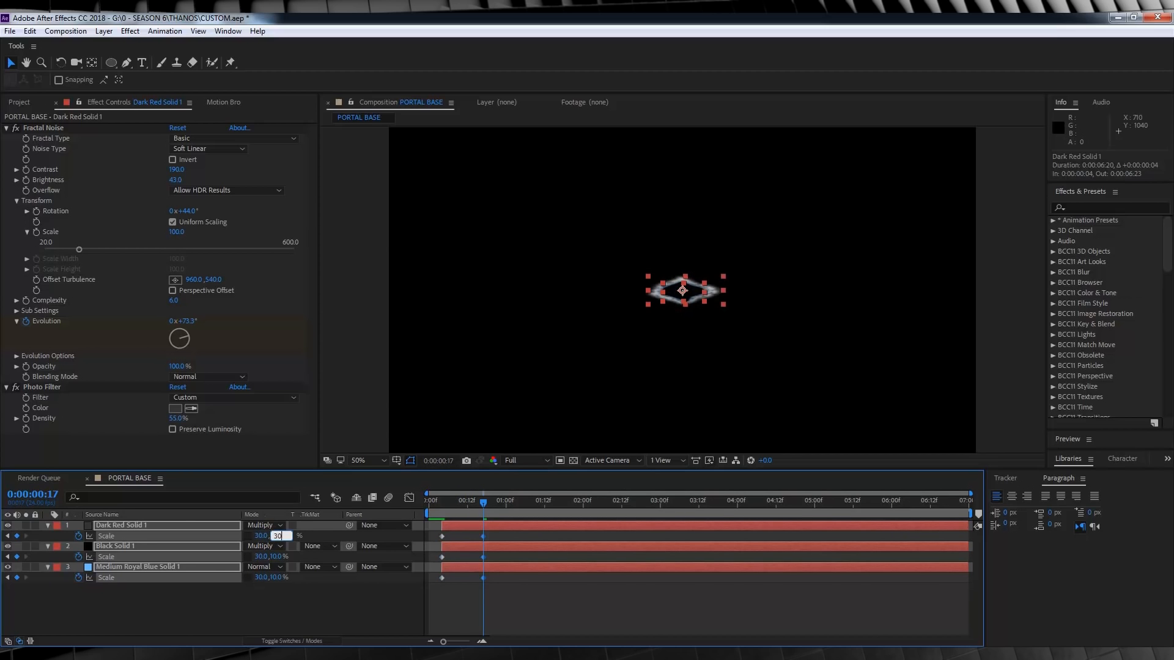
type("30.9")
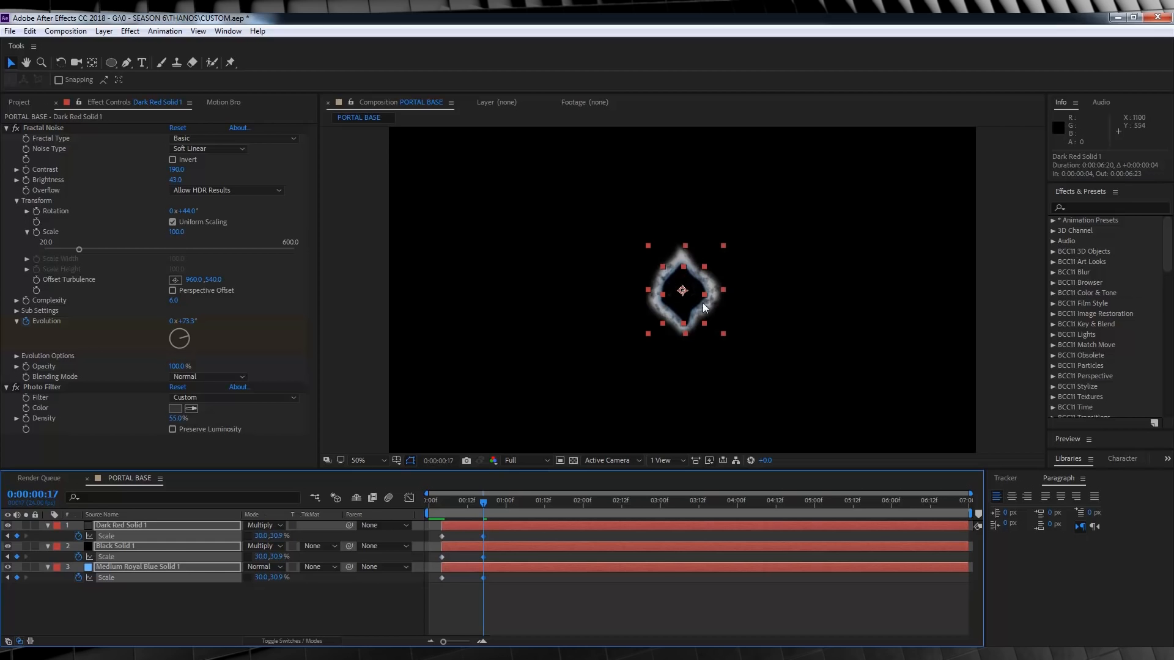
mouse_move(571, 591)
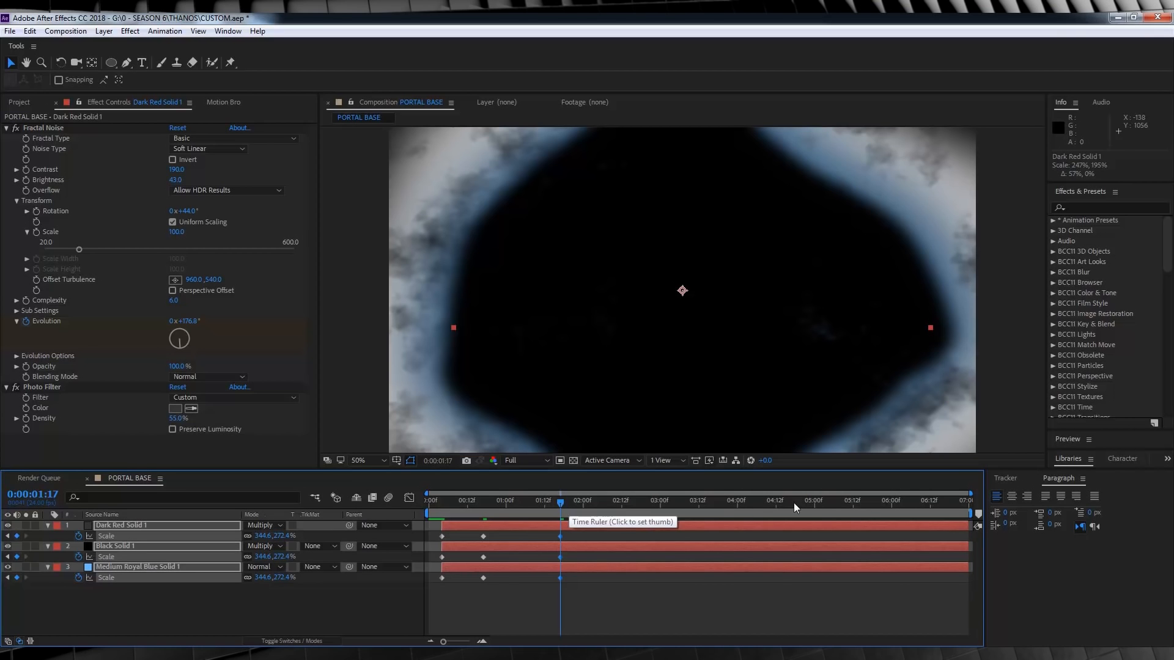
left_click(833, 502)
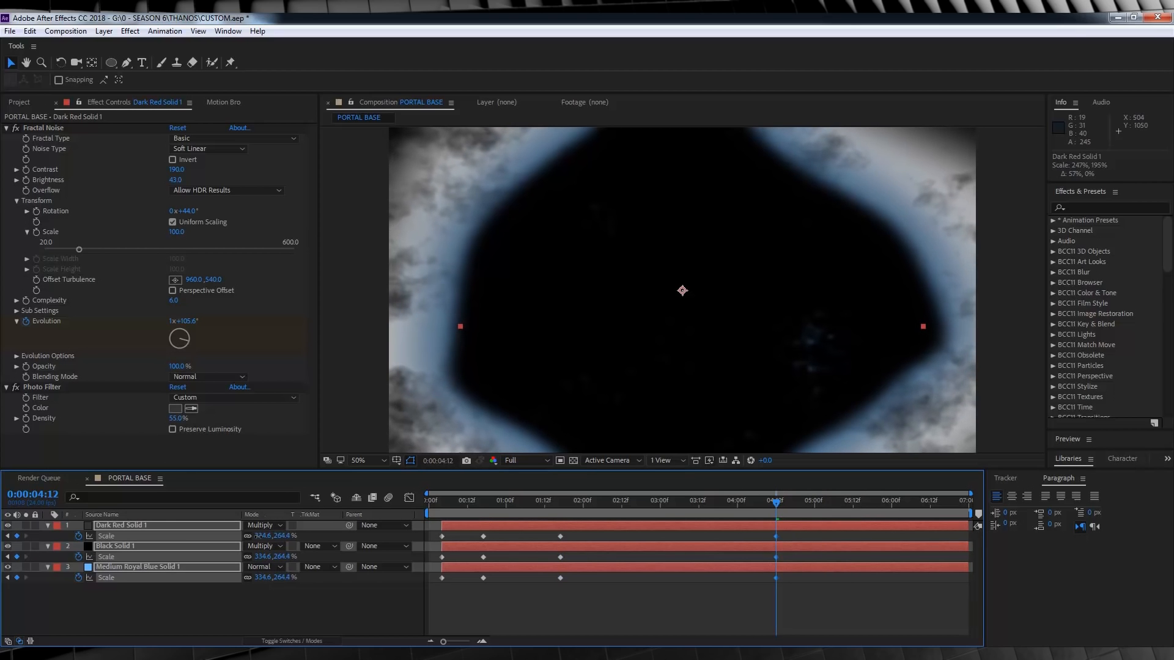
left_click(564, 503)
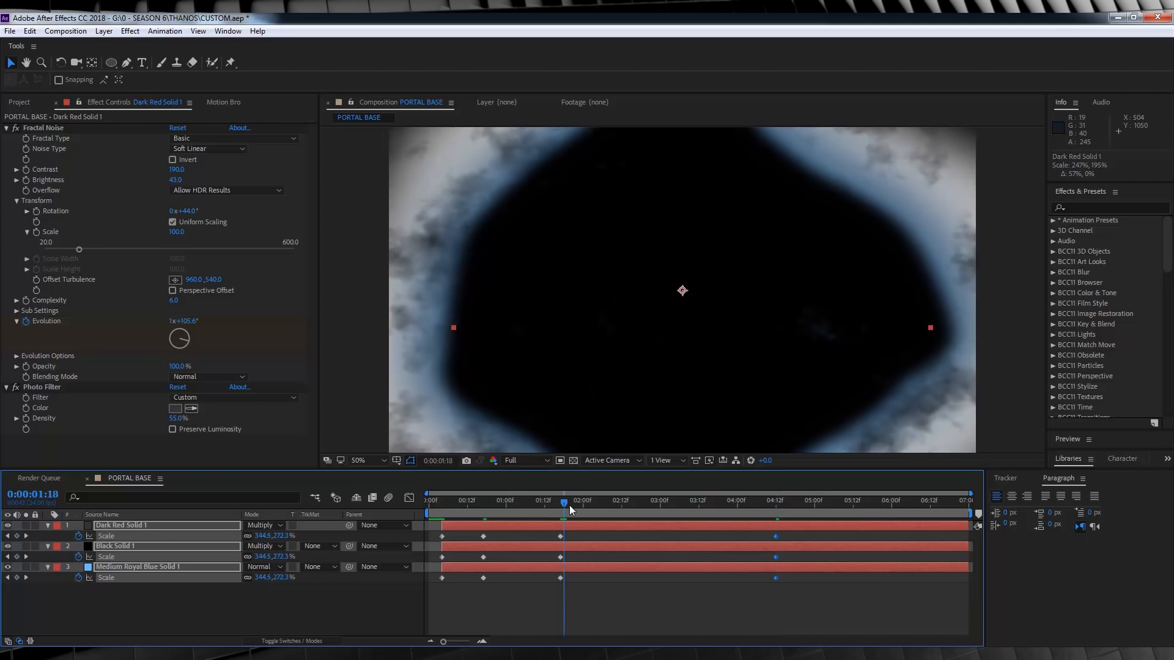
left_click(813, 508)
type("PORTAL FINAL")
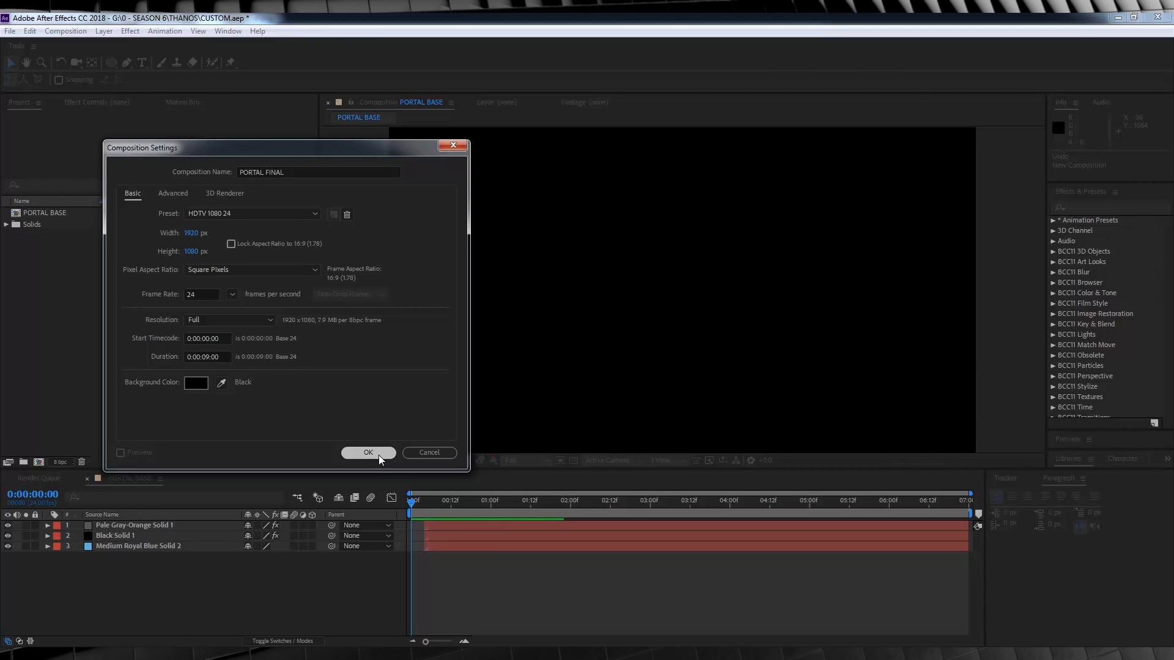
Create the 9-second HDTV 1080 24 PORTAL FINAL comp, nest PORTAL BASE, and turn its visibility off
left_click(369, 453)
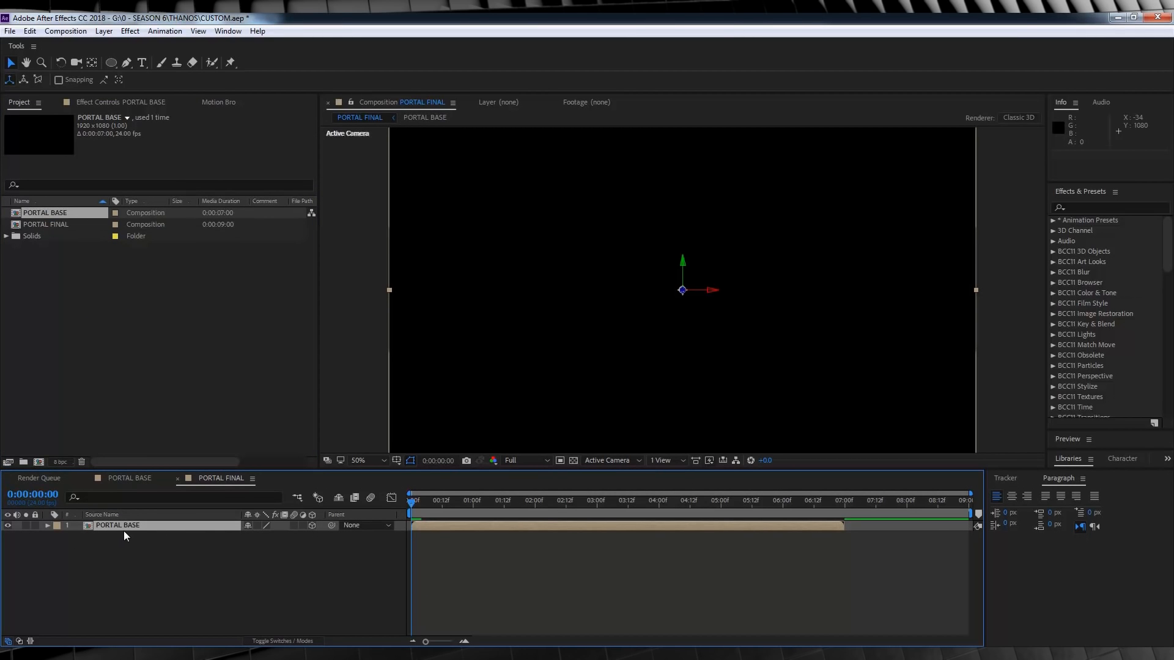
left_click(100, 31)
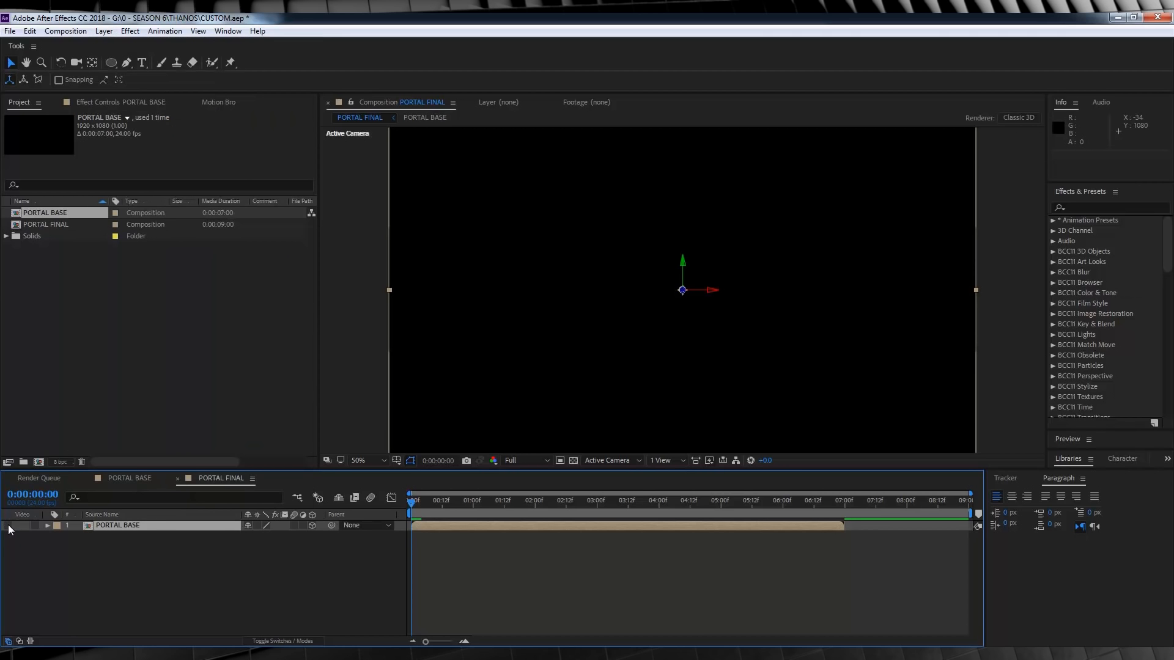
left_click(104, 30)
type("em")
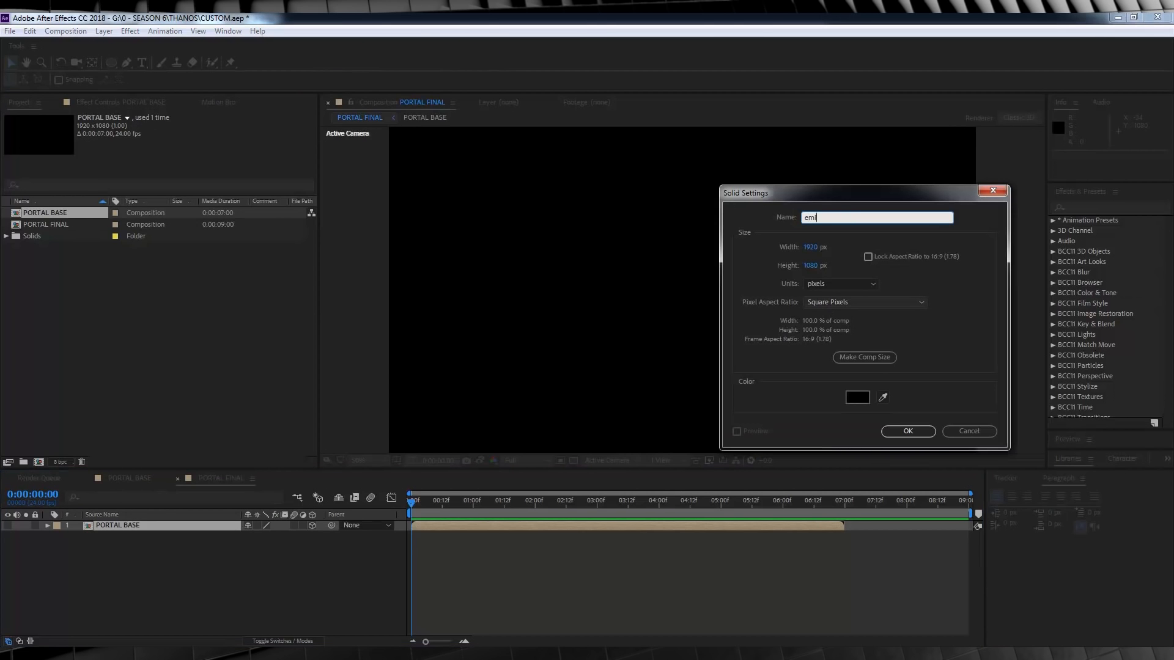
Add an 'emitter' solid with Trapcode Particular and set Particles/sec to 30000
left_click(908, 431)
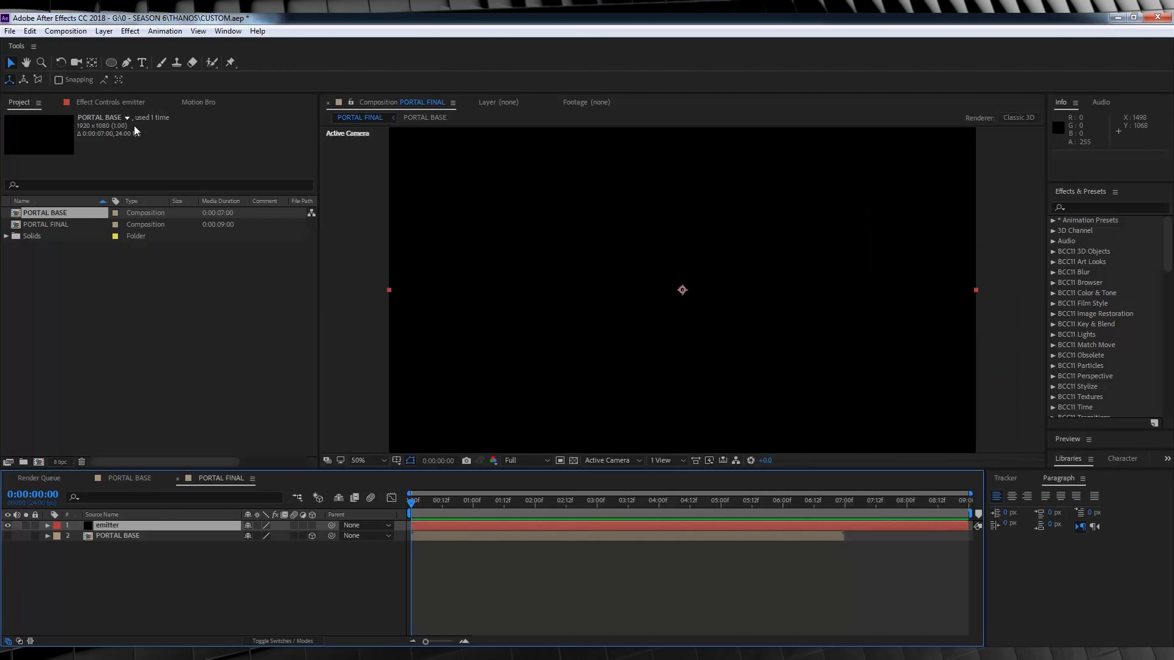
left_click(130, 30)
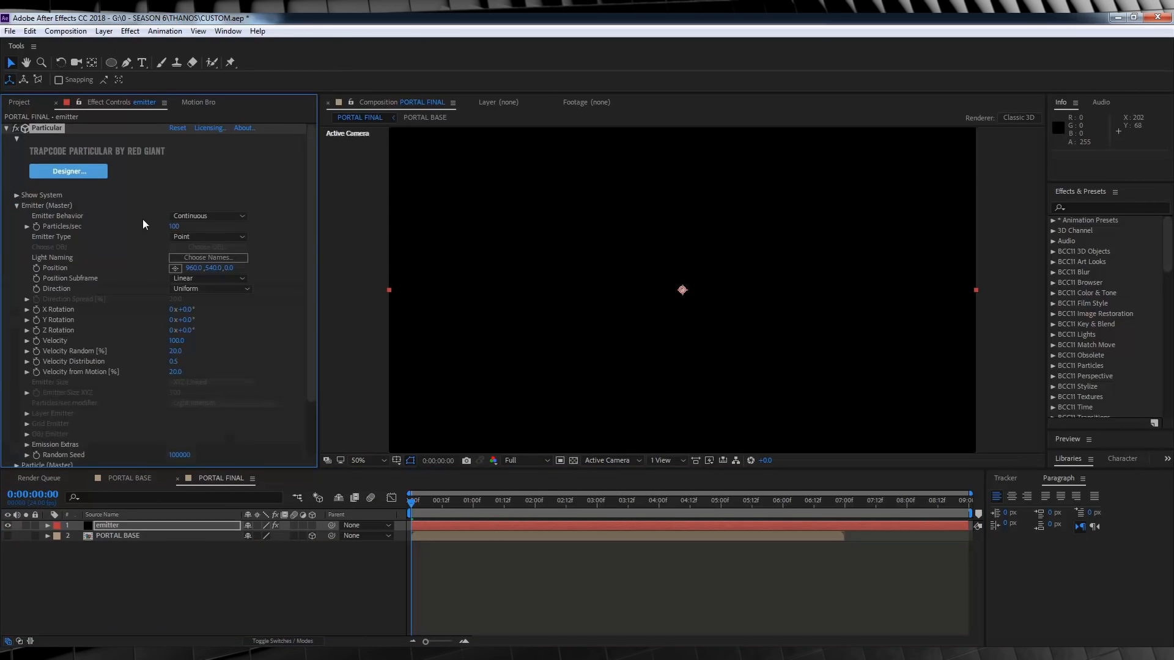
double_click(175, 226)
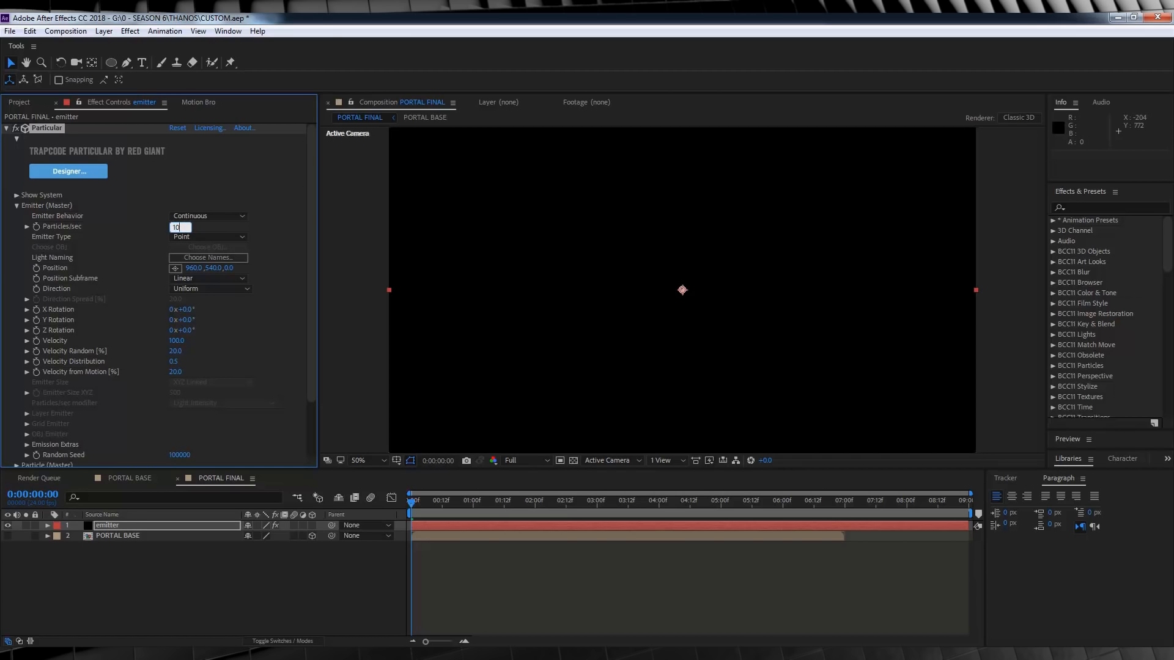
type("30000")
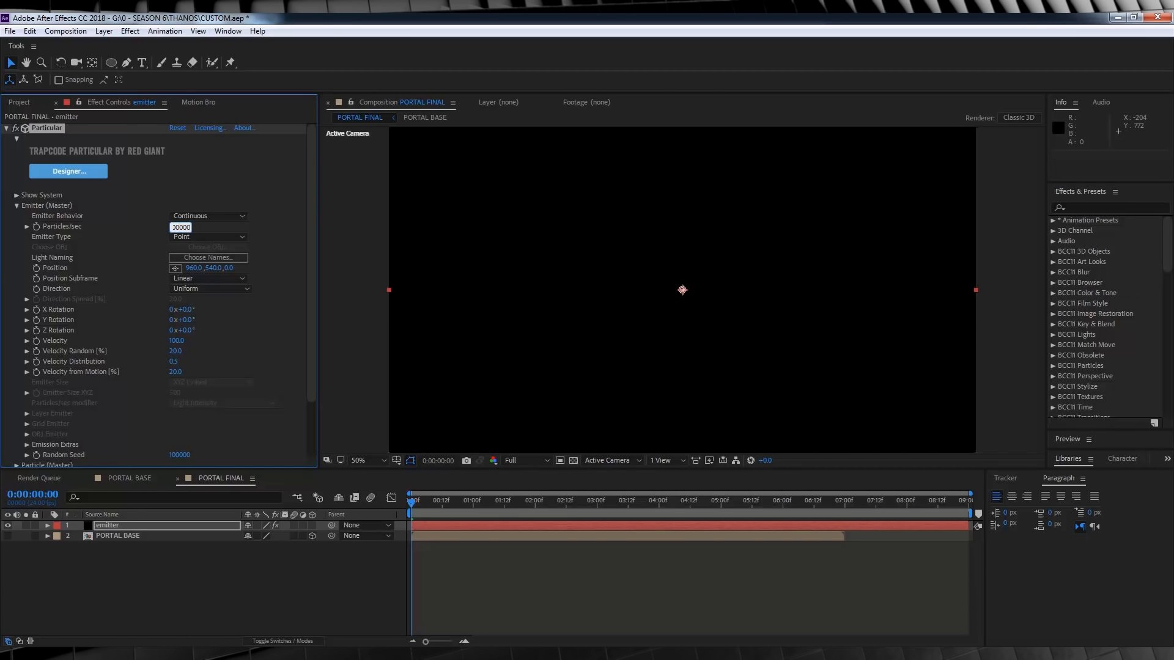
Set Emitter Type to Layer and use PORTAL BASE as the Layer Emitter
left_click(208, 237)
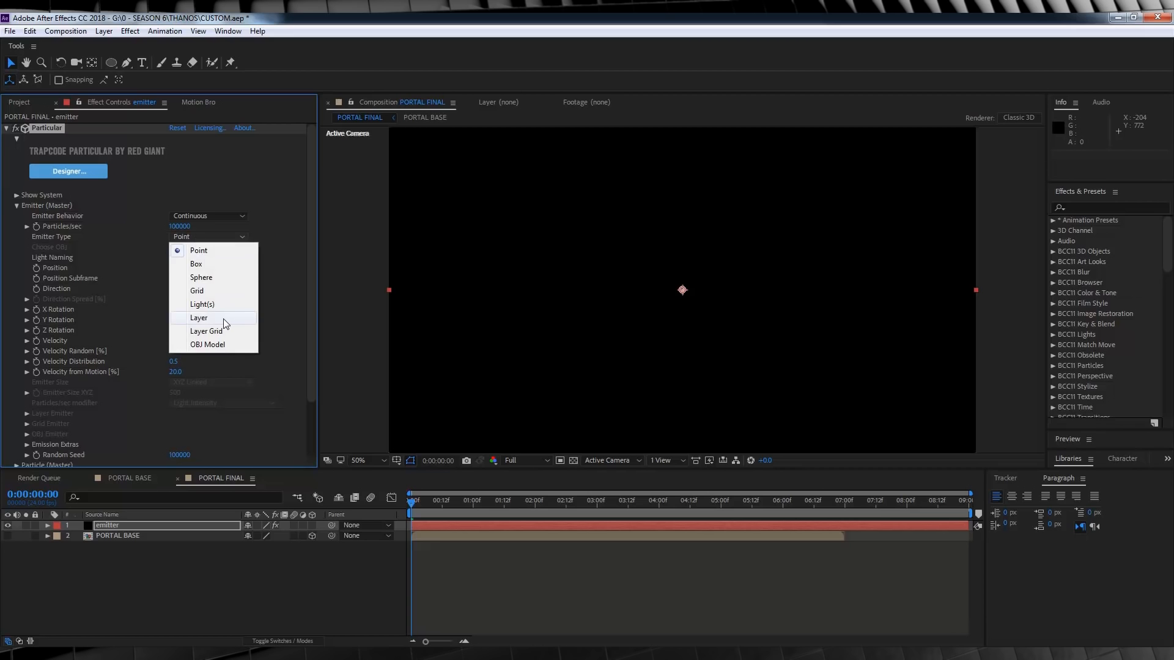
left_click(198, 318)
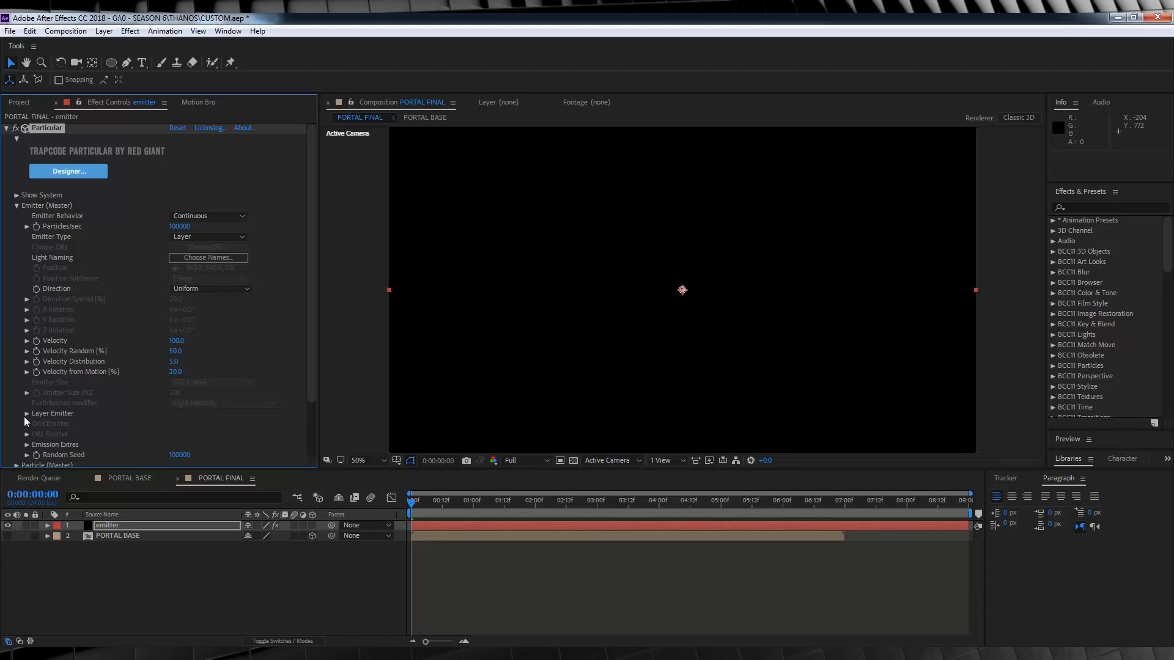
left_click(202, 424)
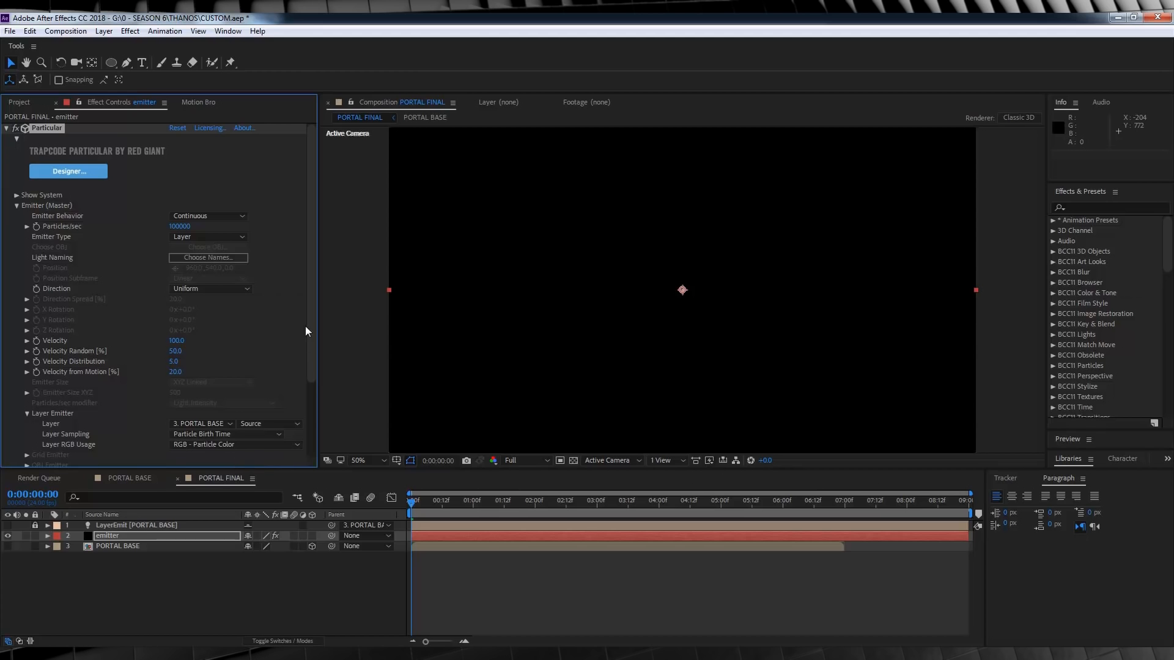
scroll("down", 3)
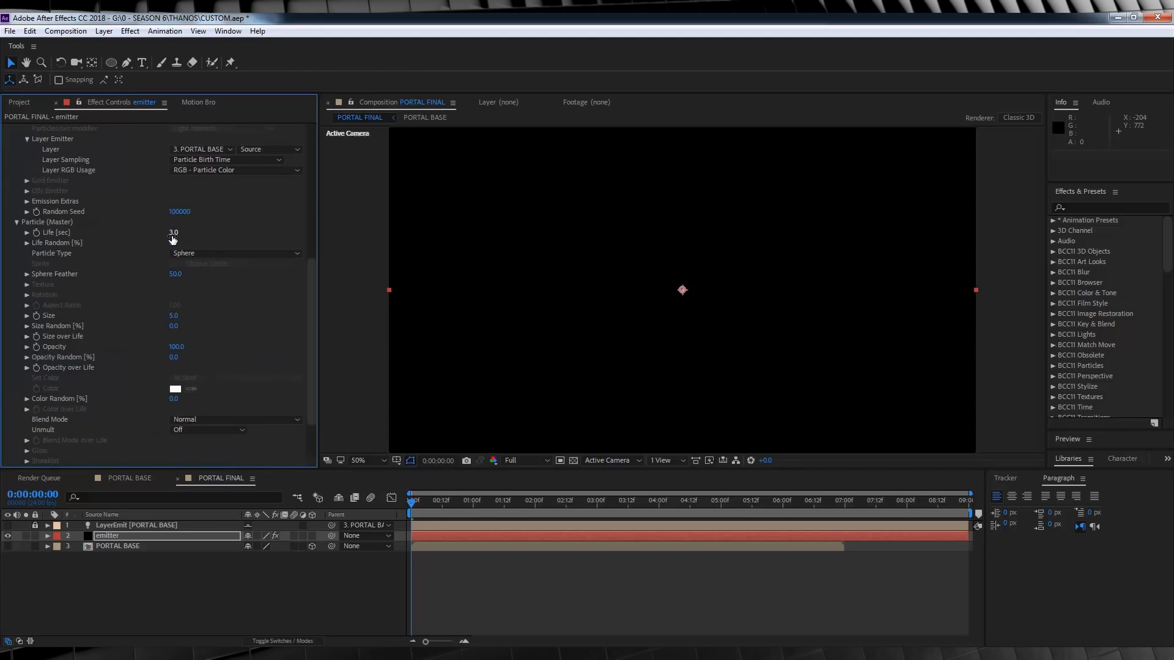
Set particle Life 0.5, Life Random 5, and Particle Type Cloudlet
left_click(173, 232)
type("0.5")
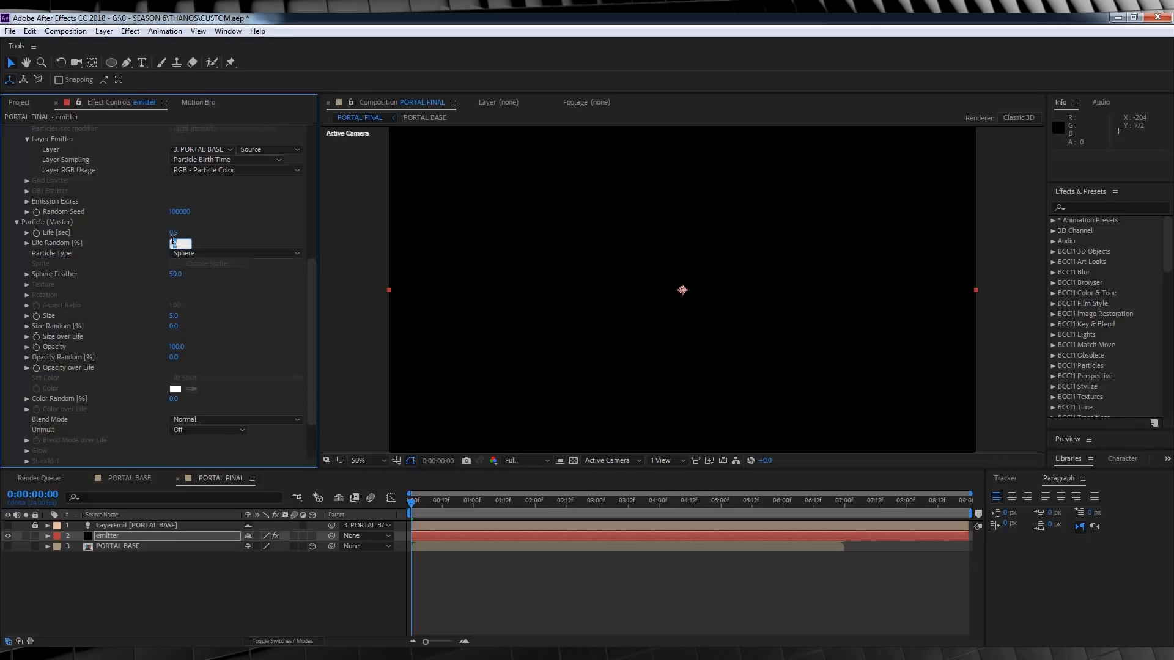
left_click(235, 253)
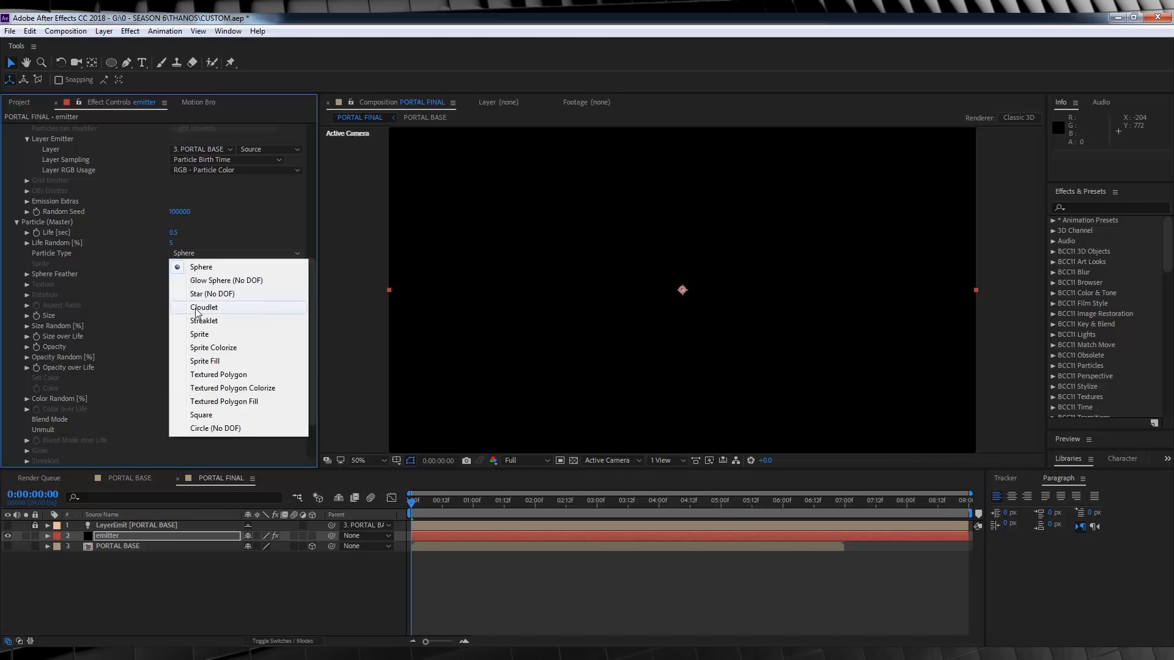
left_click(204, 307)
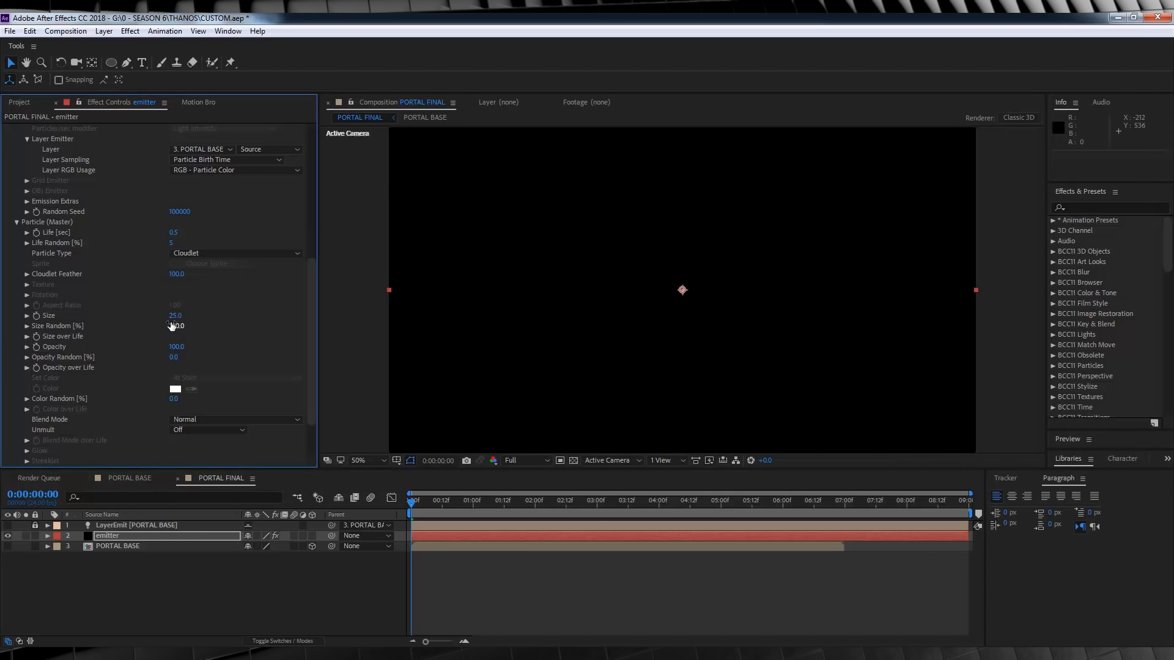
Set Size 25, Size Random 100, and the triangle Opacity over Life preset
left_click(26, 336)
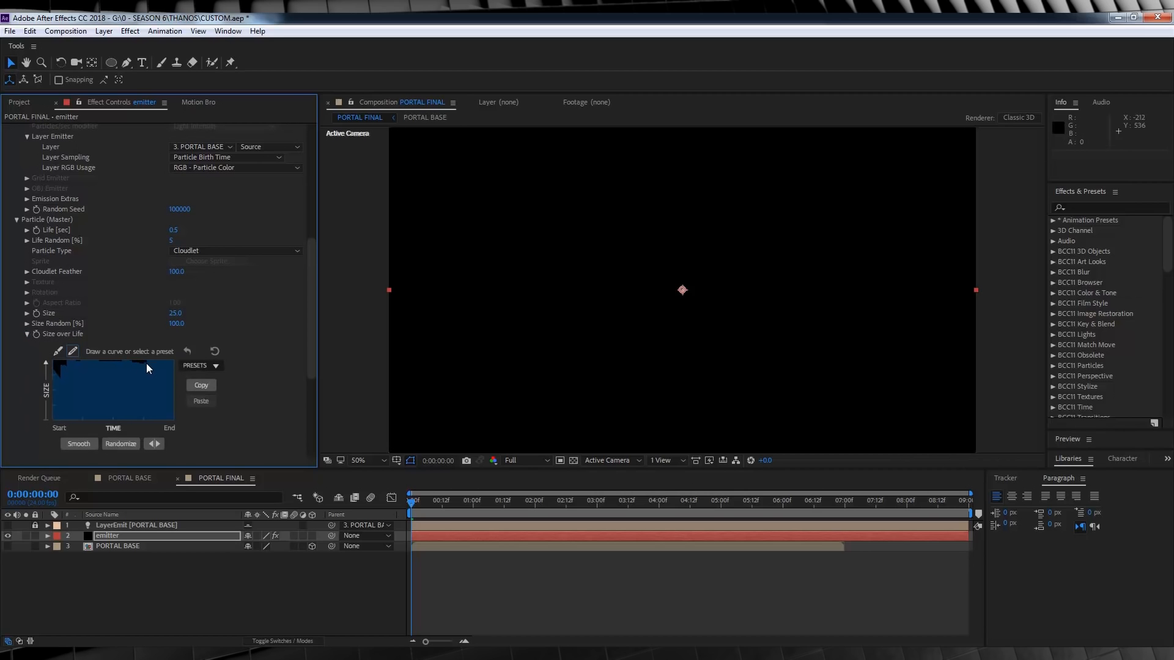
mouse_move(151, 382)
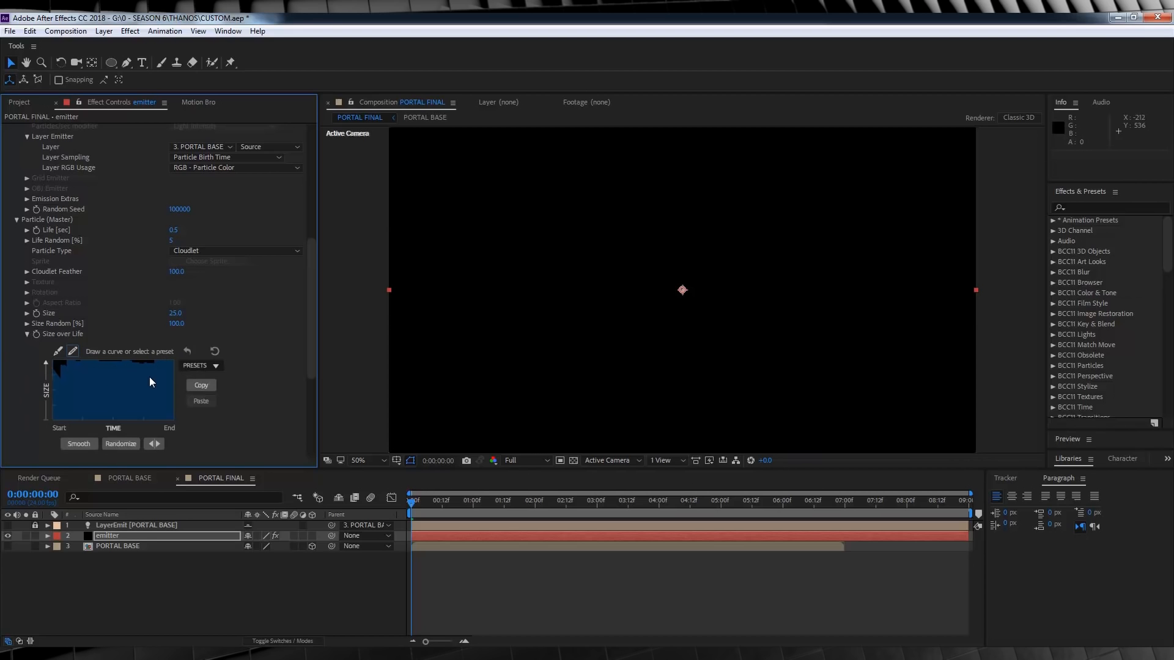
mouse_move(327, 273)
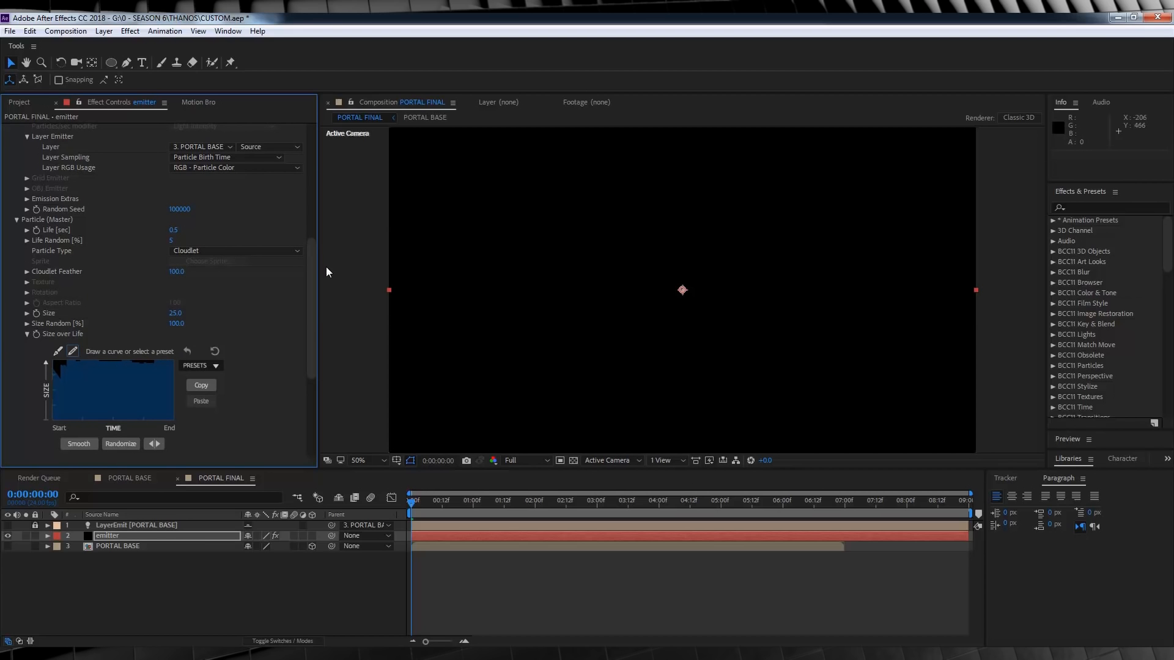
scroll("down", 3)
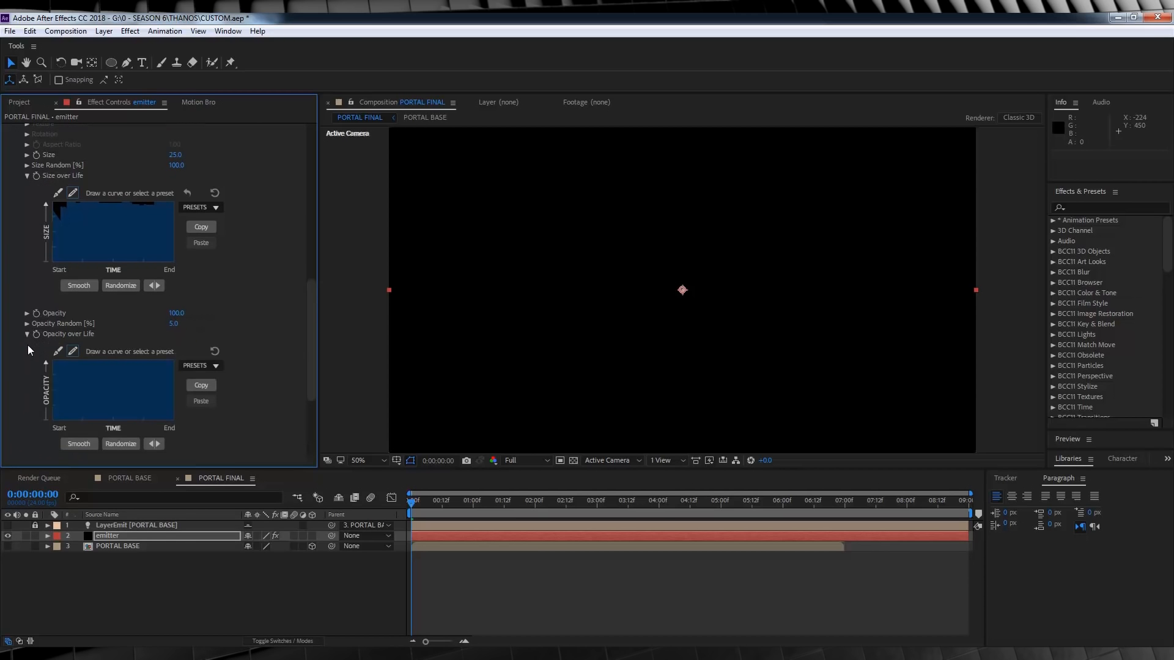
left_click(201, 365)
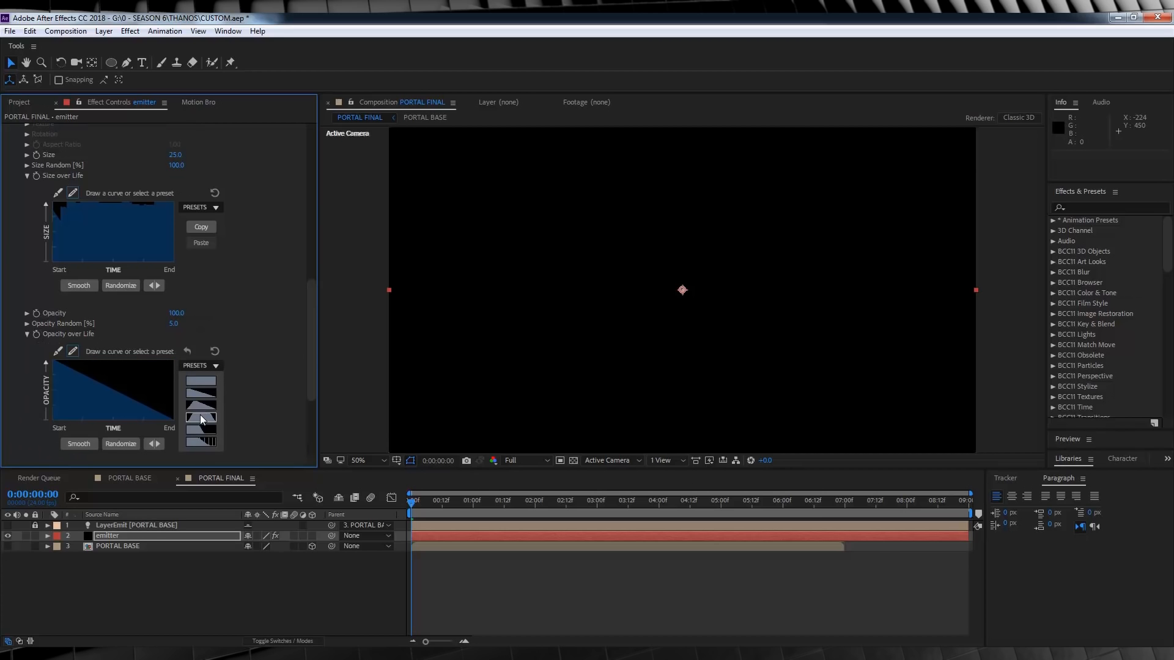
left_click(201, 419)
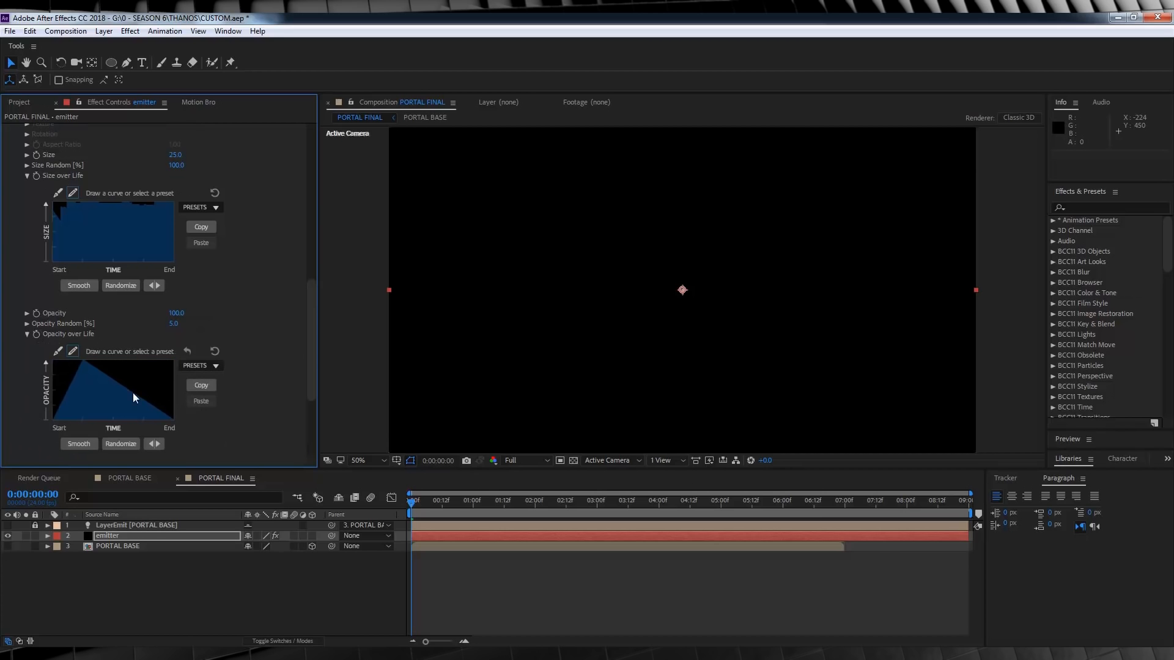
mouse_move(302, 345)
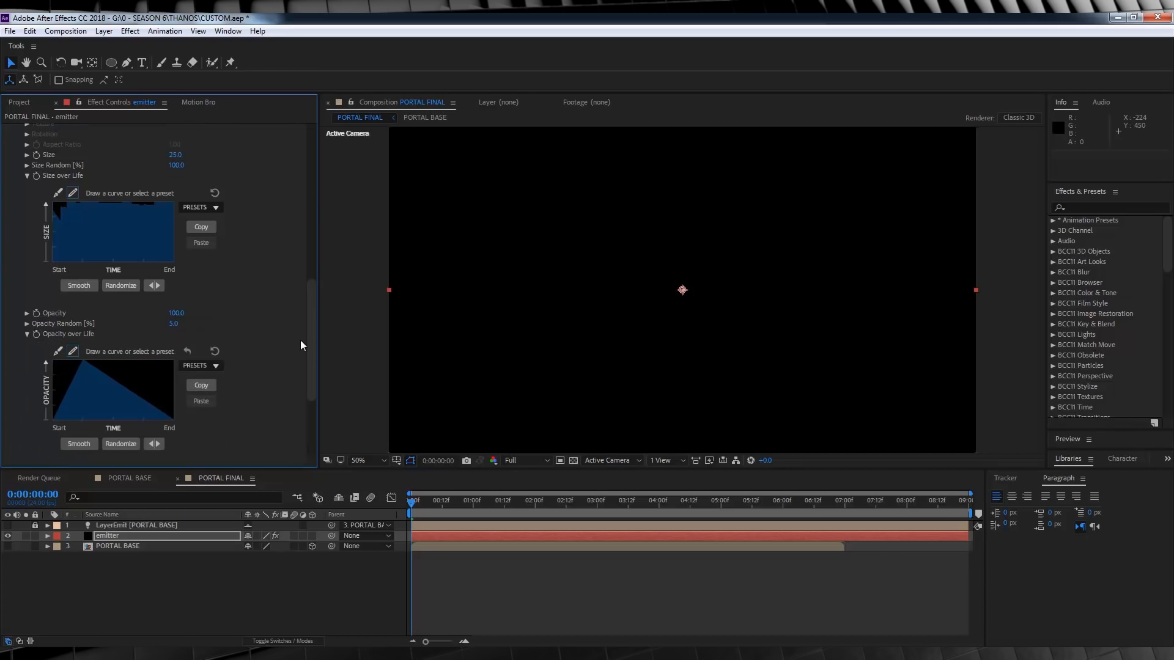
scroll("down", 3)
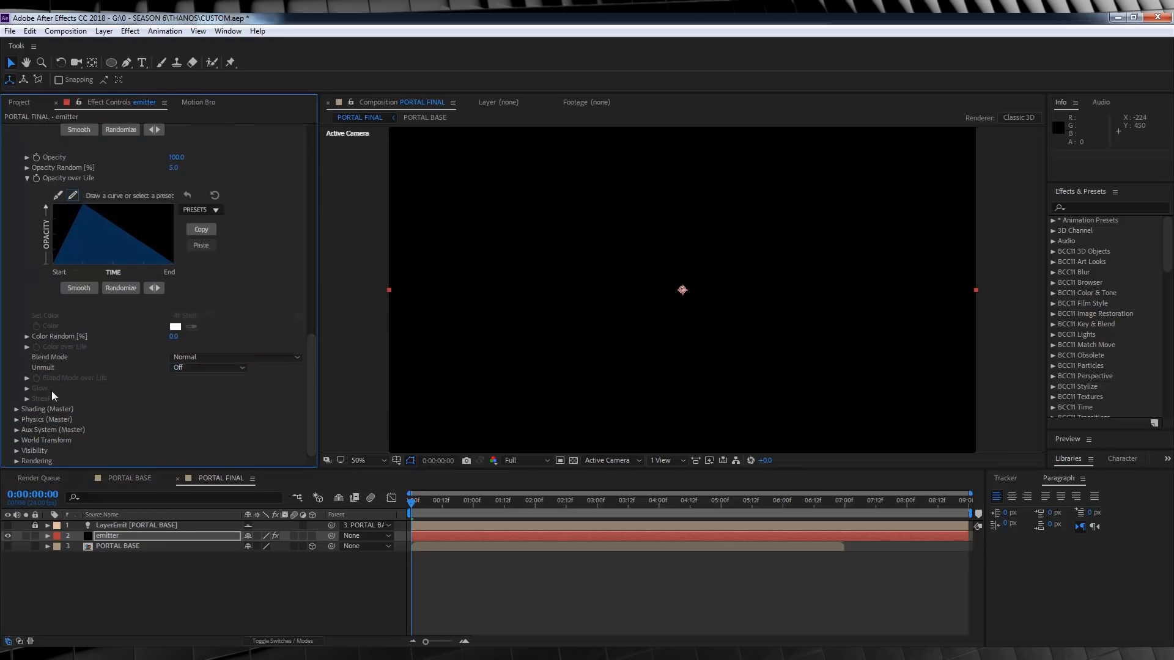
Turn Shadowlet for Main on, with shadowlet Opacity 7 and Adjust Distance 125
scroll("down", 3)
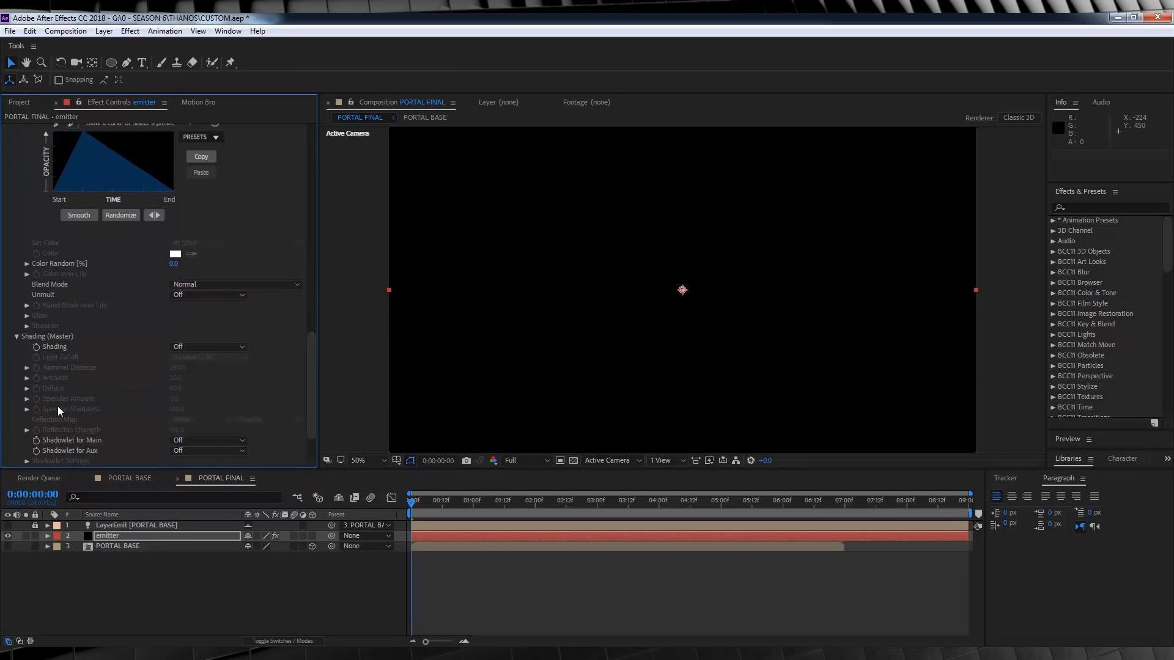
left_click(208, 451)
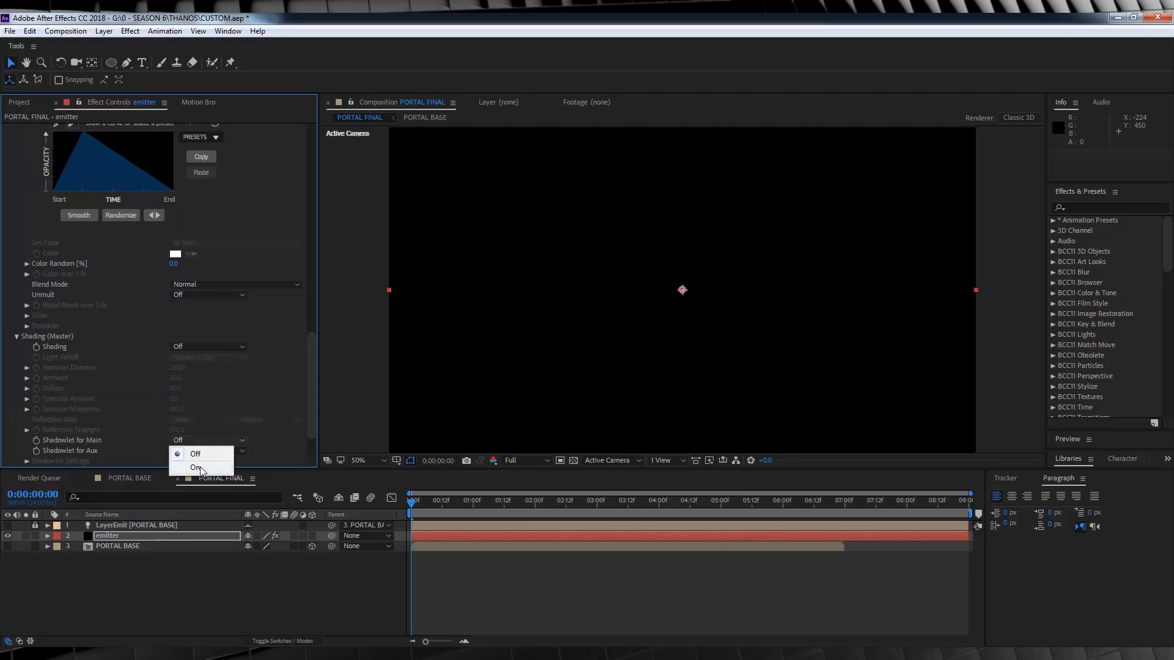
left_click(197, 468)
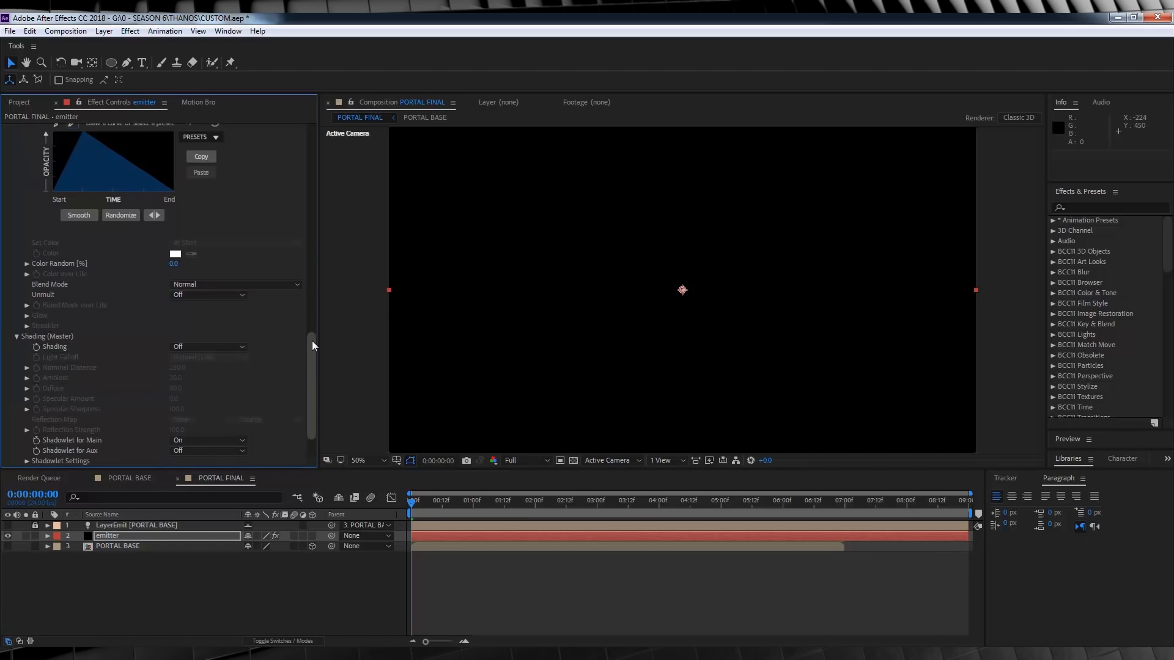
scroll("down", 3)
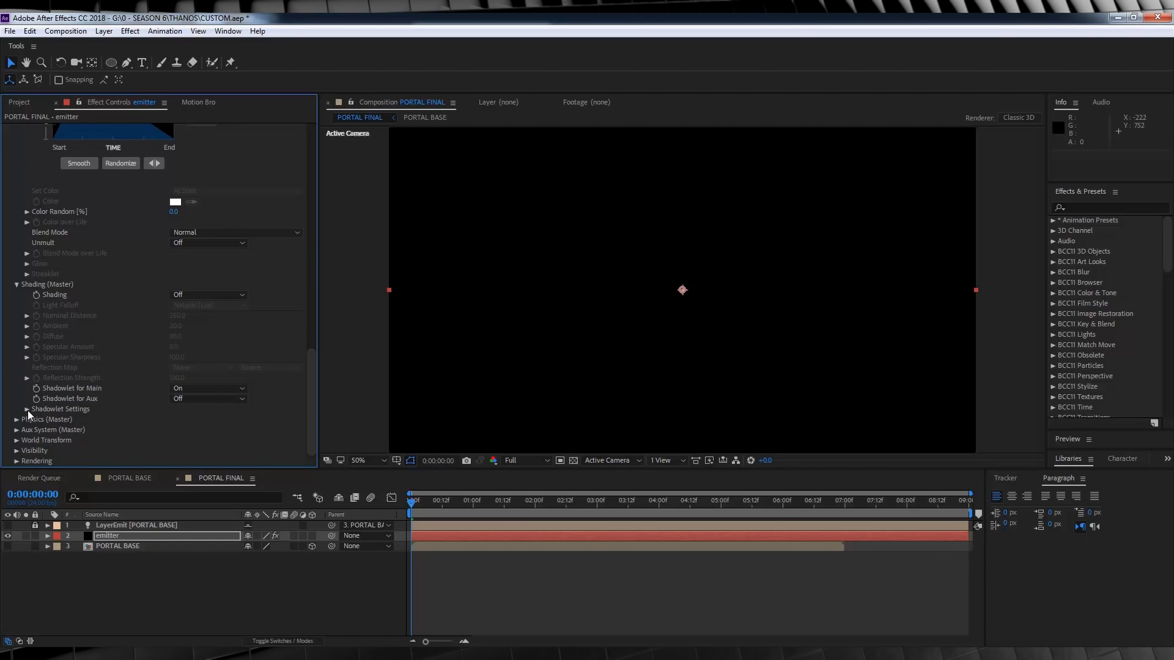
left_click(26, 409)
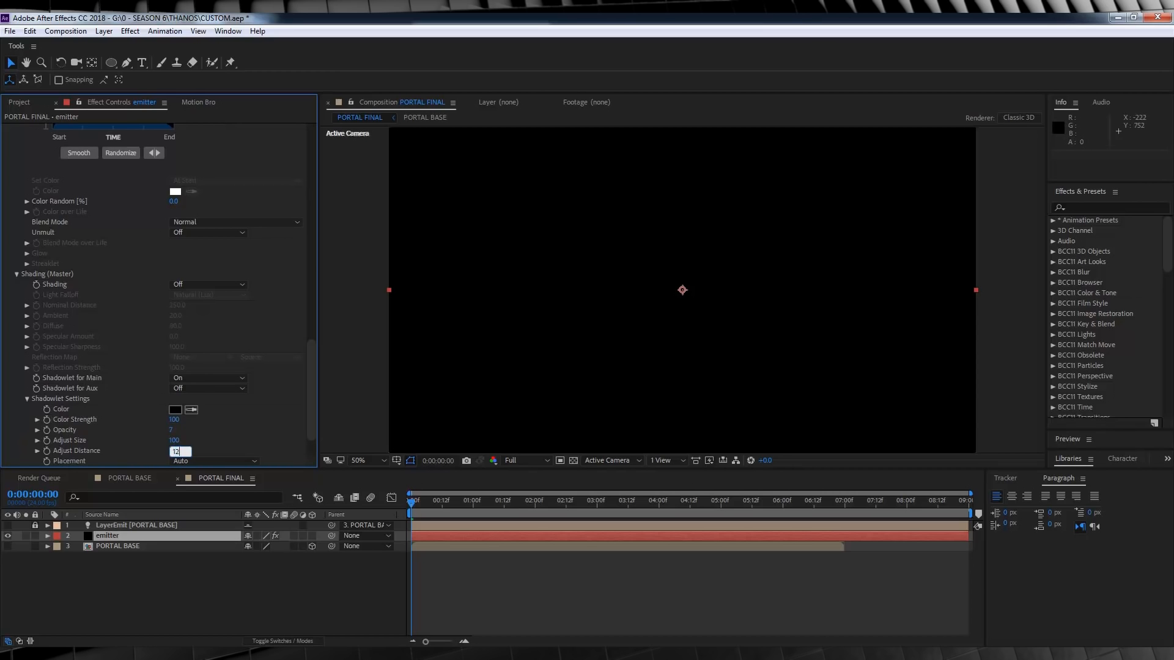
scroll("down", 3)
type("5")
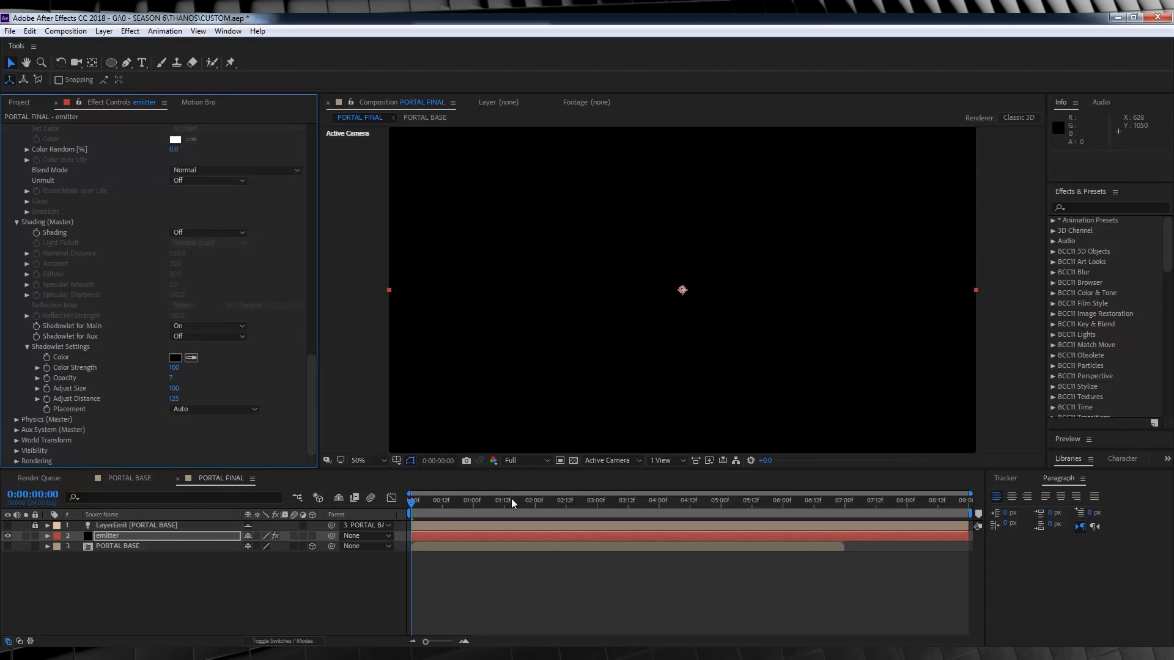
mouse_move(620, 305)
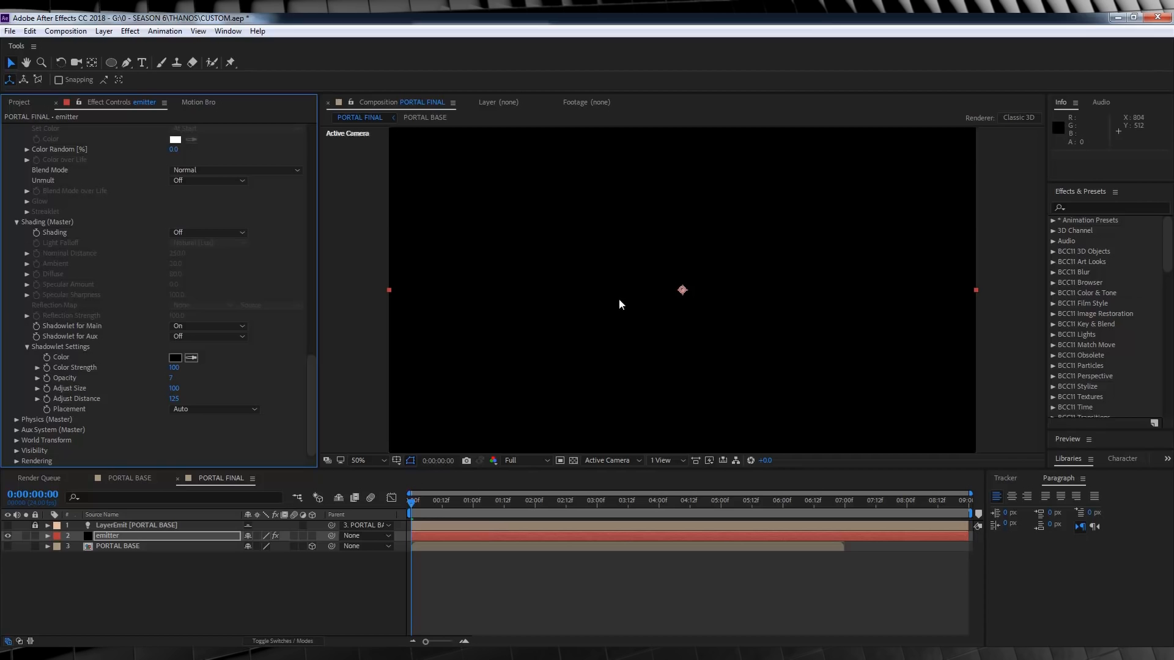
mouse_move(37, 402)
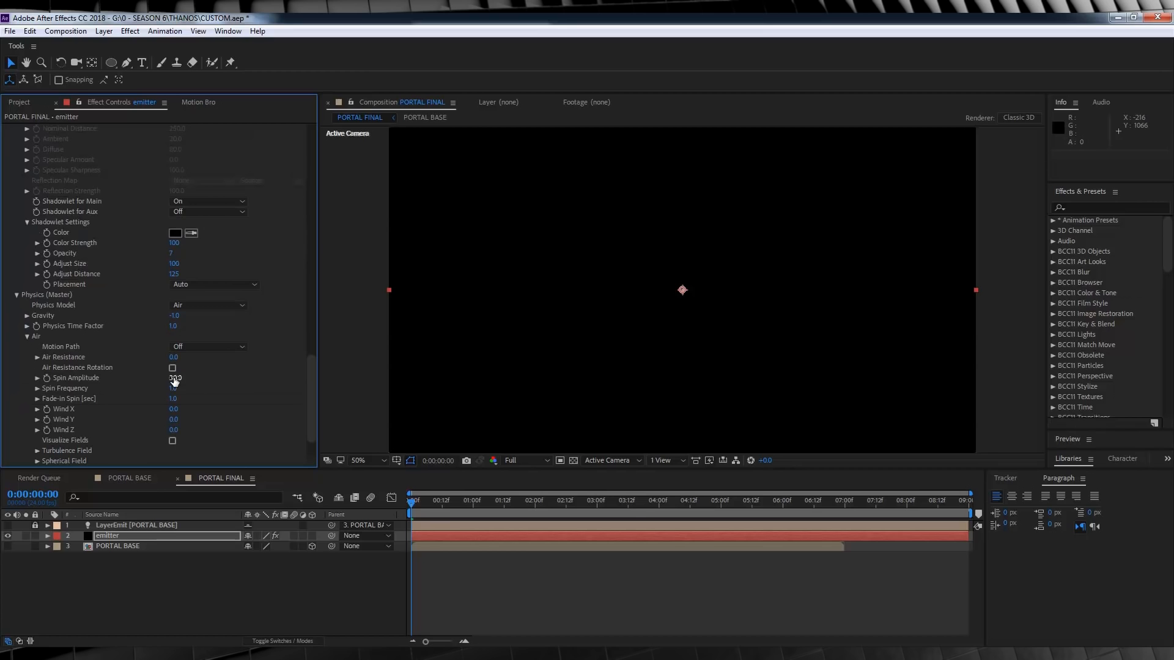
Set Spin Amplitude 30, Spin Frequency 15, Wind X 10, Wind Y -10, and keyframe Wind Z at 0
double_click(174, 389)
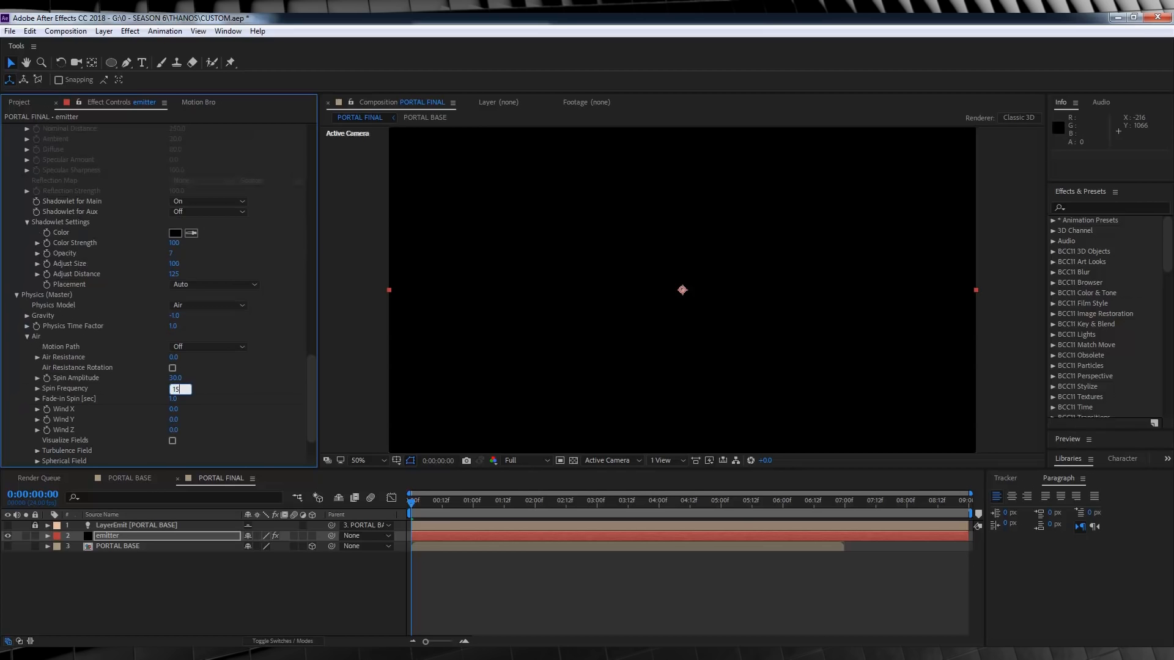
left_click(173, 410)
type("10")
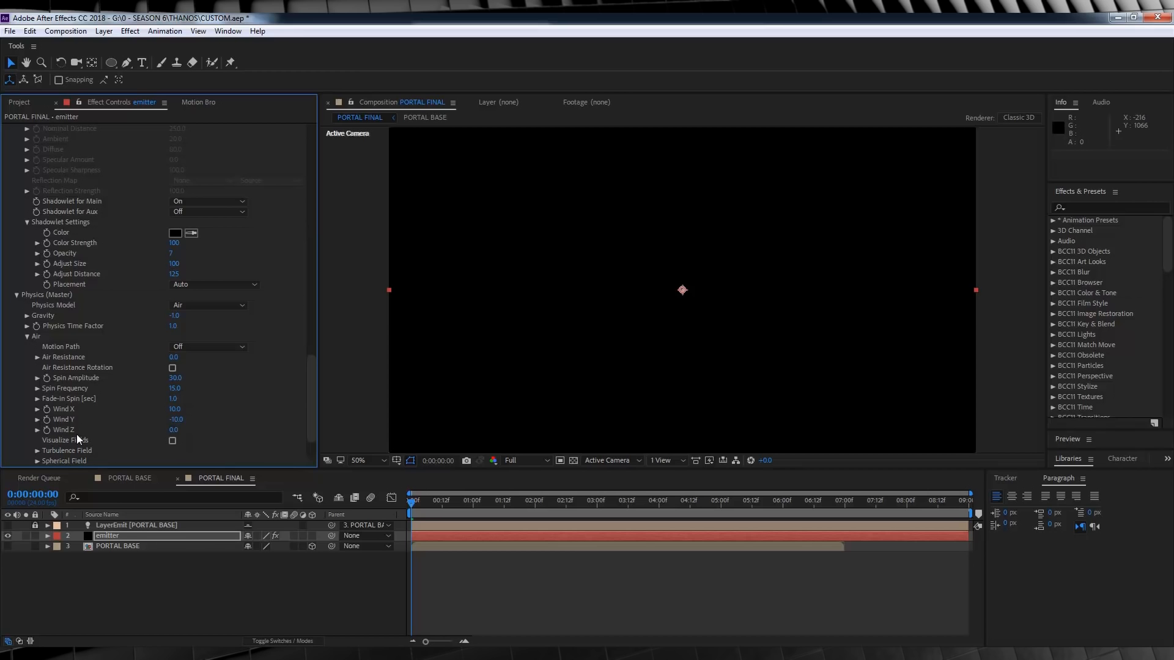
mouse_move(71, 433)
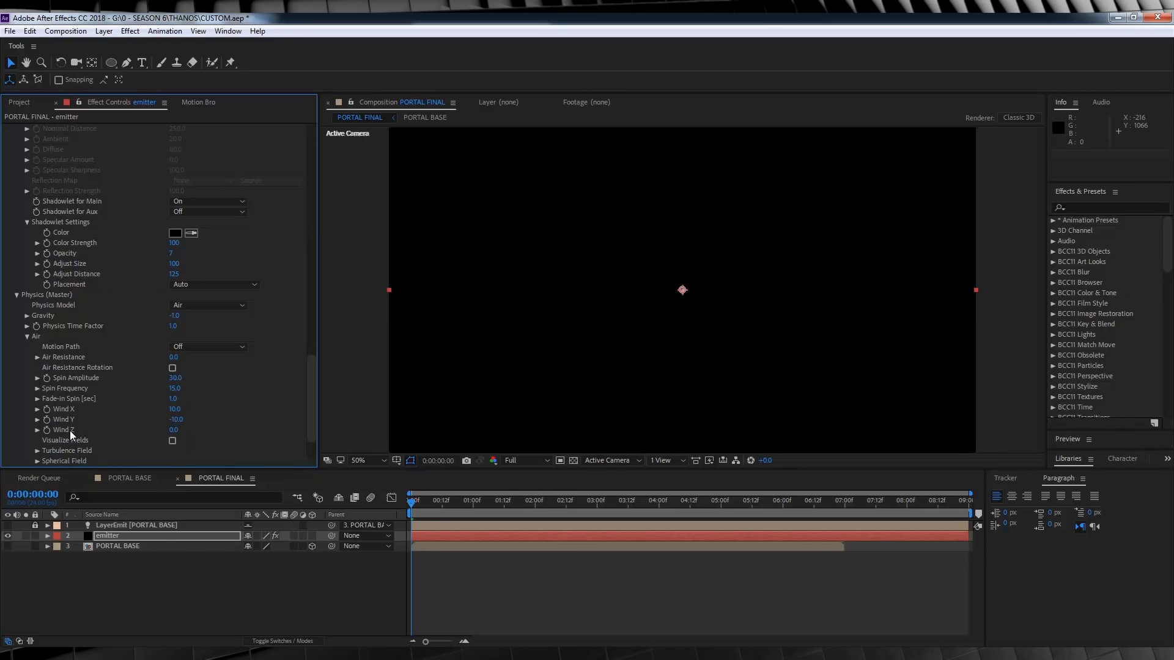
mouse_move(683, 328)
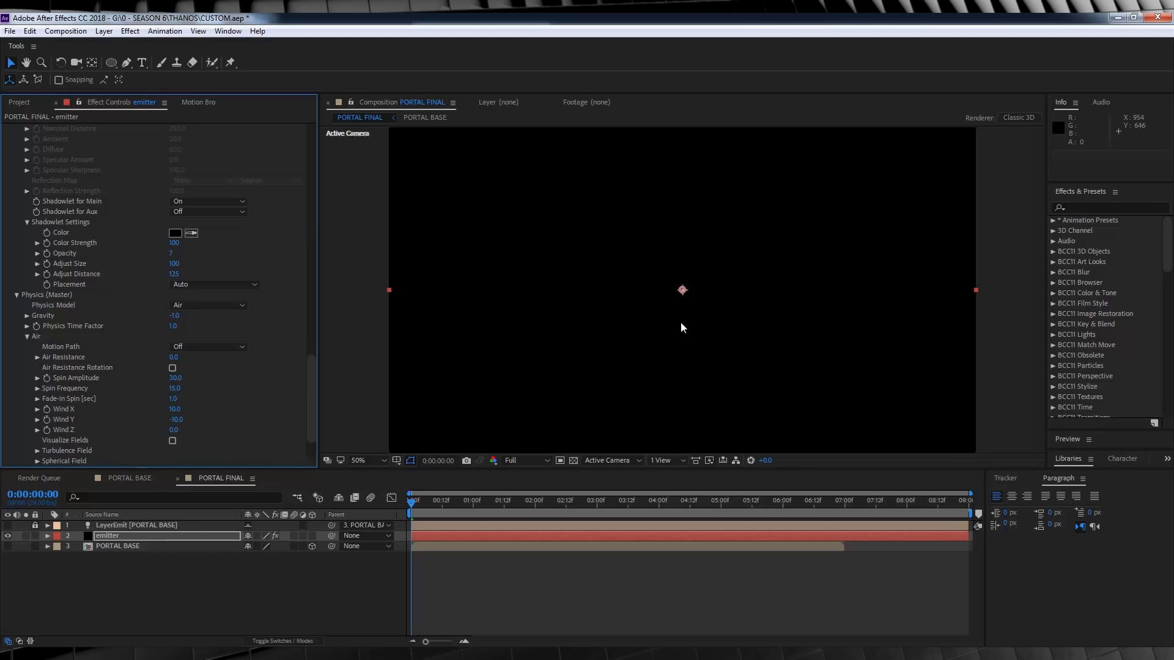
left_click(174, 430)
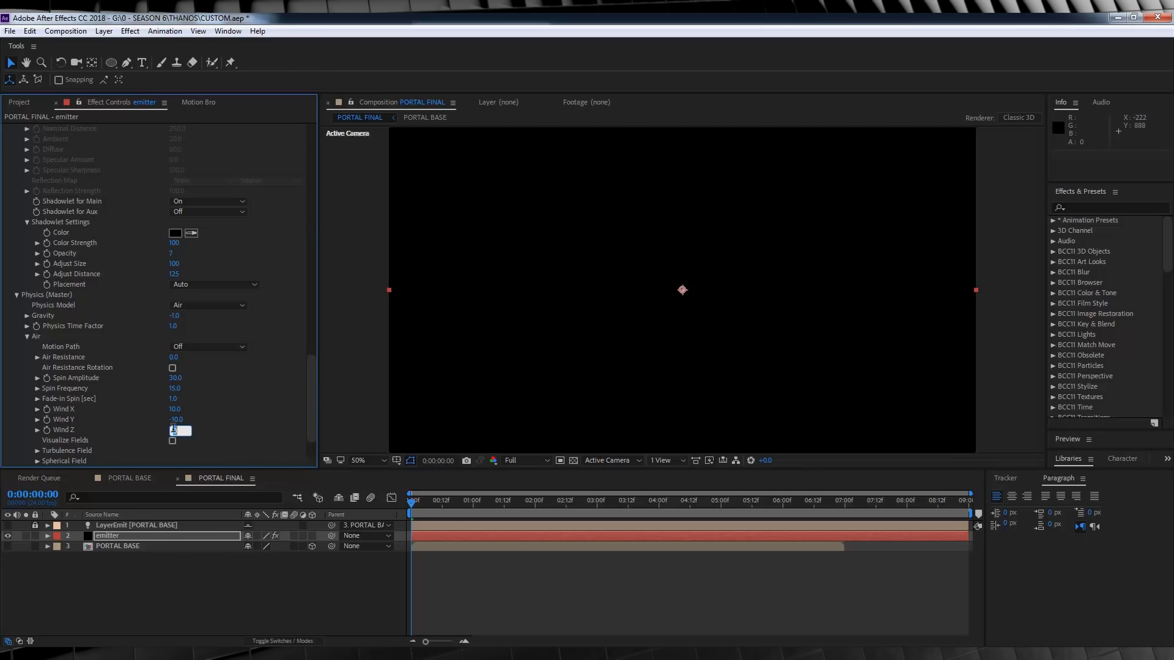
key("Enter")
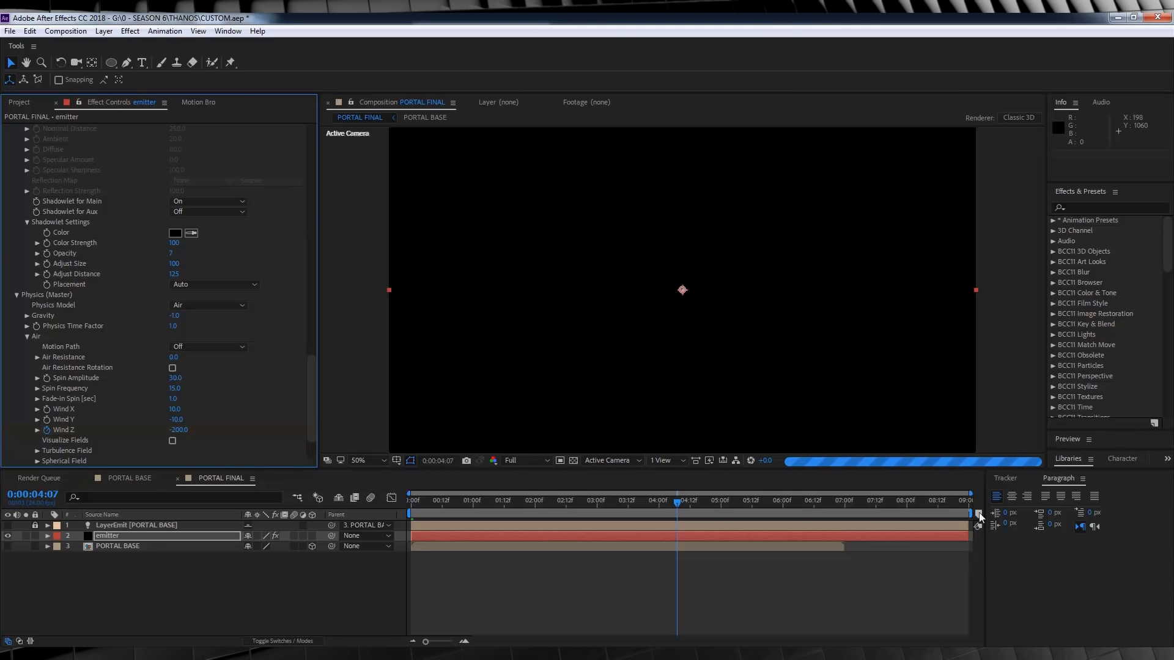
Move to the end of the comp and set Wind Z to -300
left_click_drag(676, 517, 968, 517)
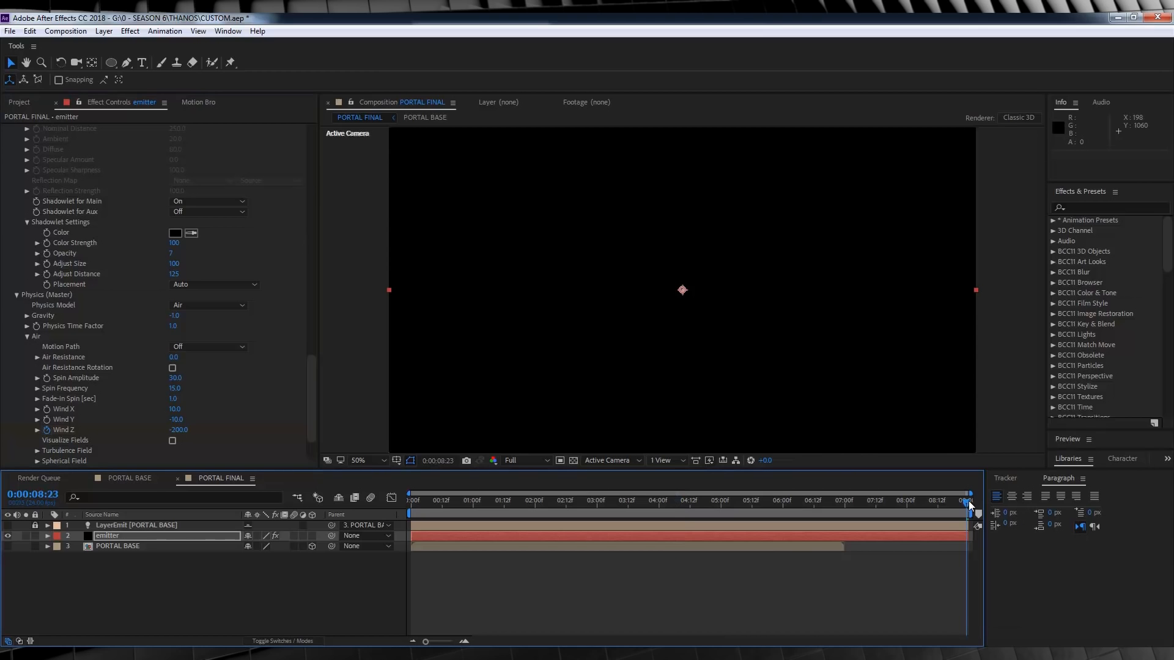
double_click(178, 430)
type("-300")
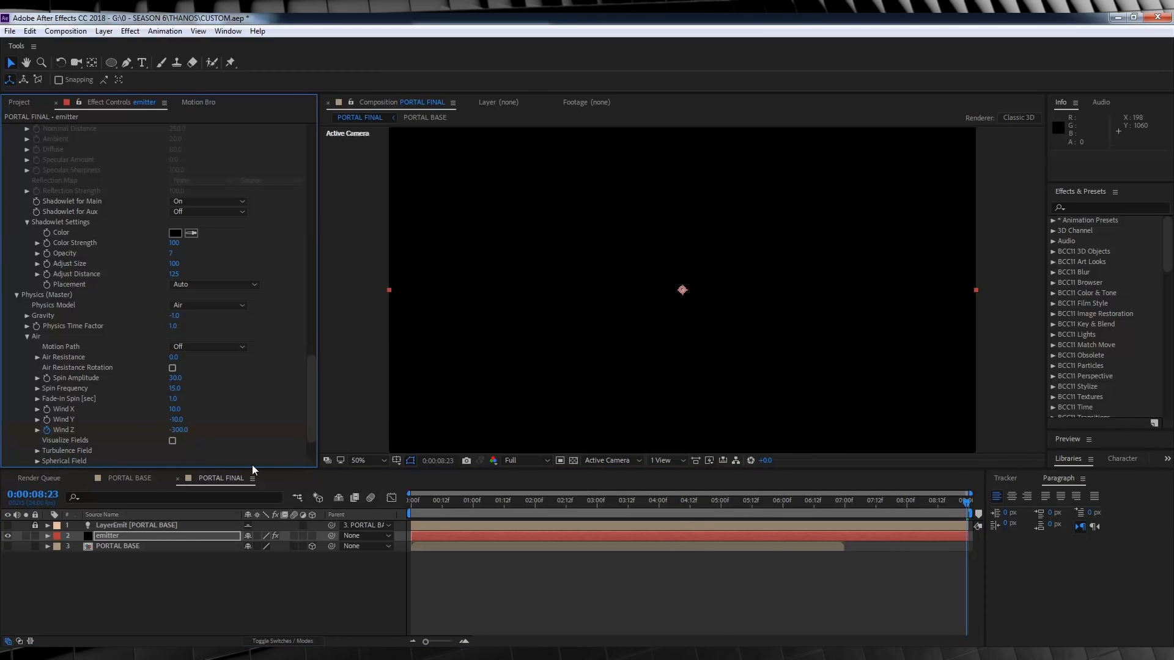
scroll("down", 3)
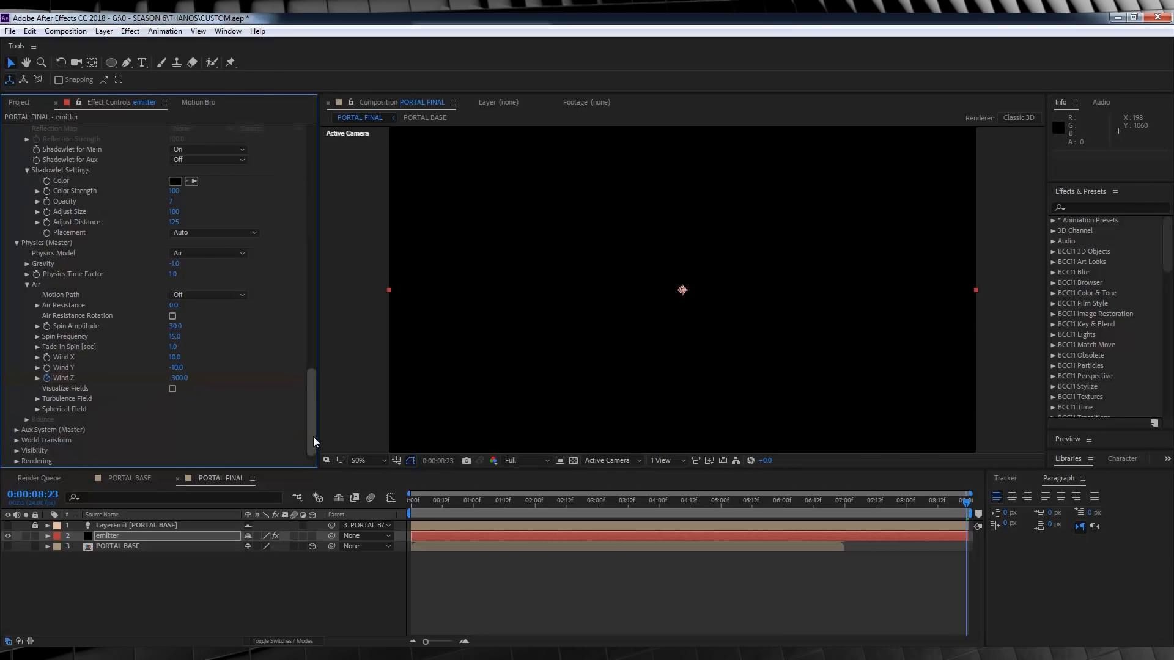
Open the Motion Blur dropdown under Particular's Rendering settings
scroll("down", 3)
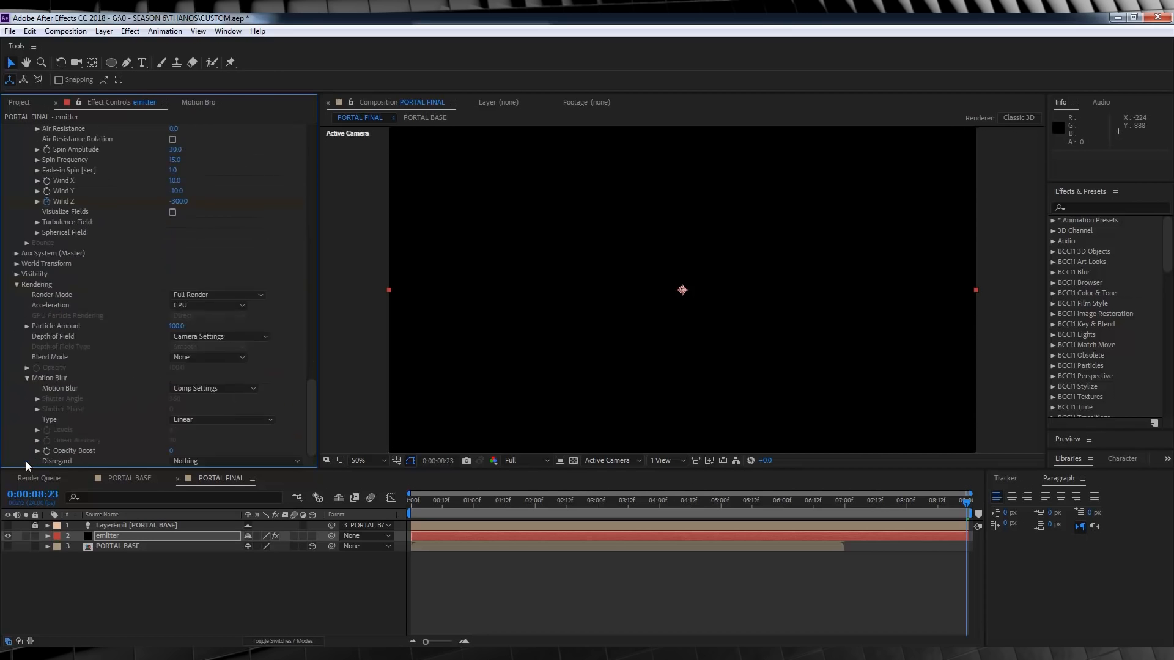
left_click(221, 419)
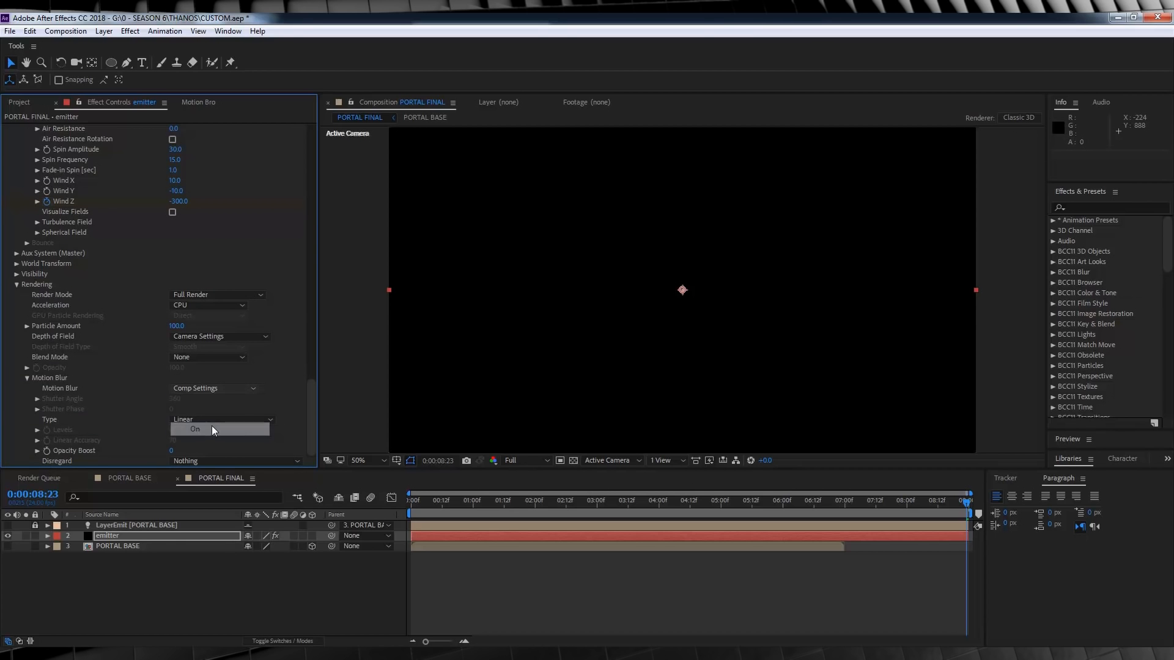